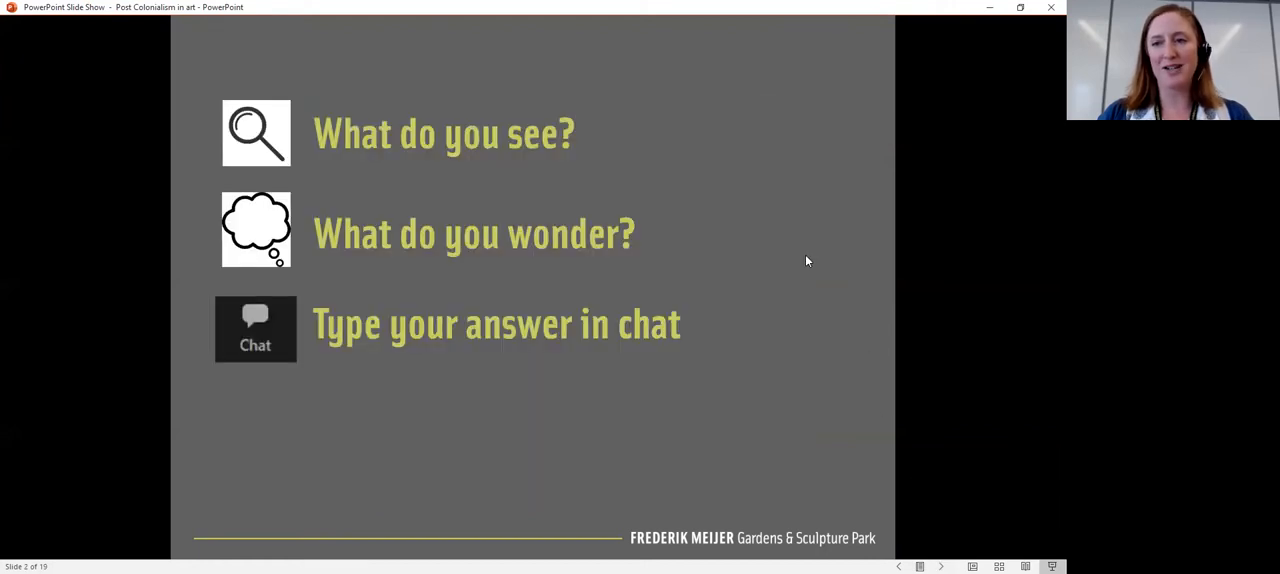
pyautogui.moveTo(548, 88)
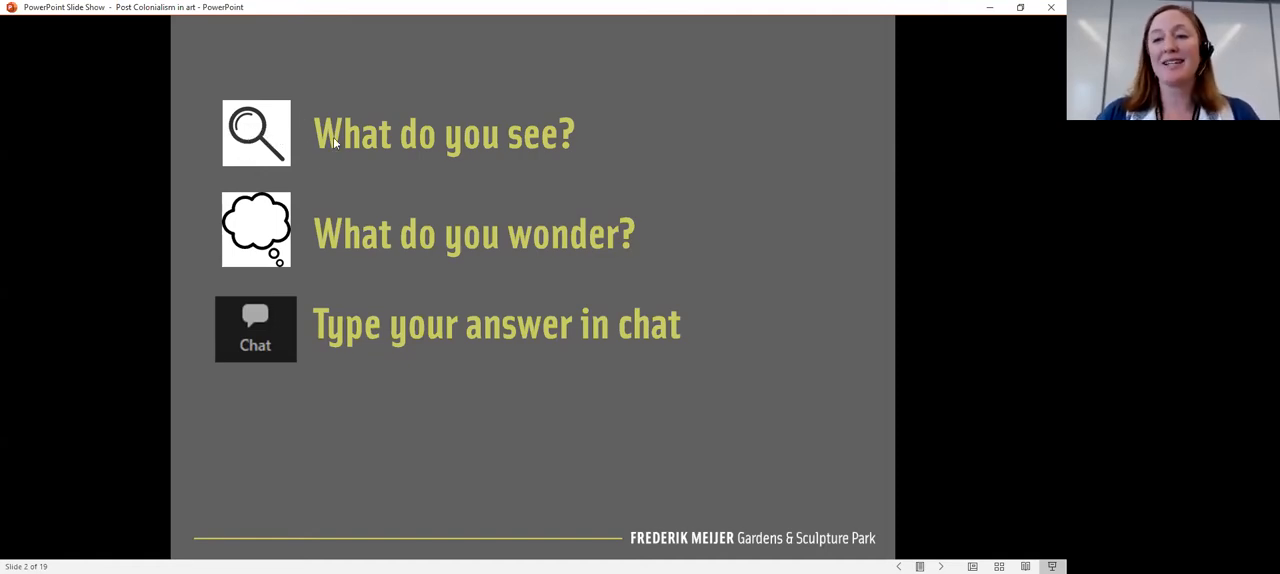
pyautogui.moveTo(782, 118)
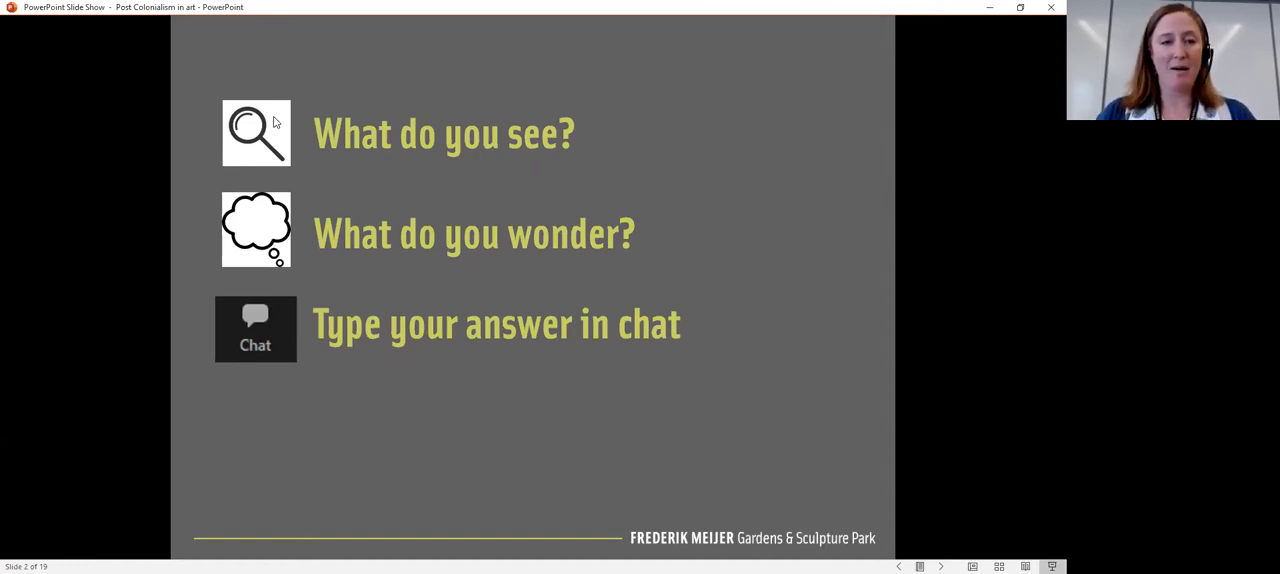
pyautogui.moveTo(248, 158)
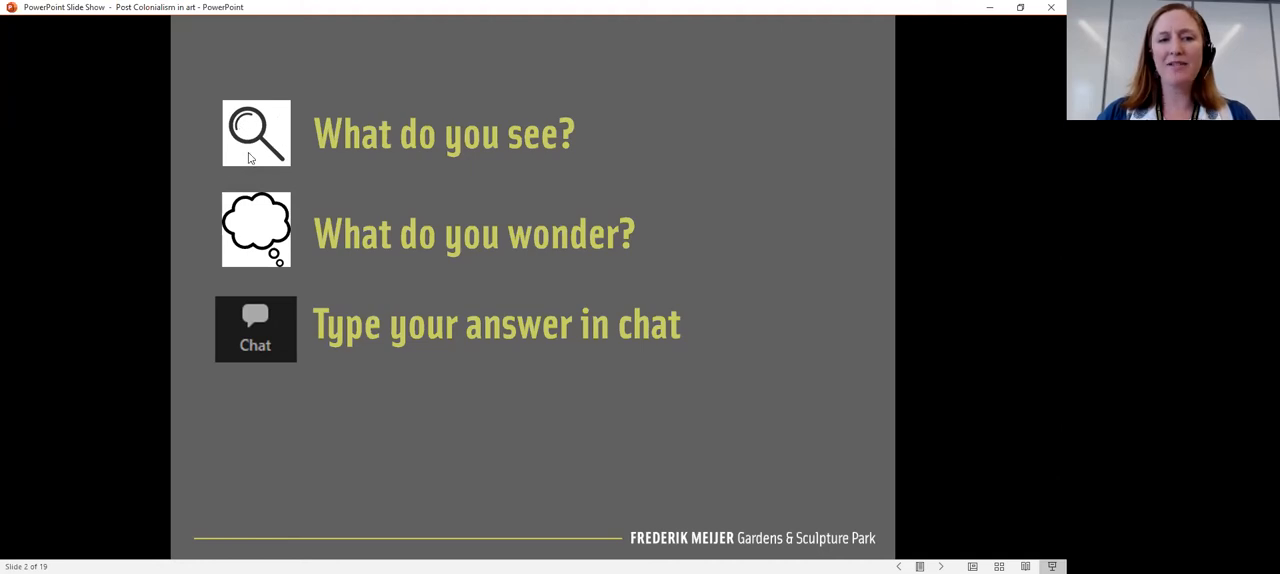
pyautogui.moveTo(392, 130)
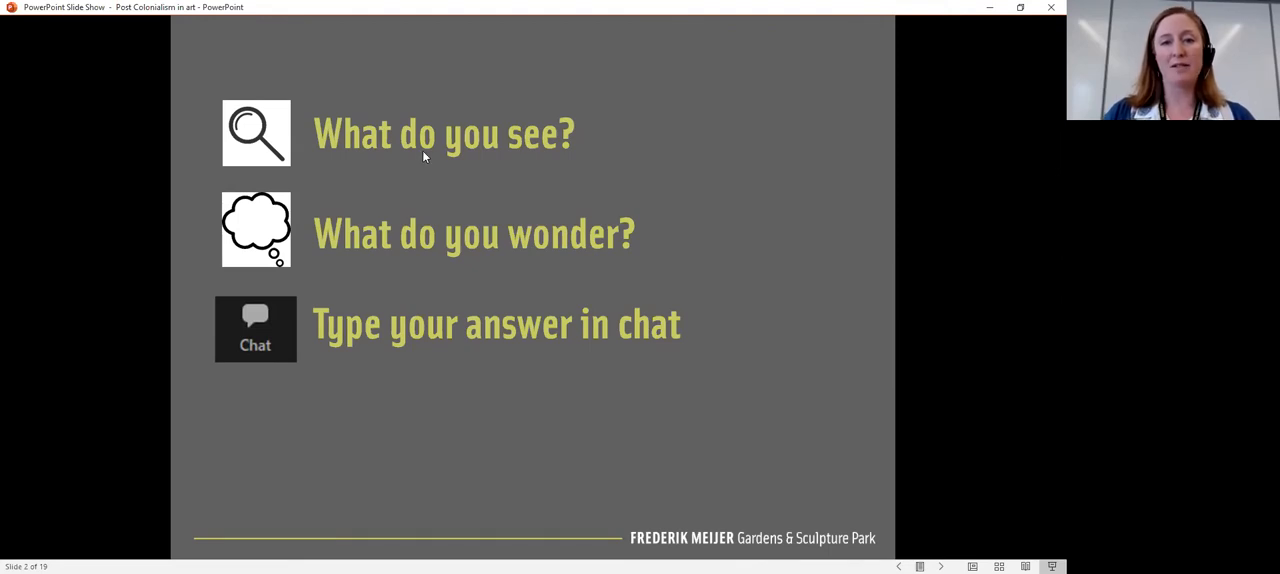
pyautogui.moveTo(584, 182)
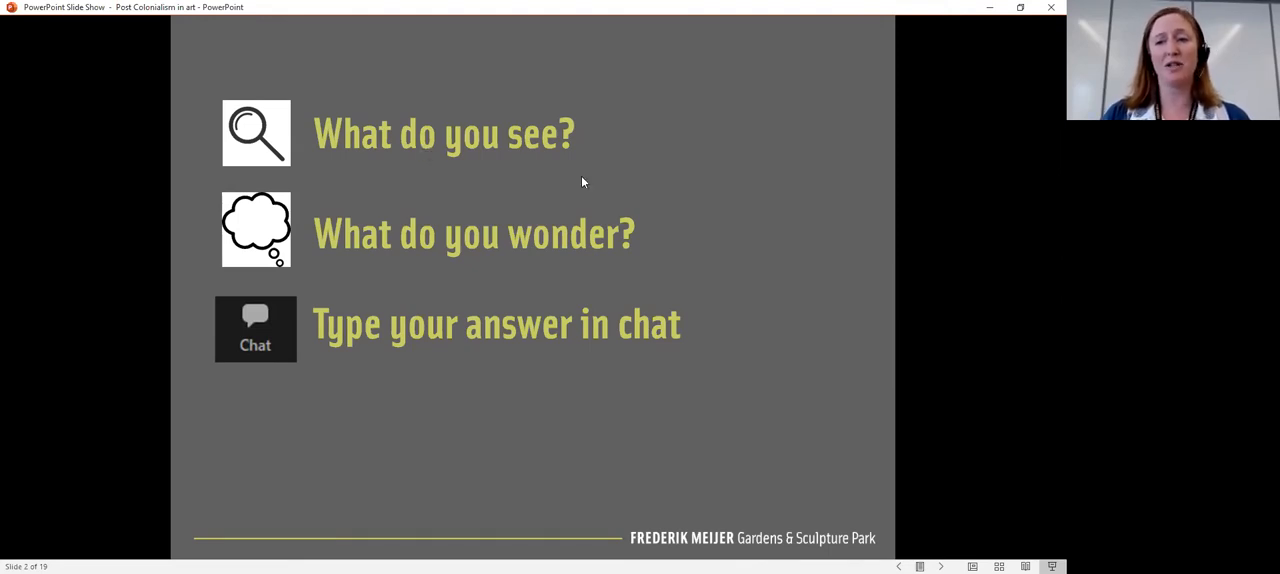
pyautogui.moveTo(468, 374)
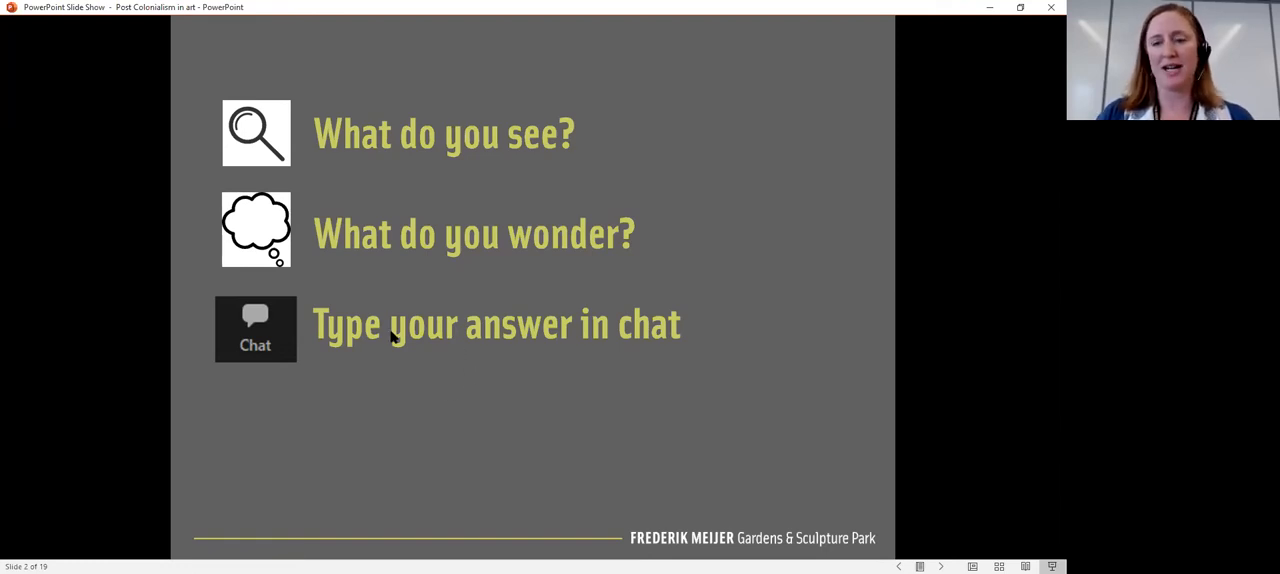
pyautogui.moveTo(256, 258)
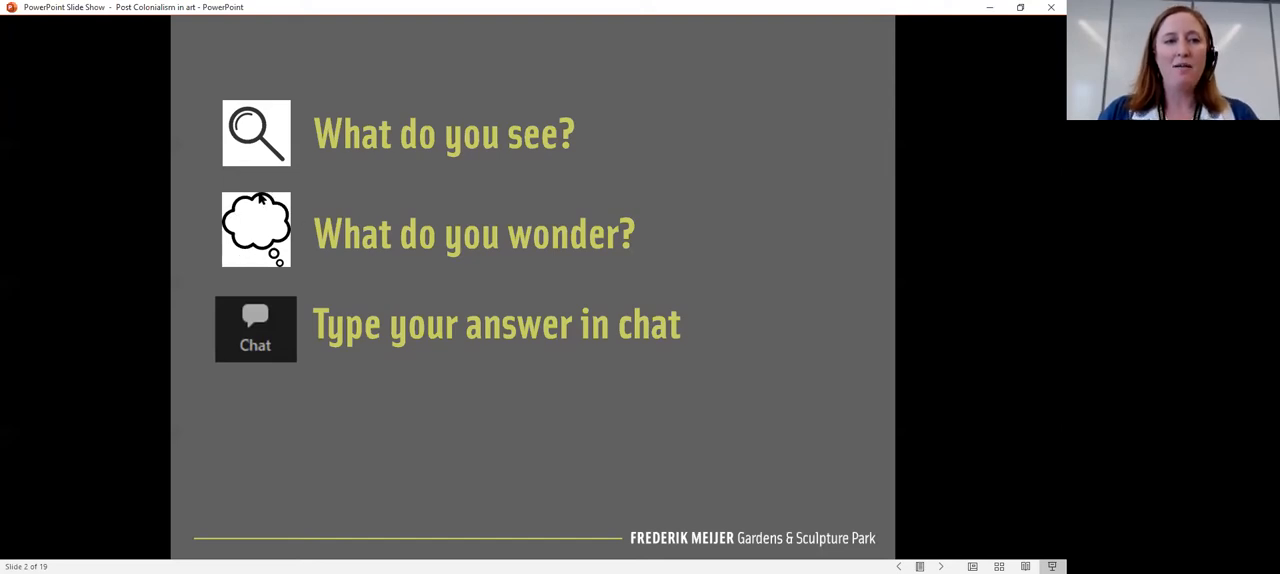
pyautogui.moveTo(472, 264)
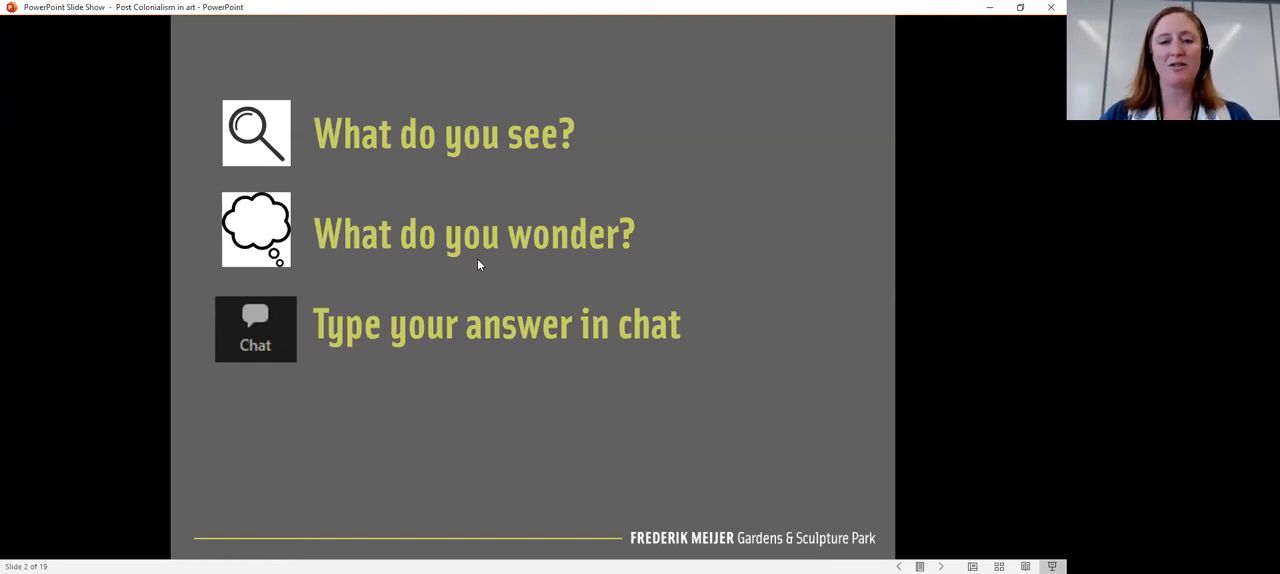
pyautogui.moveTo(280, 356)
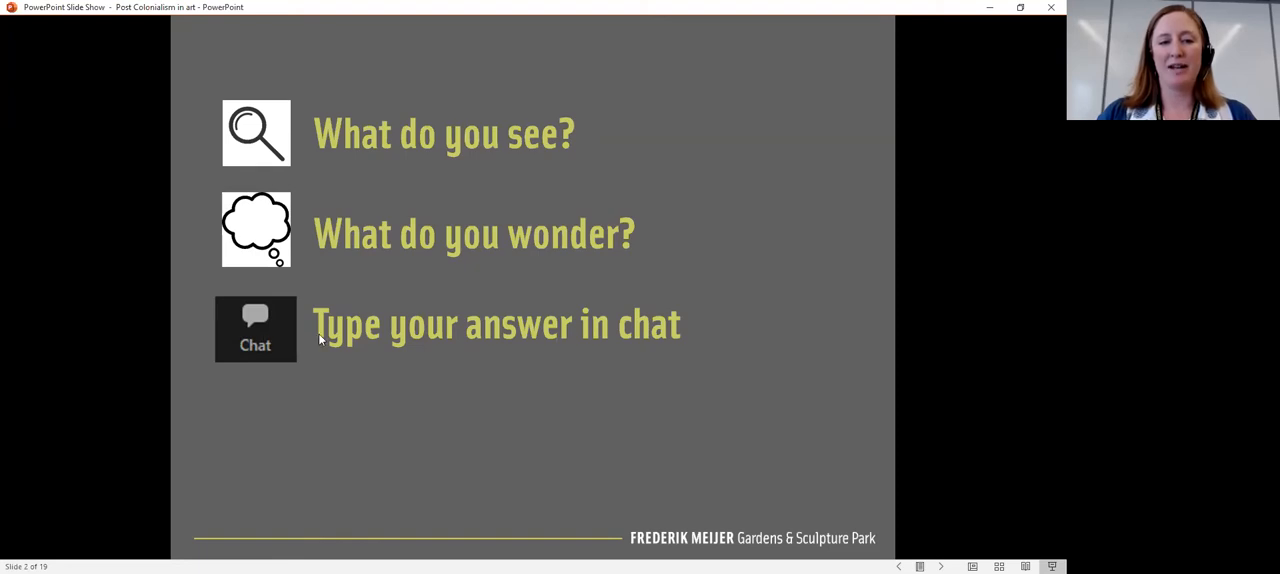
pyautogui.moveTo(738, 8)
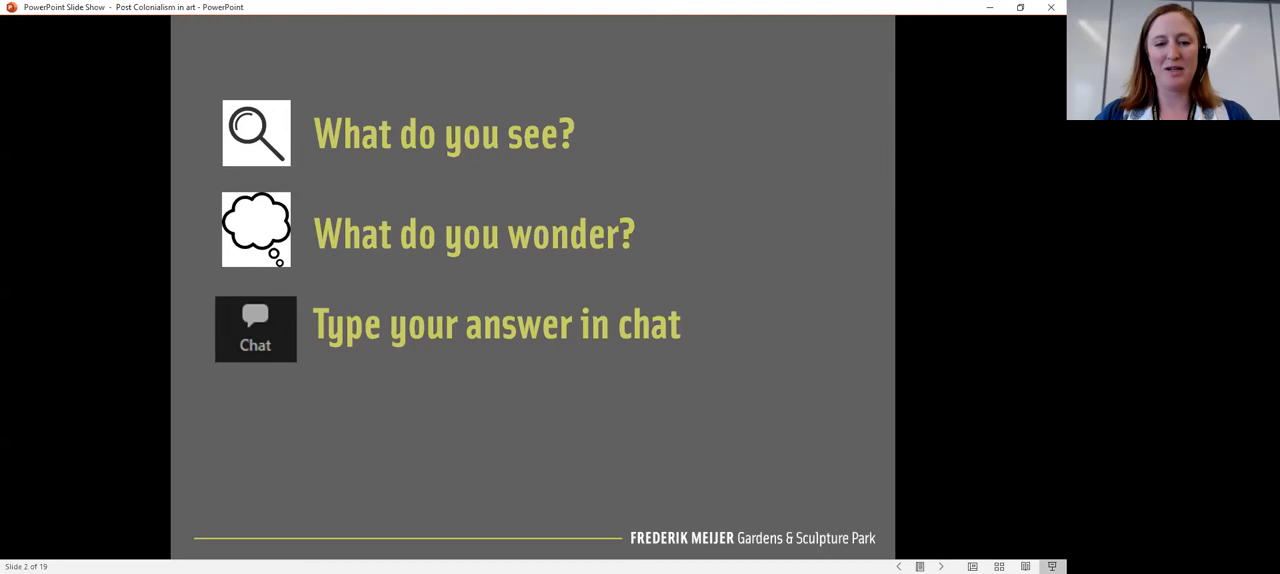
pyautogui.moveTo(504, 506)
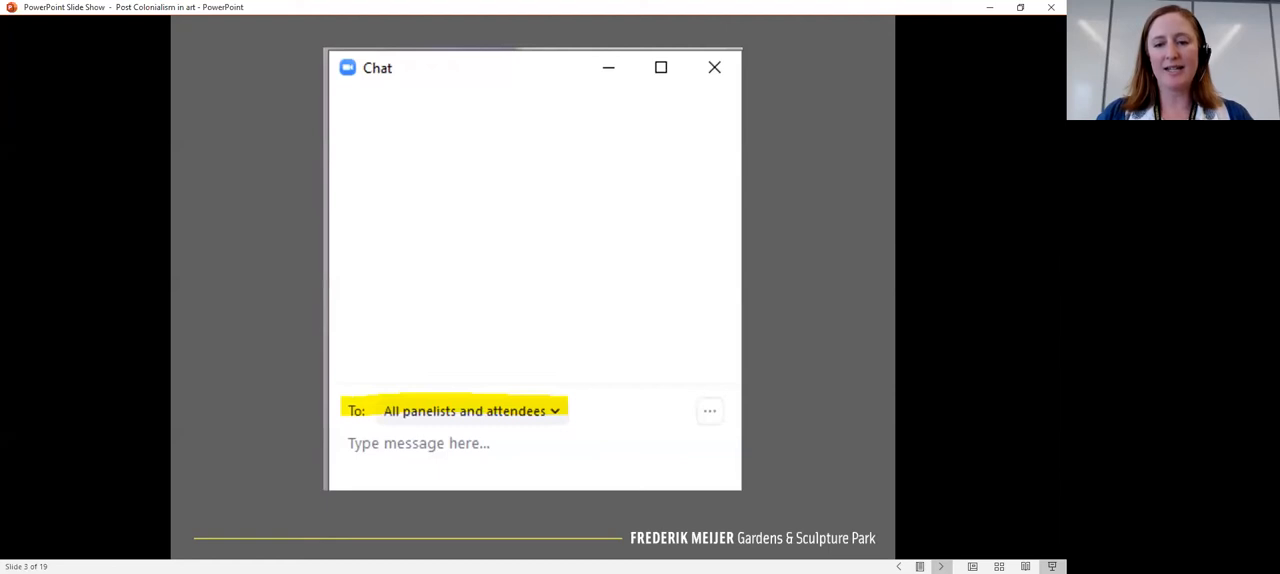
pyautogui.moveTo(740, 478)
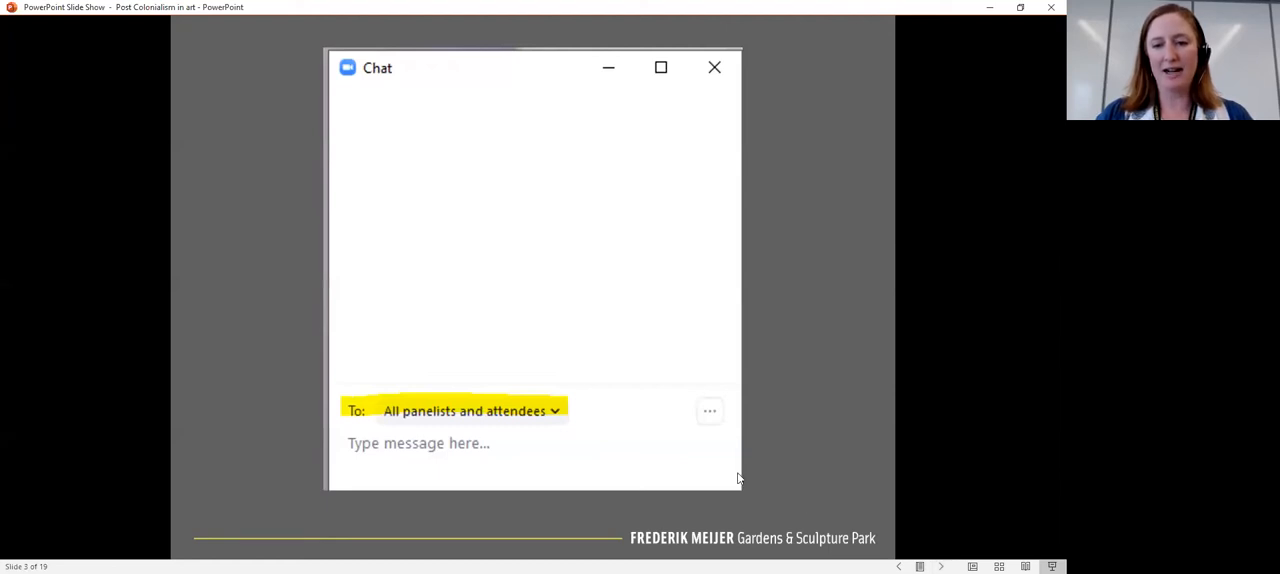
pyautogui.moveTo(372, 416)
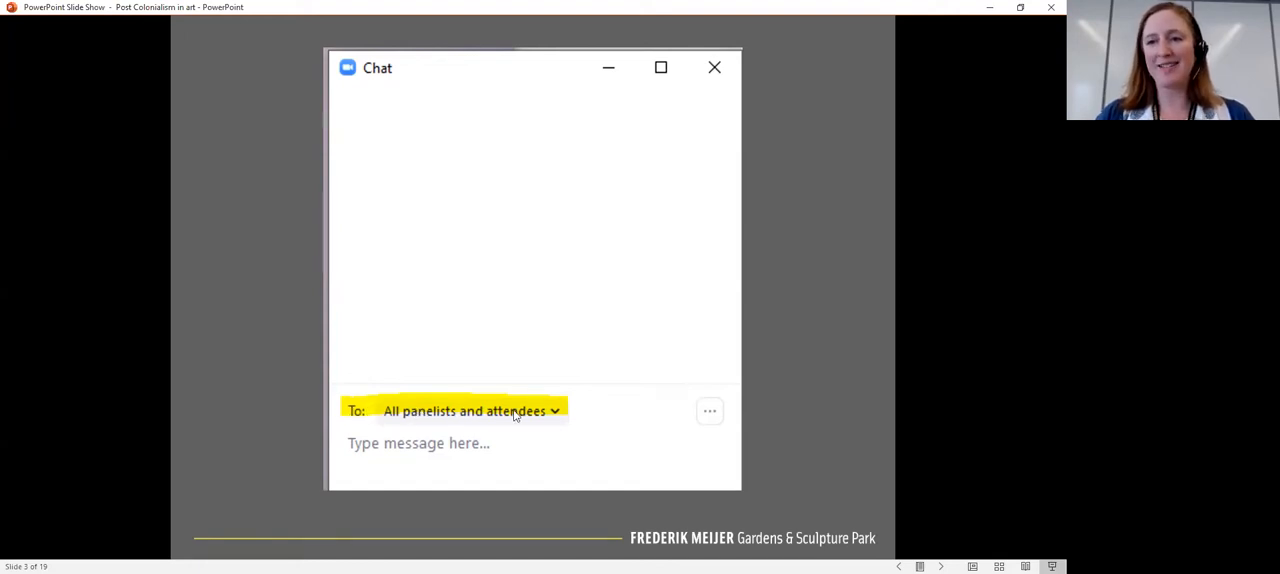
pyautogui.moveTo(492, 412)
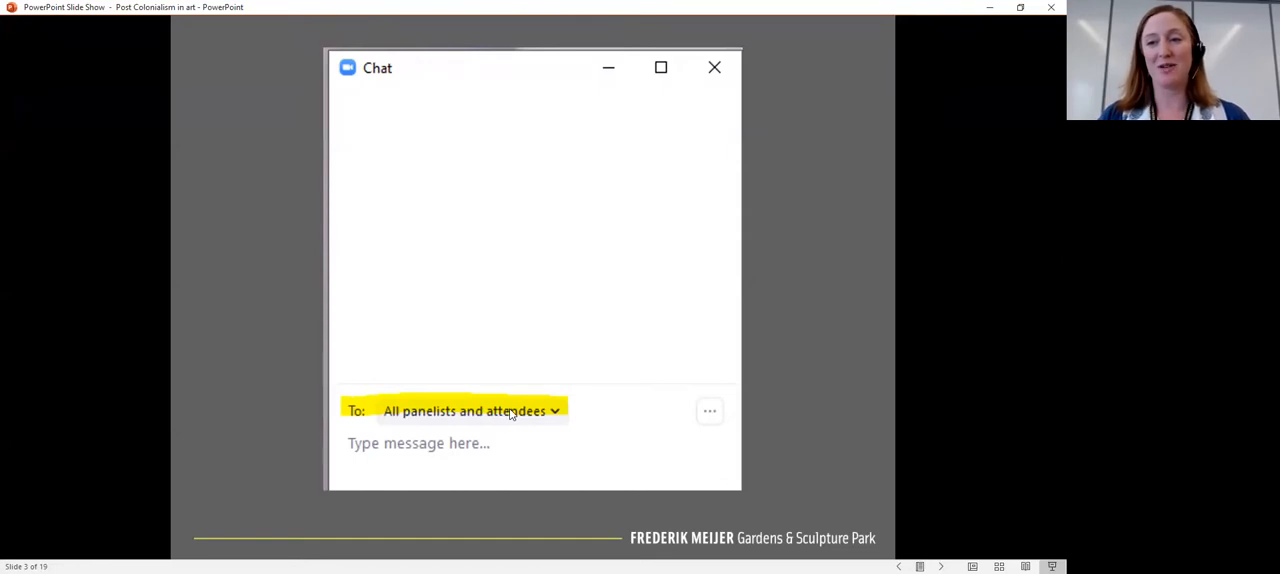
pyautogui.moveTo(524, 418)
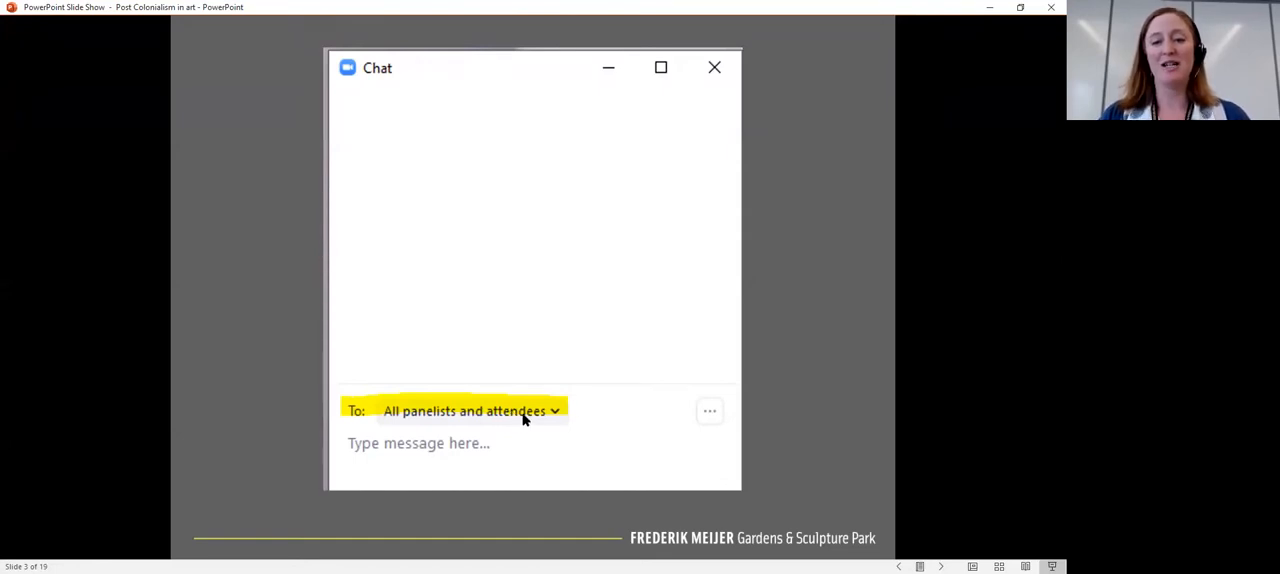
pyautogui.moveTo(532, 430)
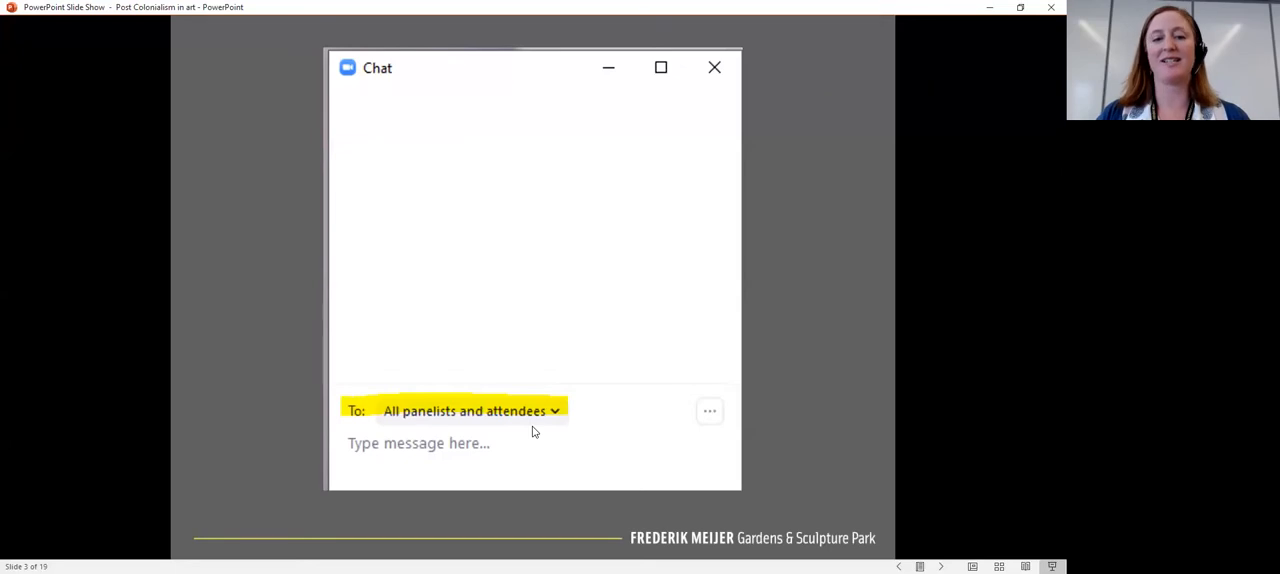
pyautogui.moveTo(604, 378)
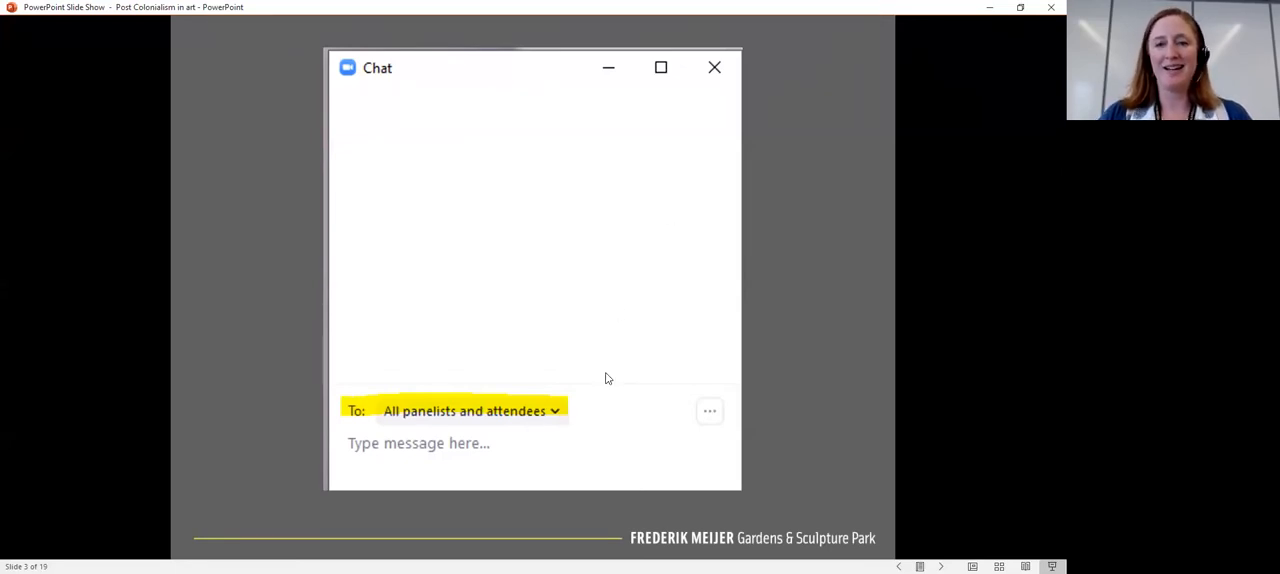
pyautogui.moveTo(760, 490)
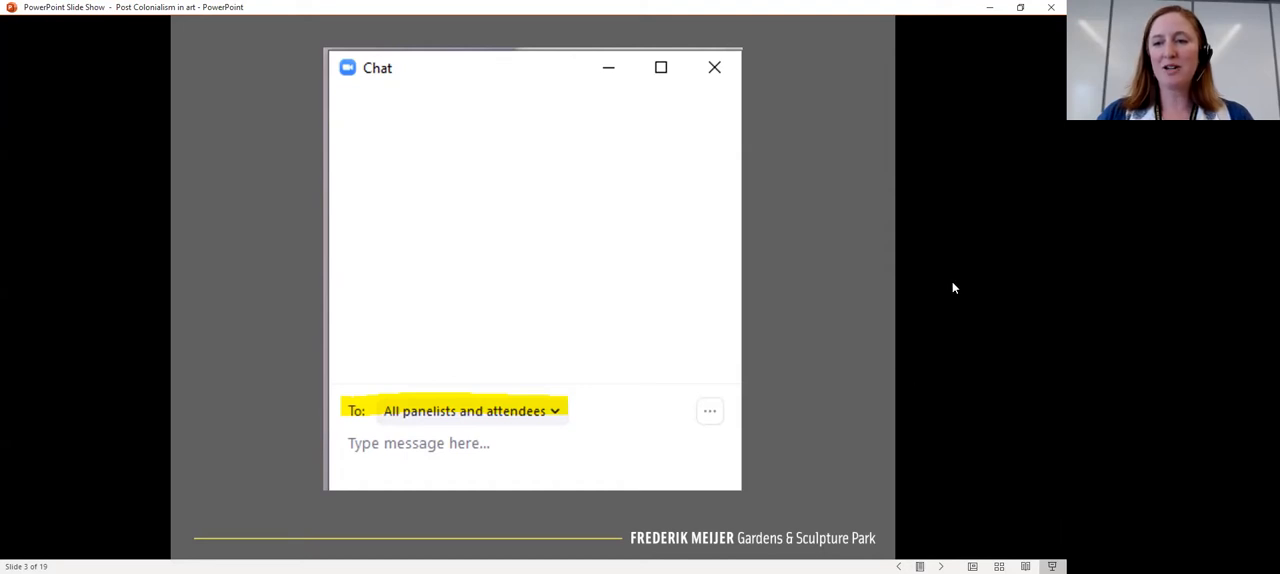
pyautogui.moveTo(800, 302)
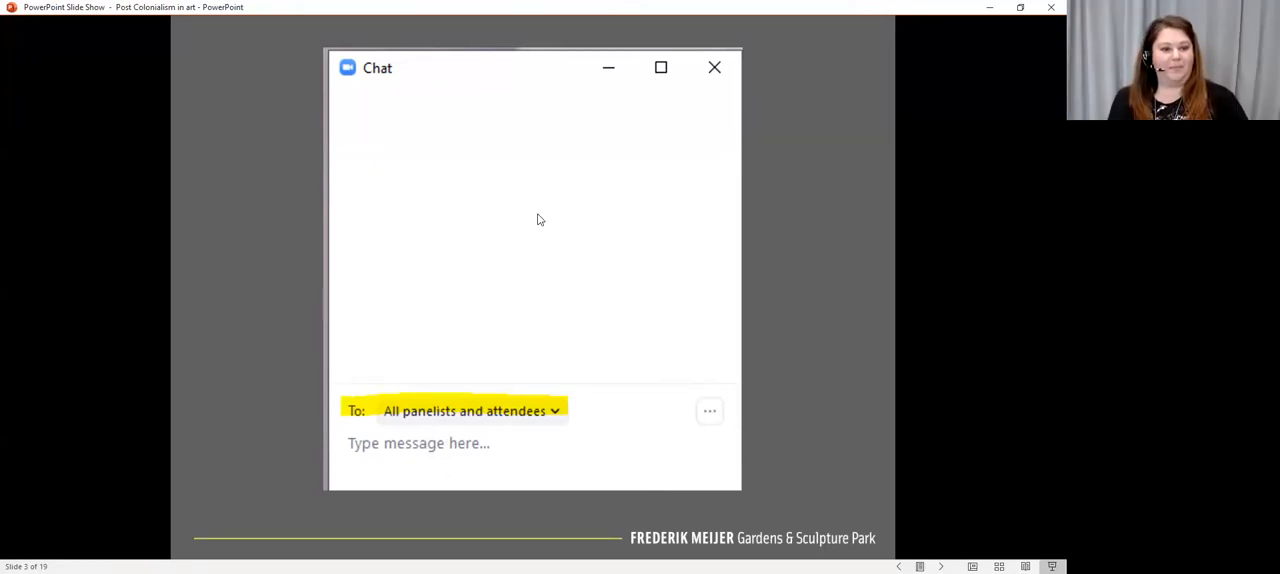
pyautogui.moveTo(894, 228)
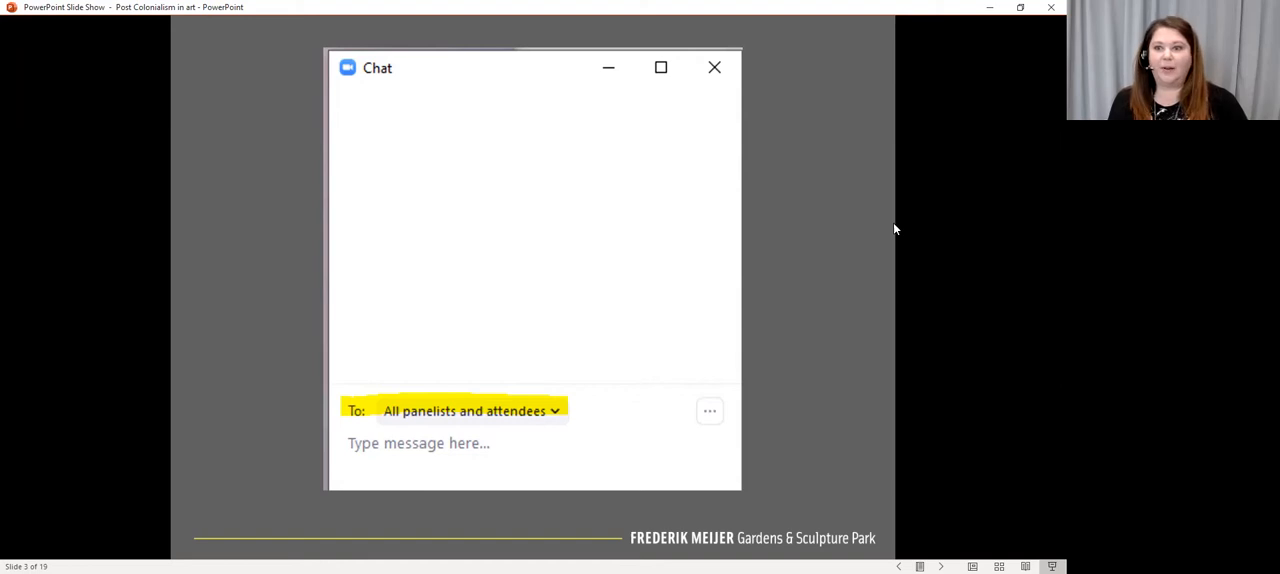
# Step: Show slide 7 'What do you see?' then advance to the 'What do you wonder?' El Anatsui slide
pyautogui.click(714, 68)
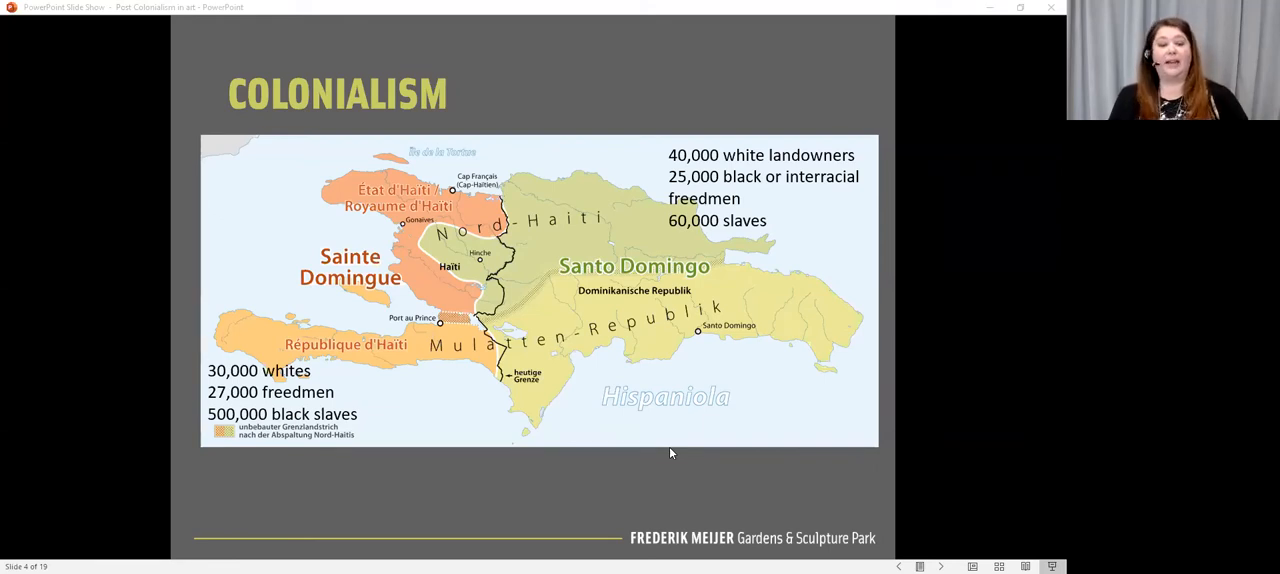
pyautogui.moveTo(376, 248)
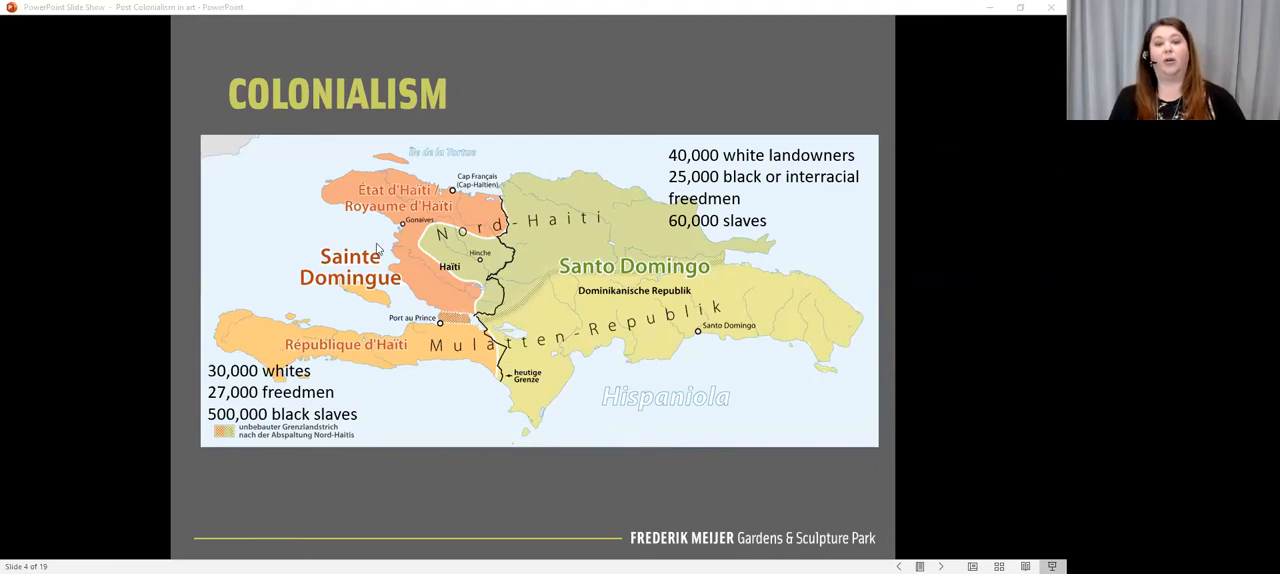
pyautogui.moveTo(510, 332)
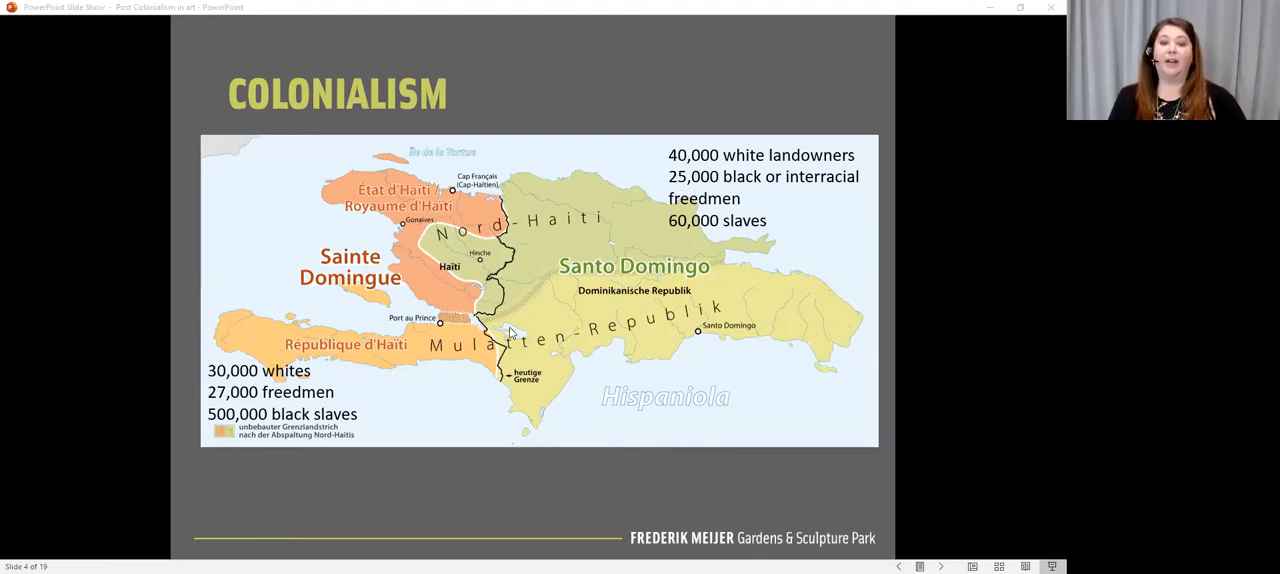
pyautogui.moveTo(858, 328)
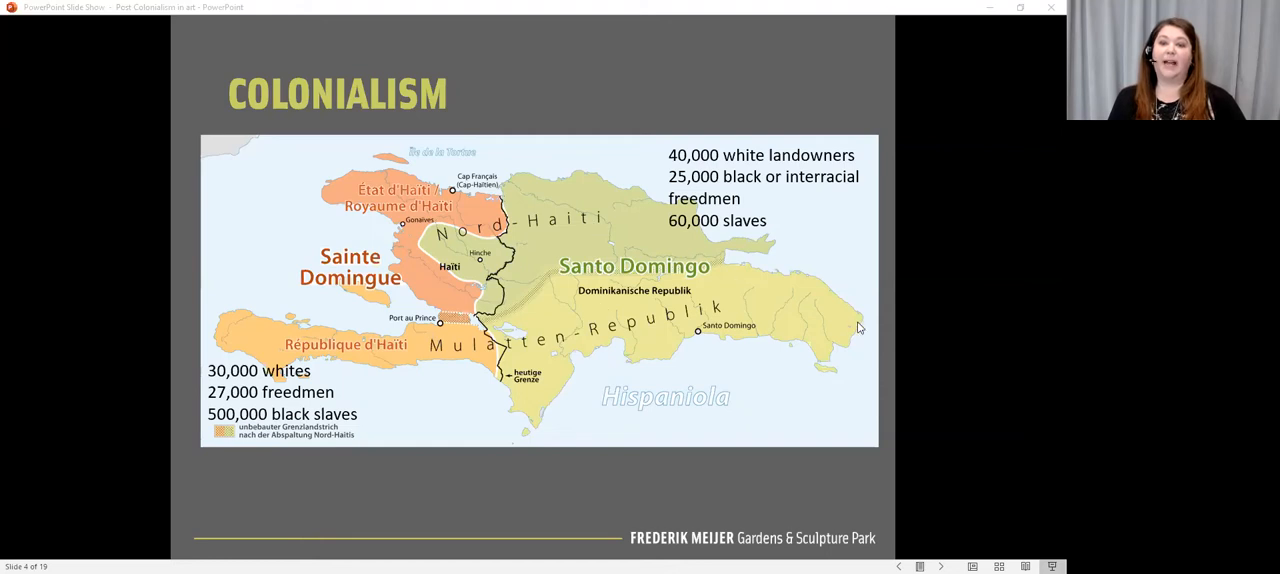
pyautogui.moveTo(864, 290)
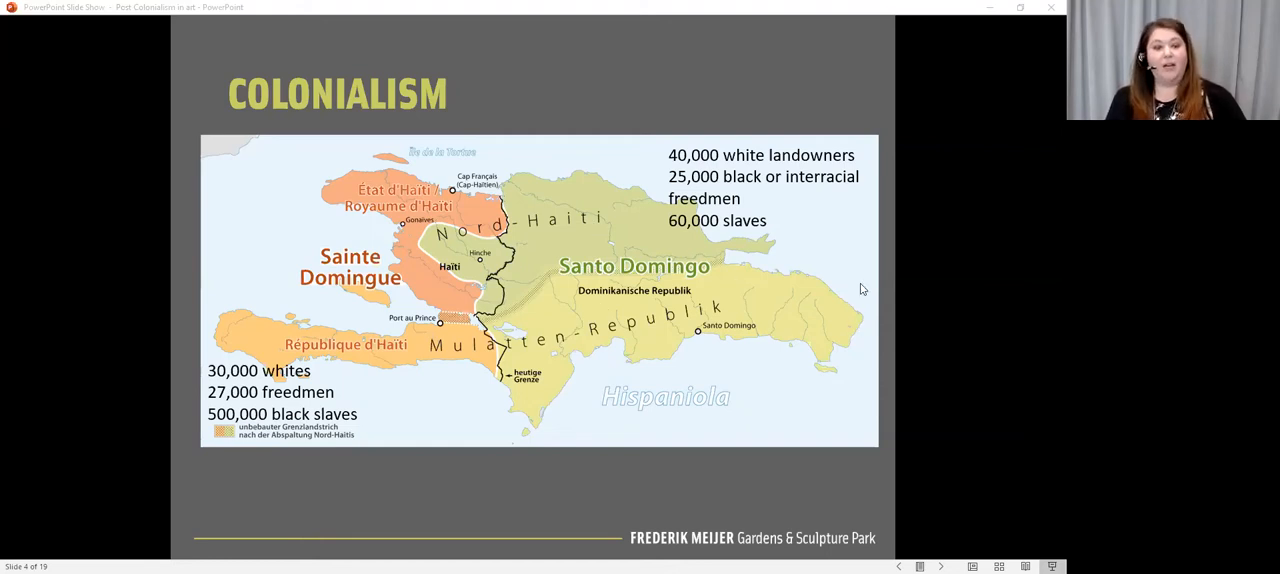
pyautogui.moveTo(410, 402)
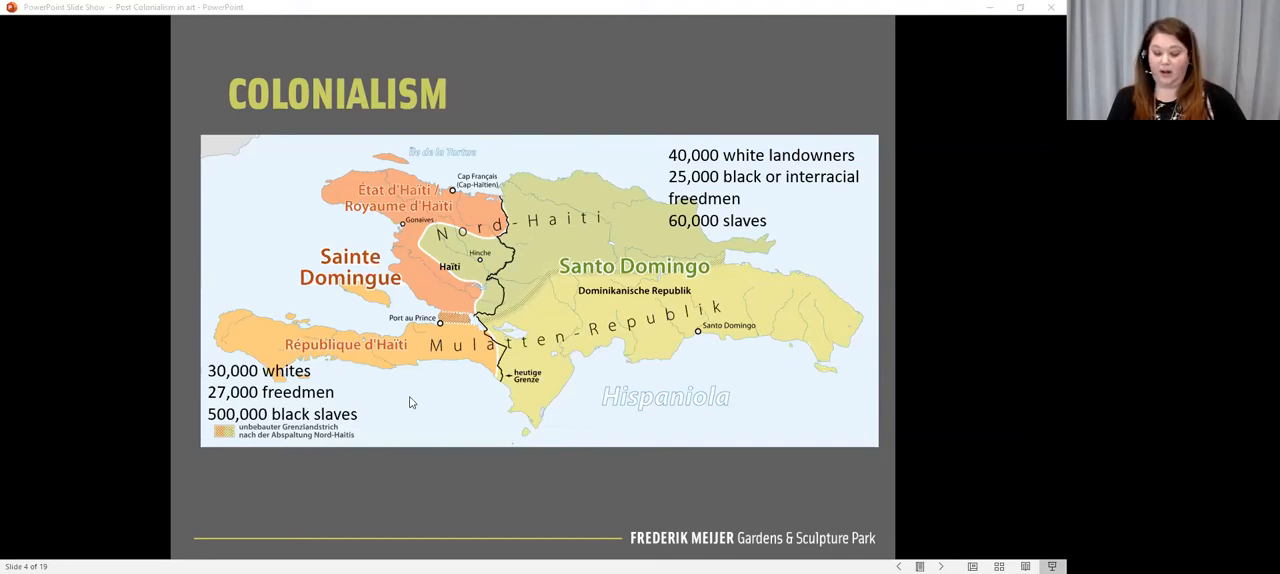
pyautogui.moveTo(416, 400)
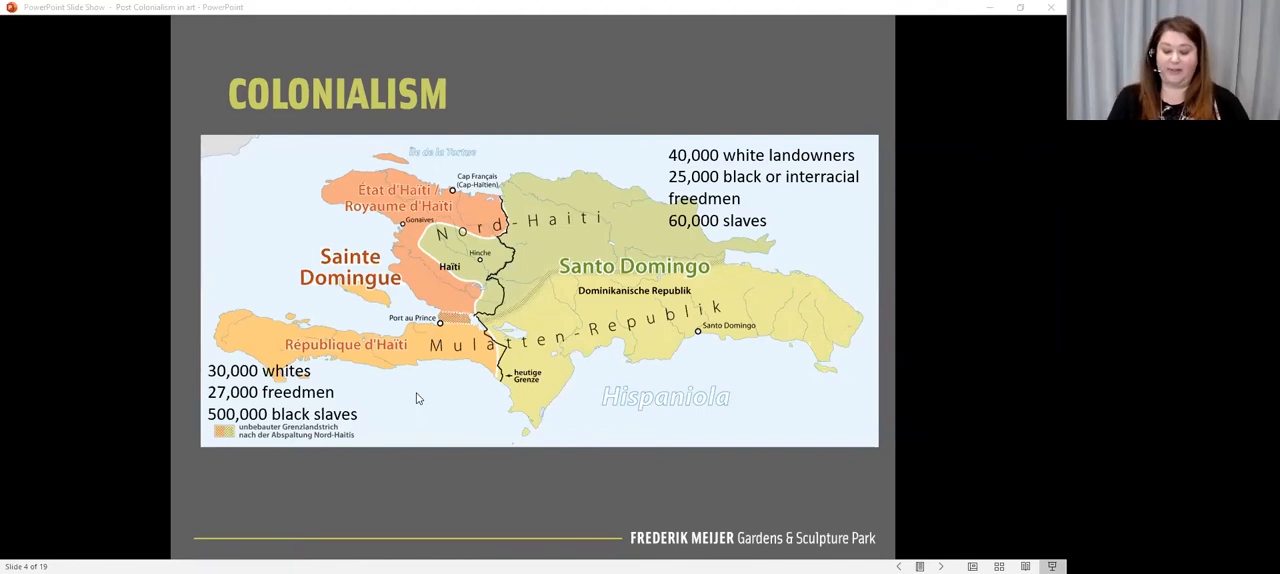
pyautogui.moveTo(660, 200)
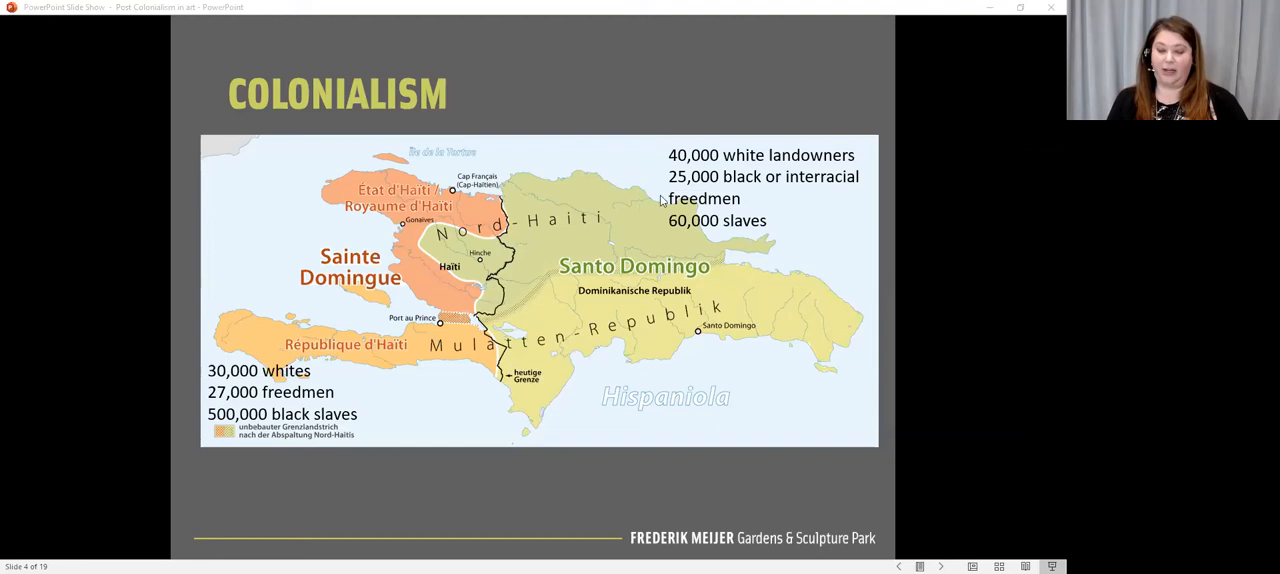
pyautogui.moveTo(448, 410)
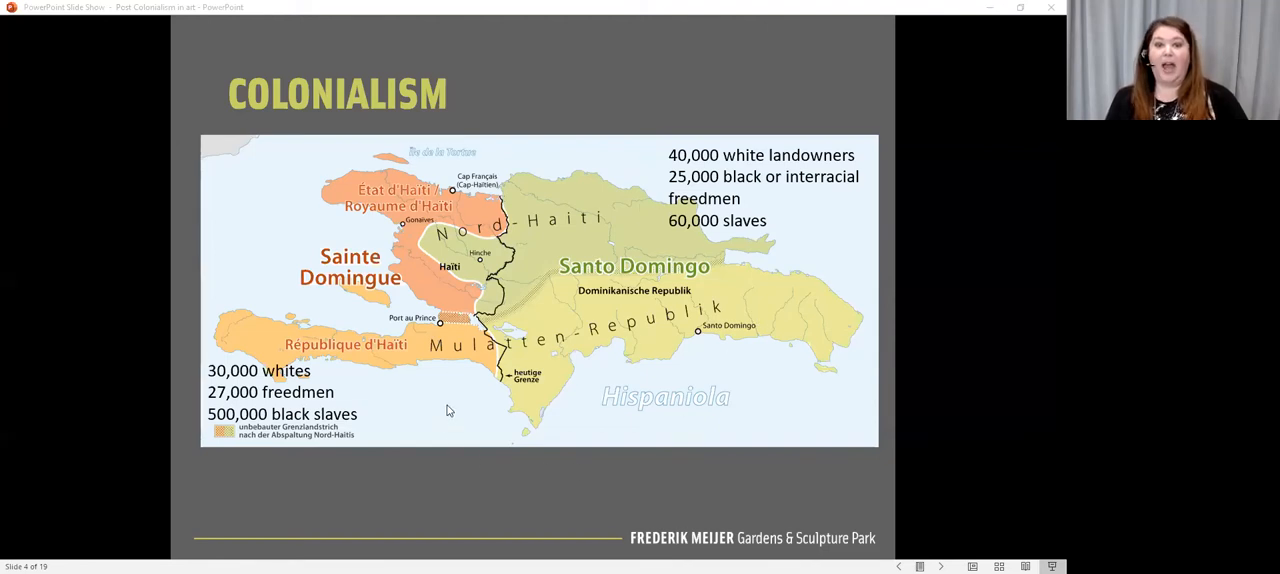
pyautogui.moveTo(390, 376)
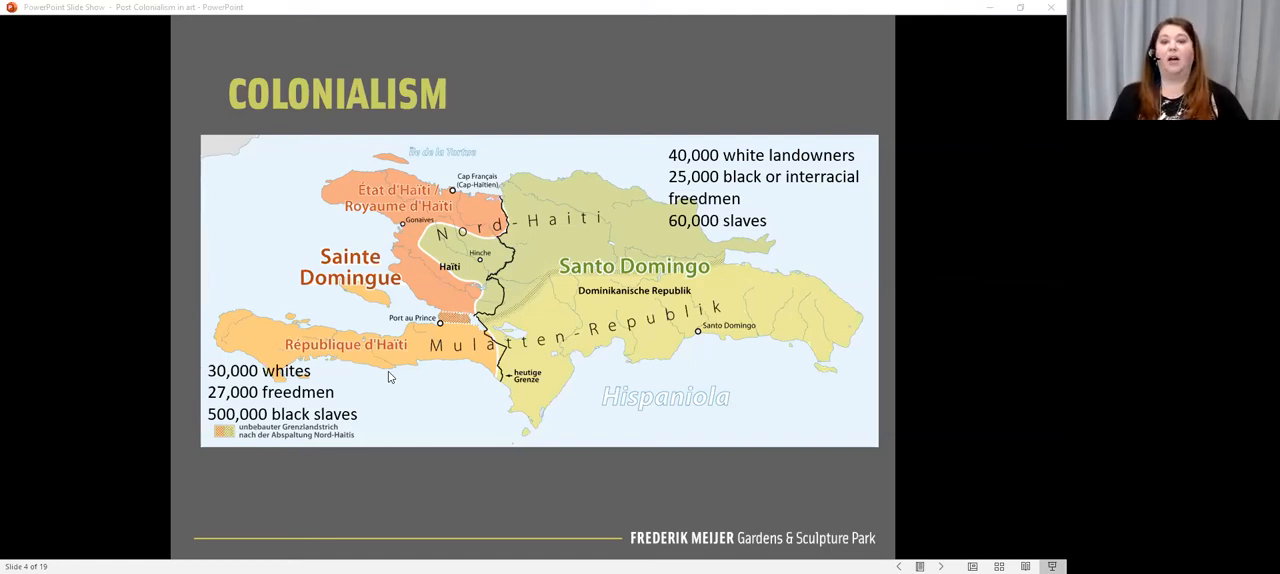
pyautogui.moveTo(590, 252)
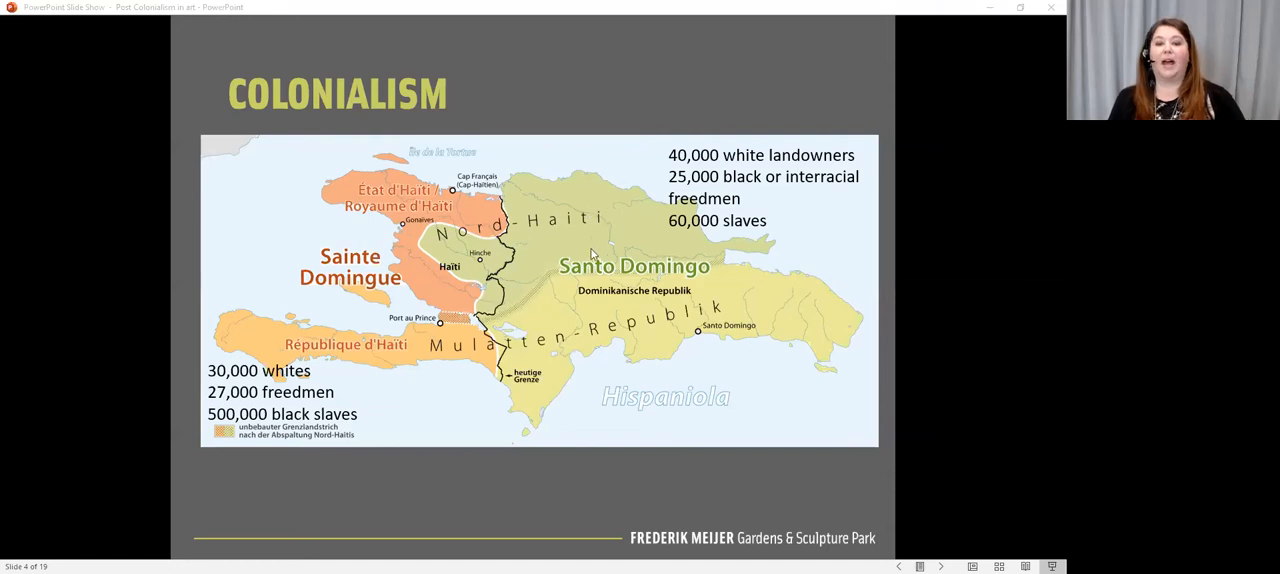
pyautogui.moveTo(604, 248)
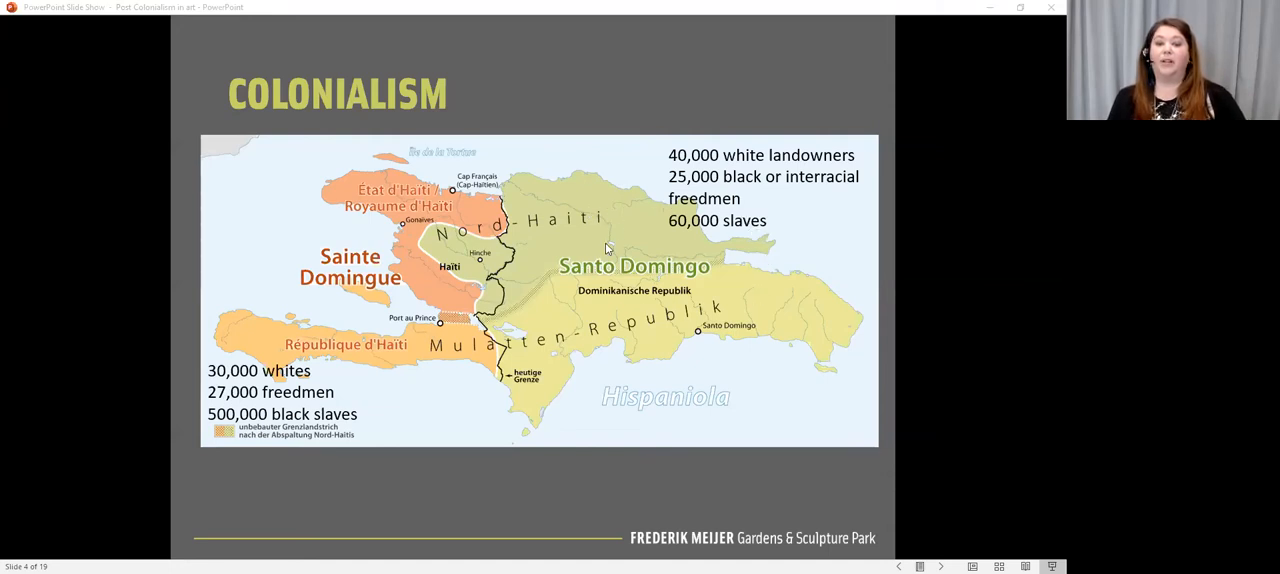
pyautogui.moveTo(500, 252)
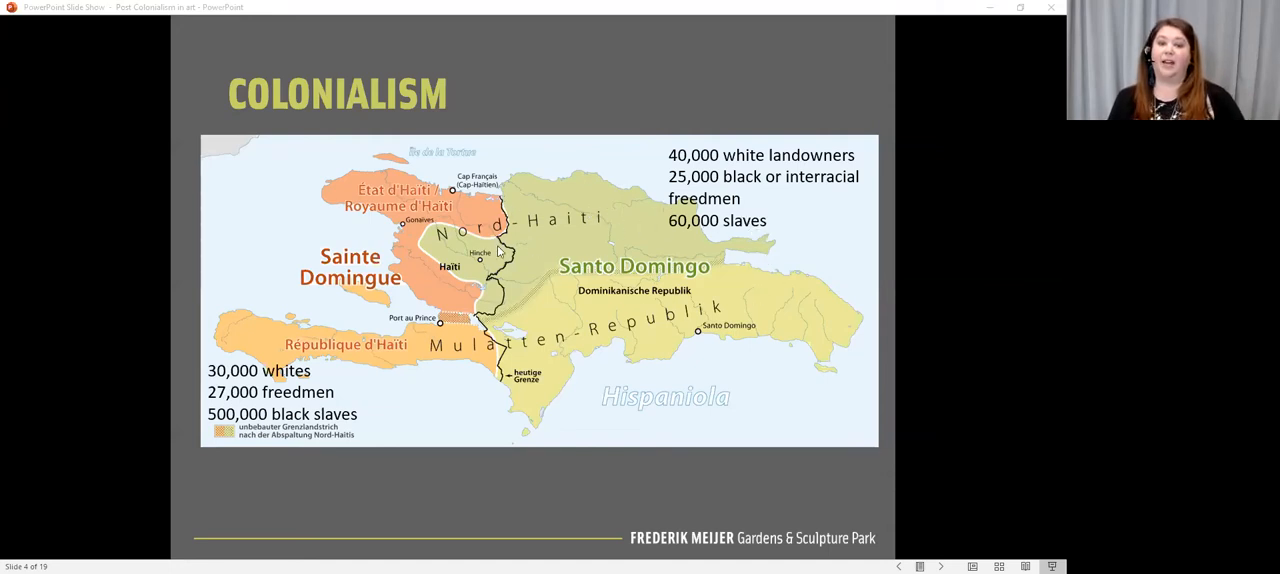
pyautogui.moveTo(418, 252)
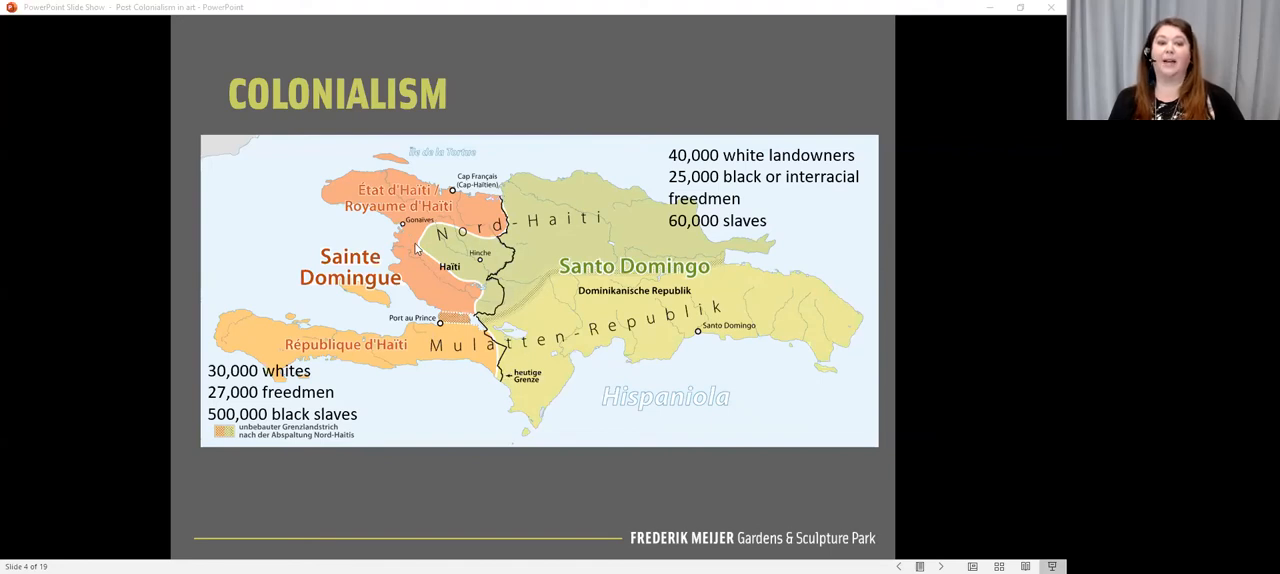
pyautogui.moveTo(416, 340)
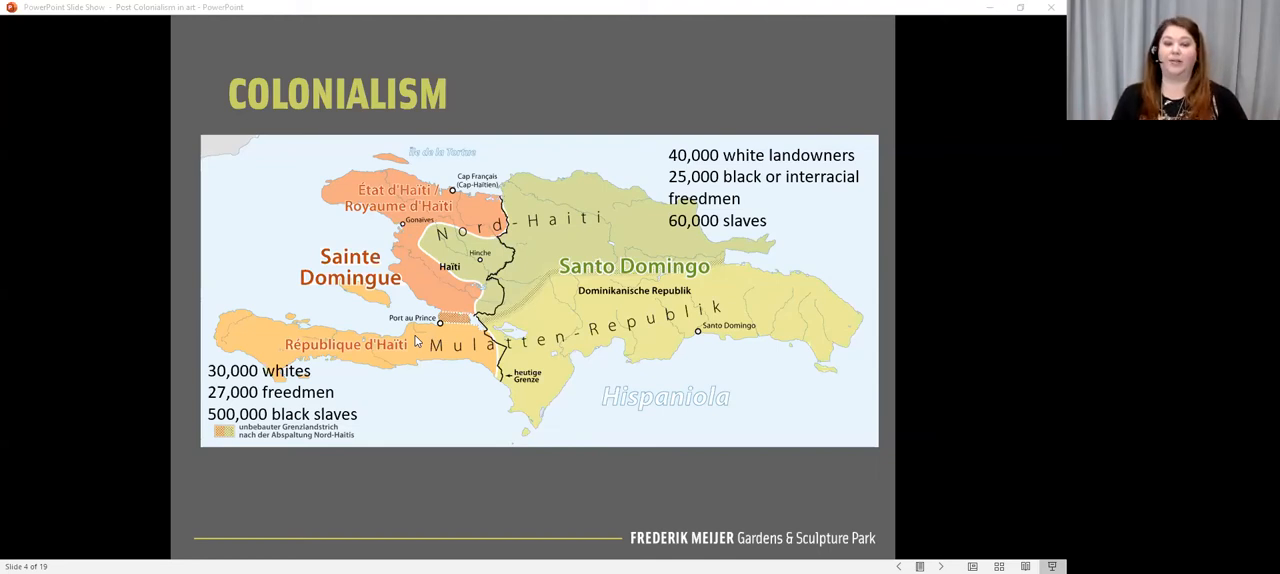
pyautogui.moveTo(620, 192)
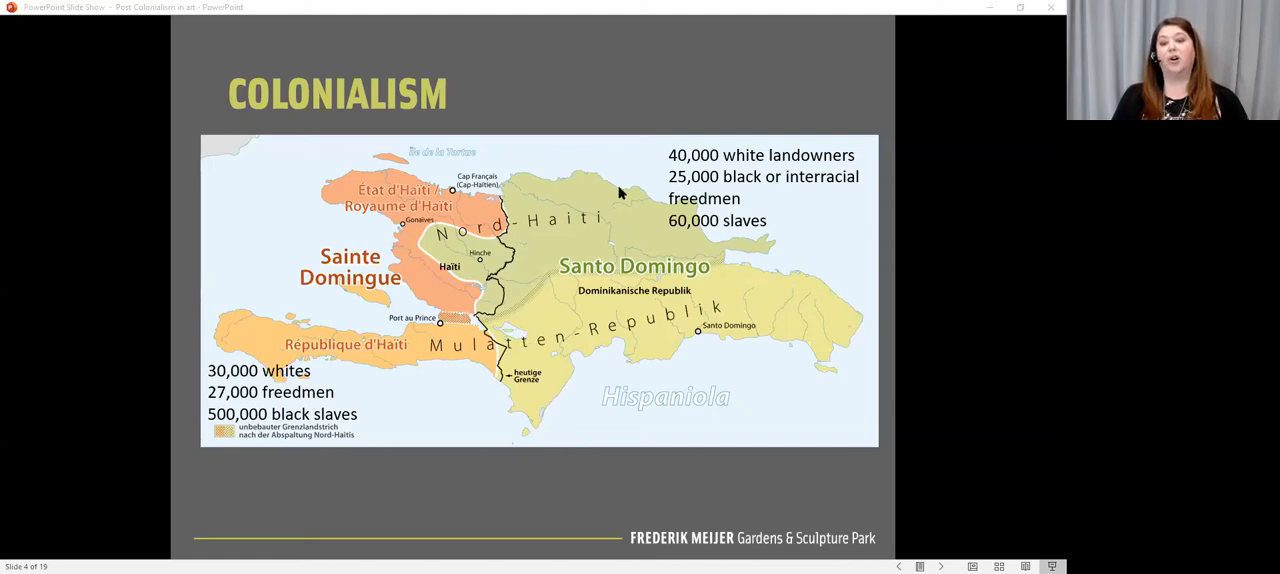
pyautogui.moveTo(658, 276)
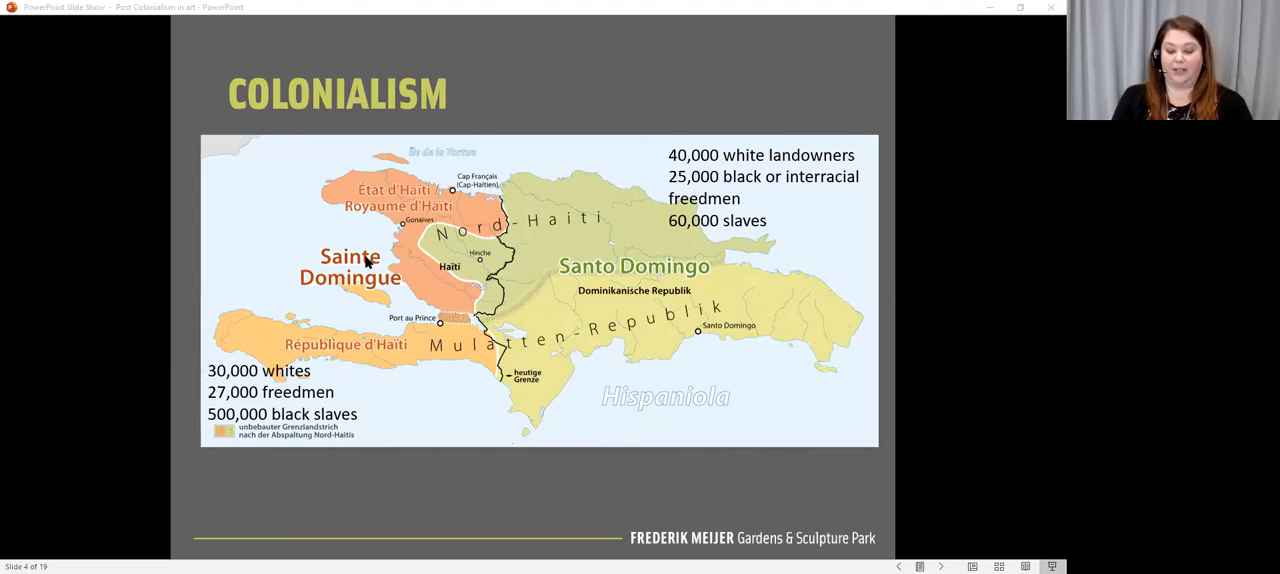
pyautogui.moveTo(360, 336)
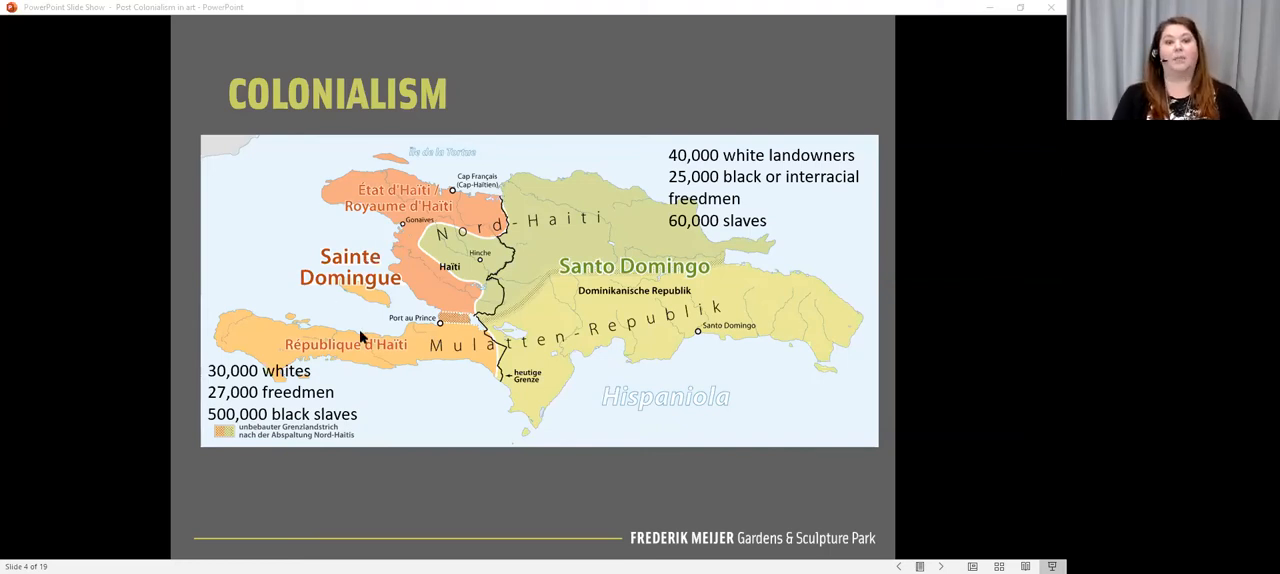
pyautogui.moveTo(448, 444)
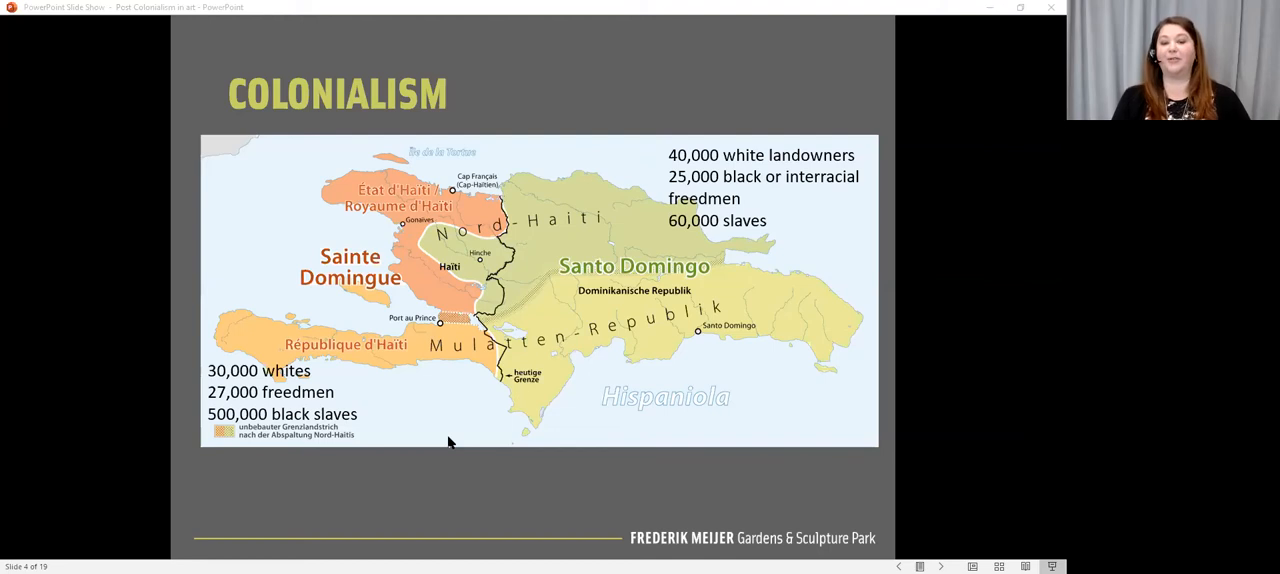
pyautogui.moveTo(472, 456)
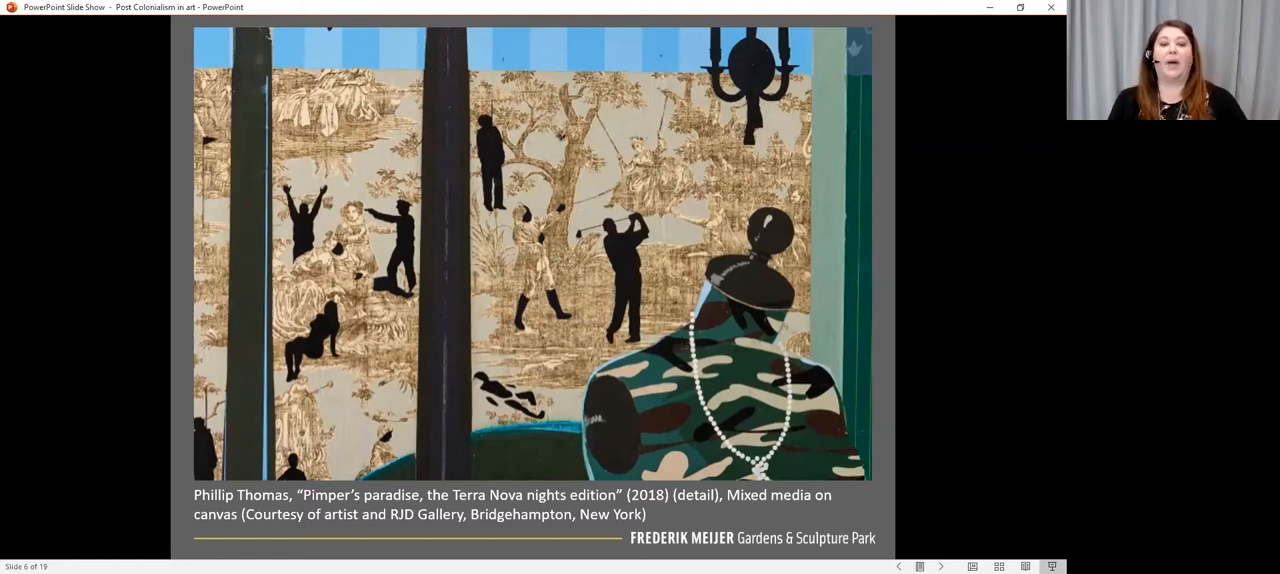
pyautogui.moveTo(710, 196)
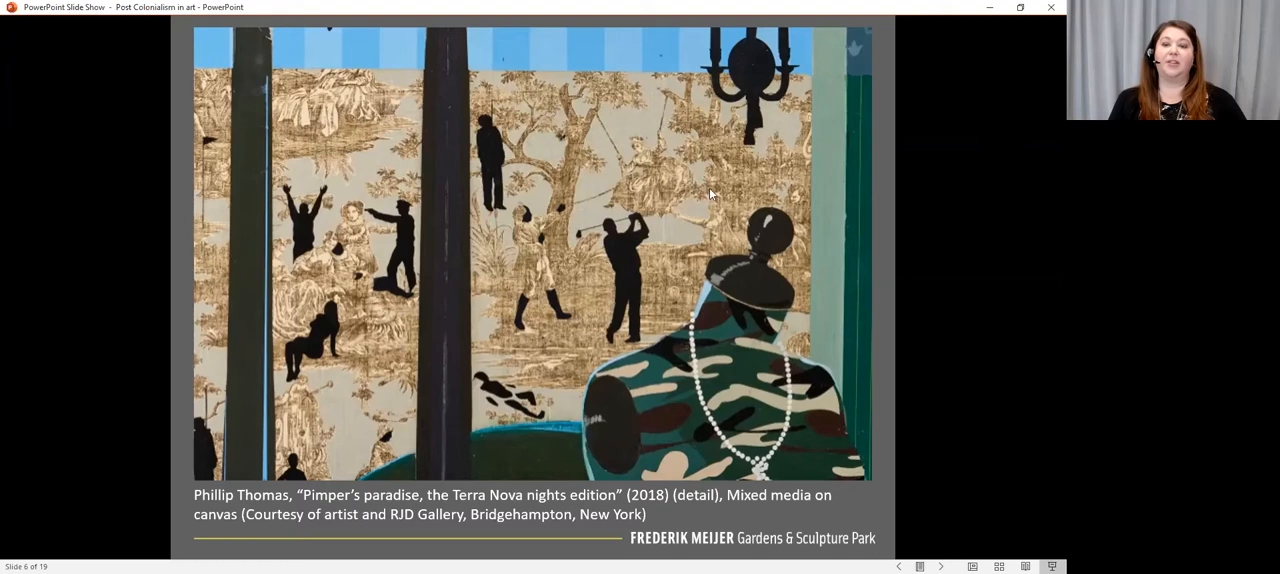
pyautogui.moveTo(688, 156)
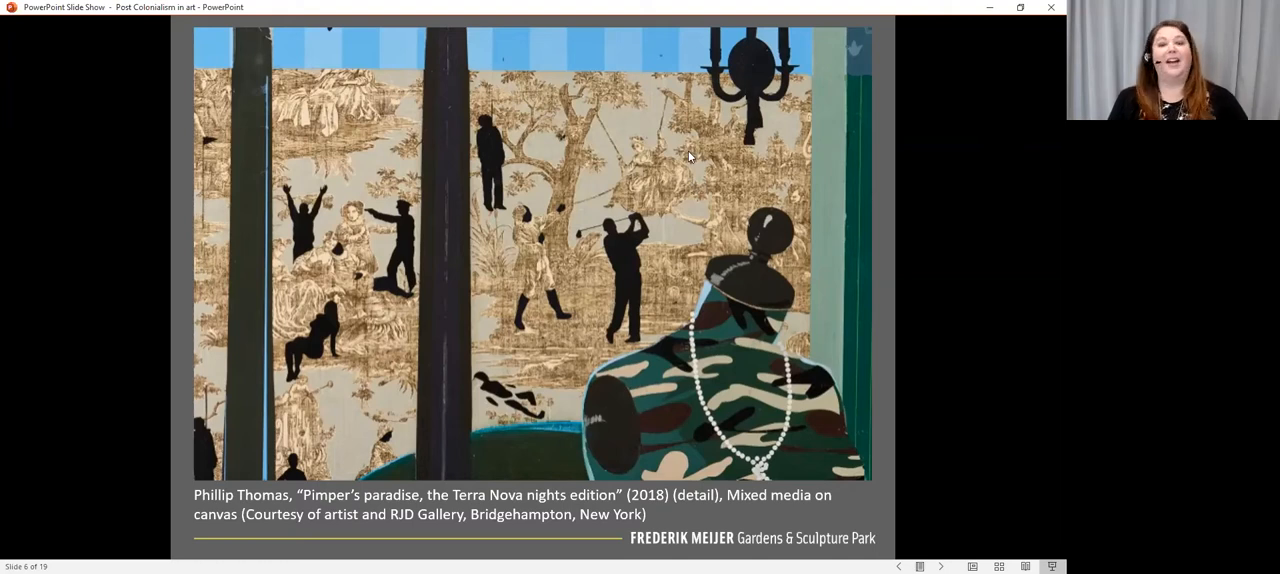
pyautogui.moveTo(612, 136)
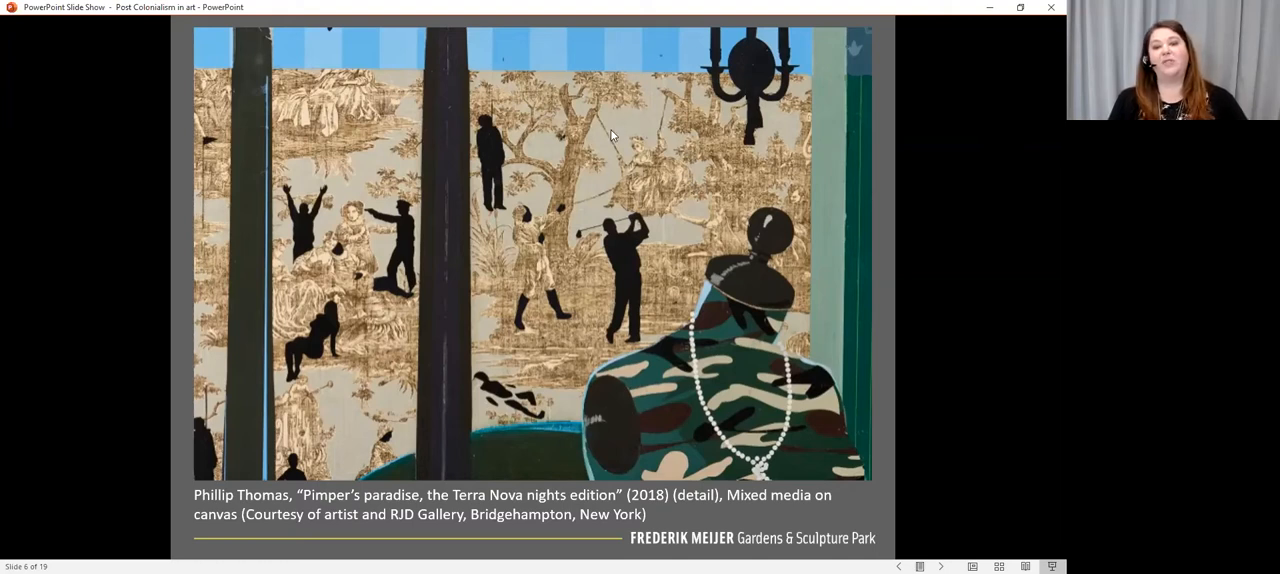
pyautogui.moveTo(336, 270)
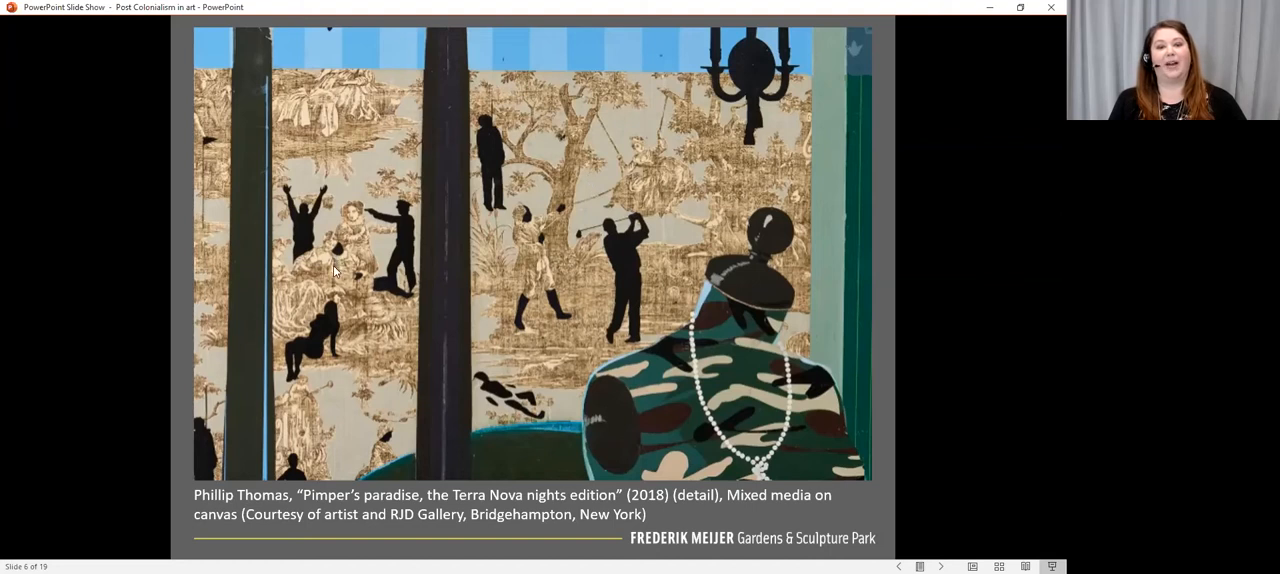
pyautogui.moveTo(688, 220)
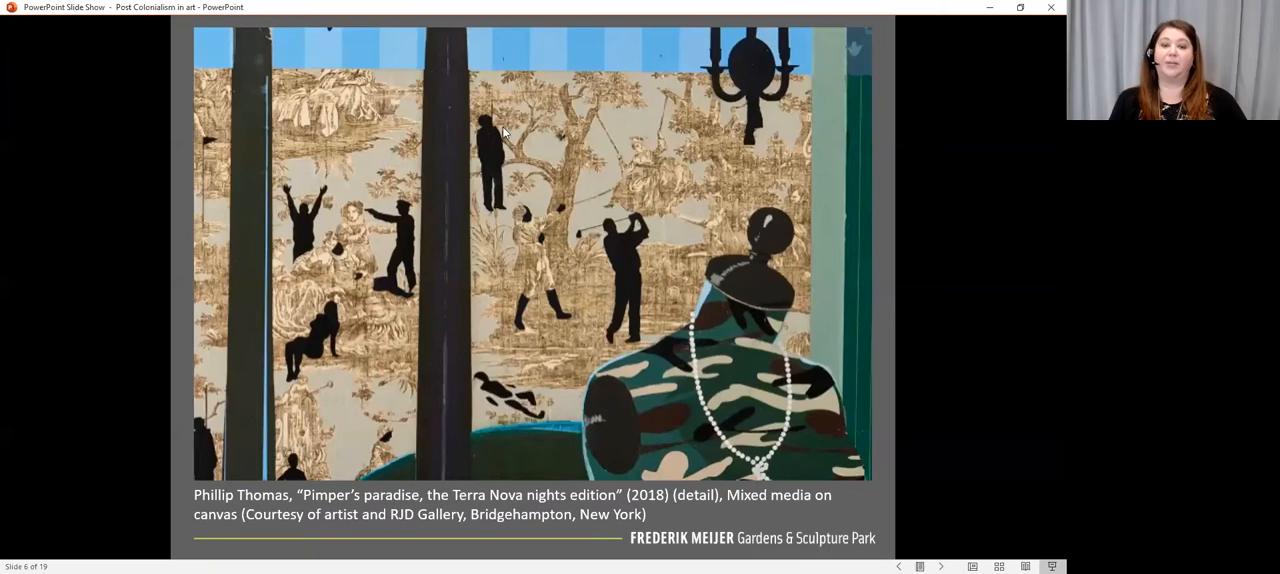
pyautogui.moveTo(812, 178)
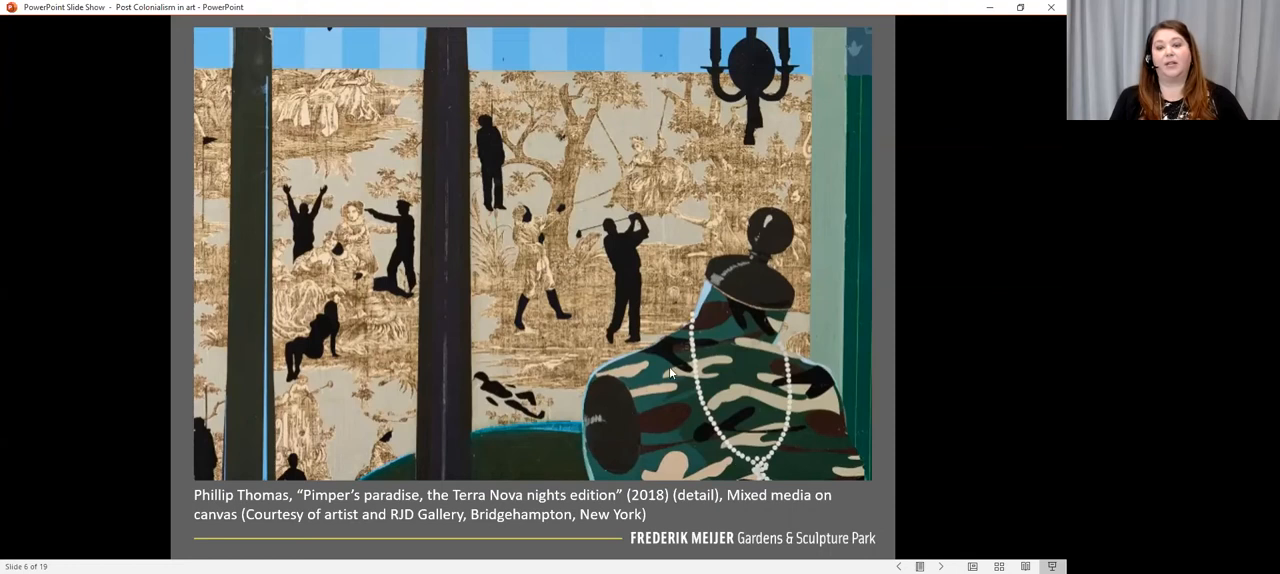
pyautogui.moveTo(800, 418)
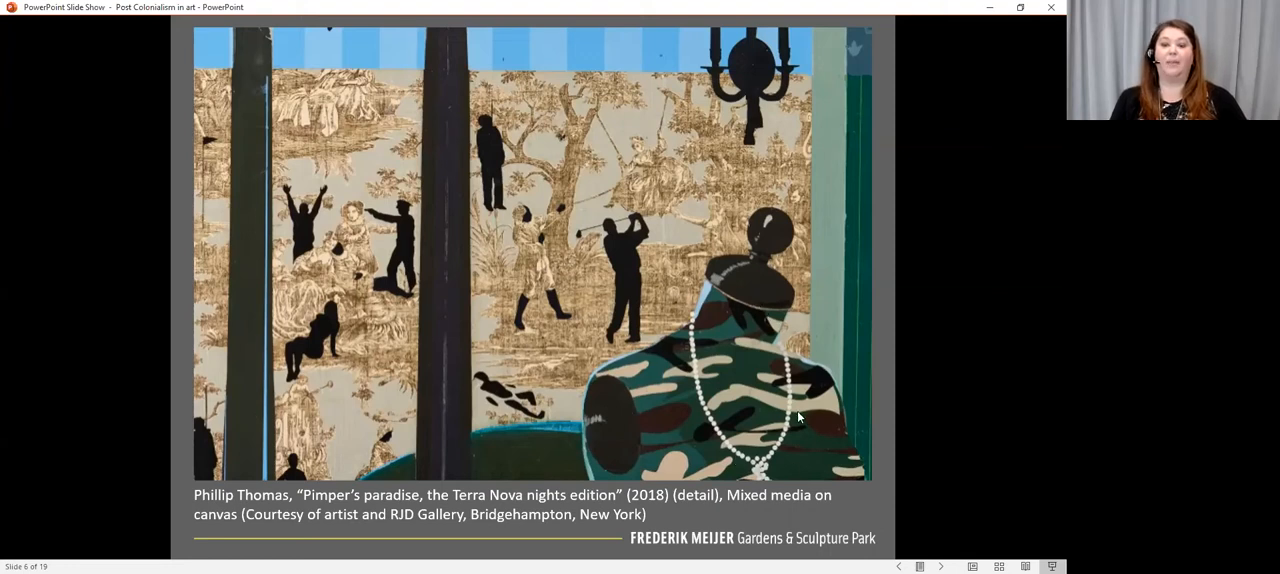
pyautogui.moveTo(588, 406)
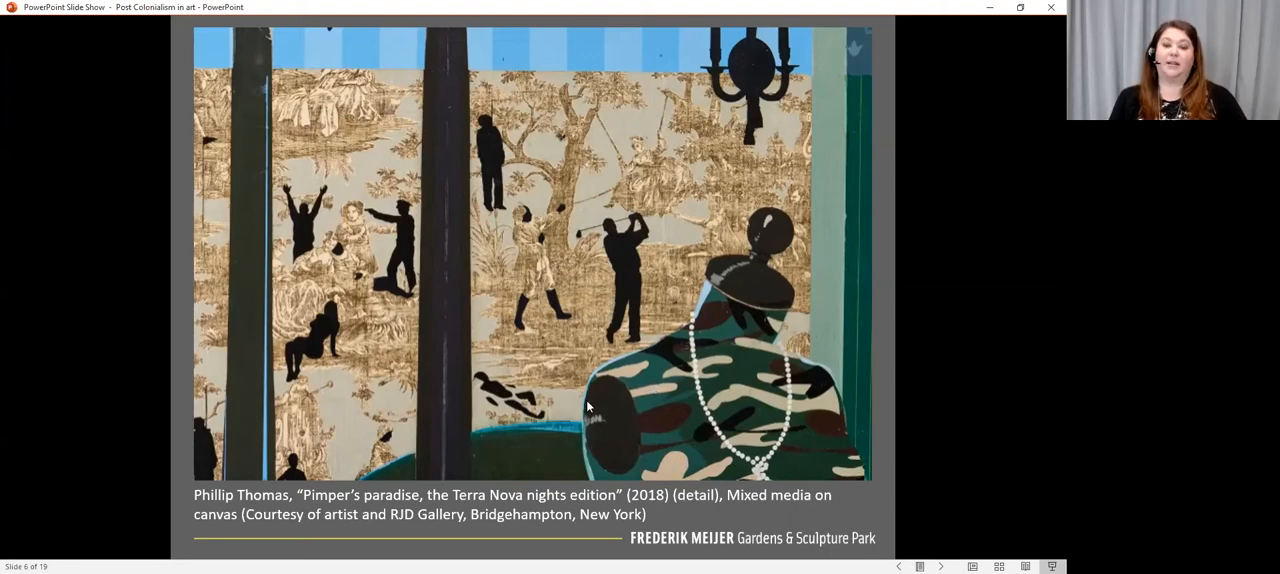
pyautogui.moveTo(740, 290)
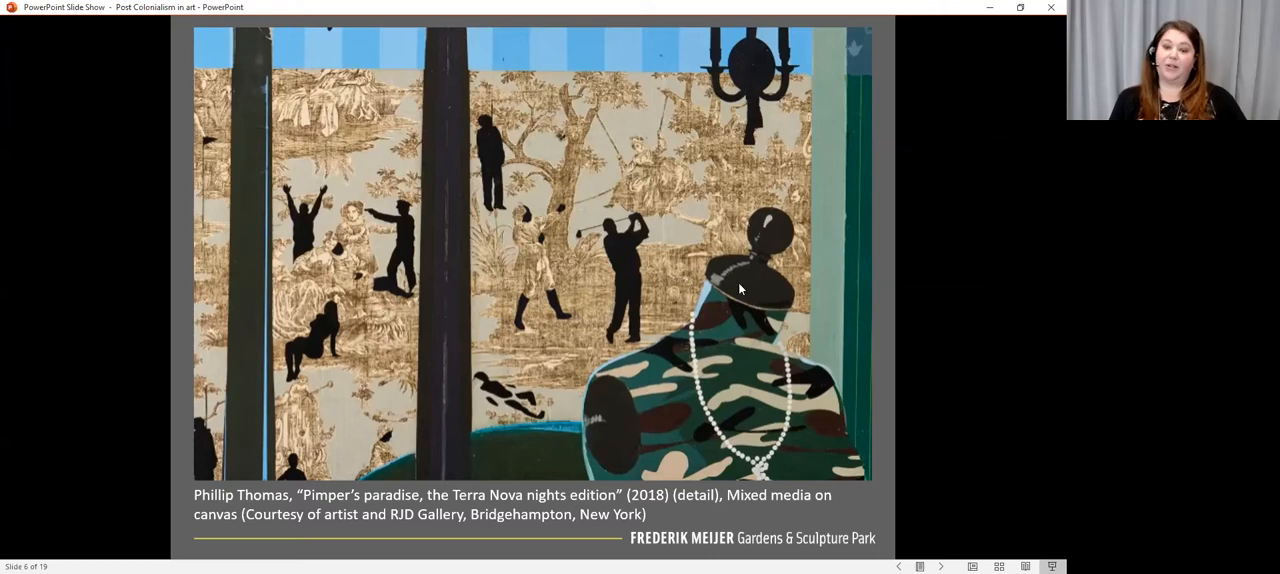
pyautogui.moveTo(726, 464)
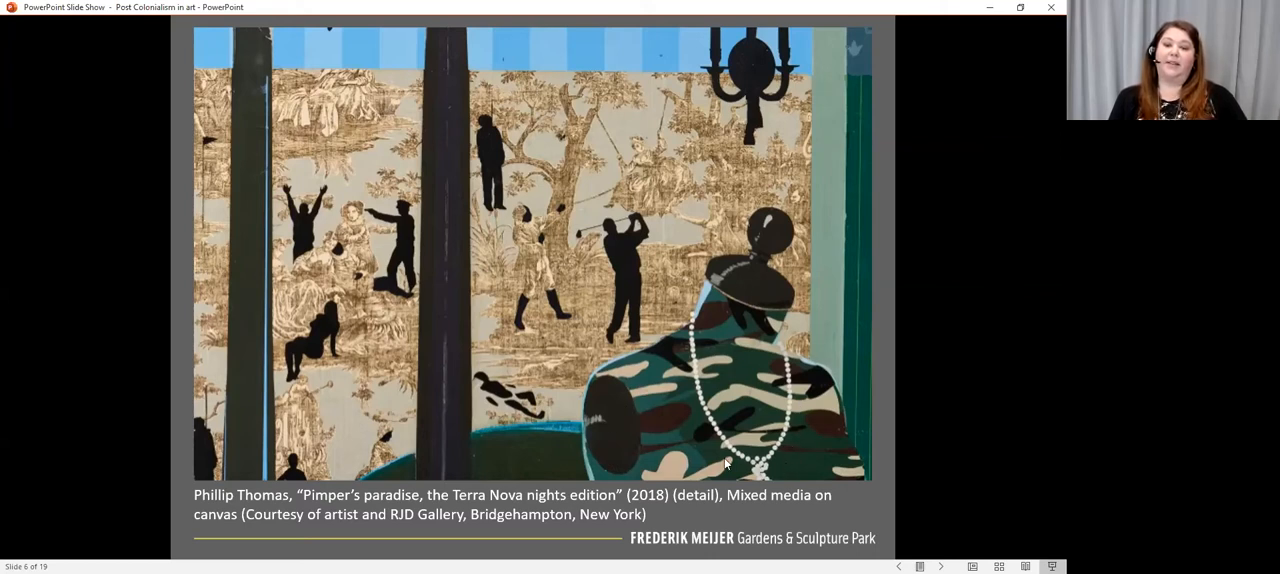
pyautogui.moveTo(828, 322)
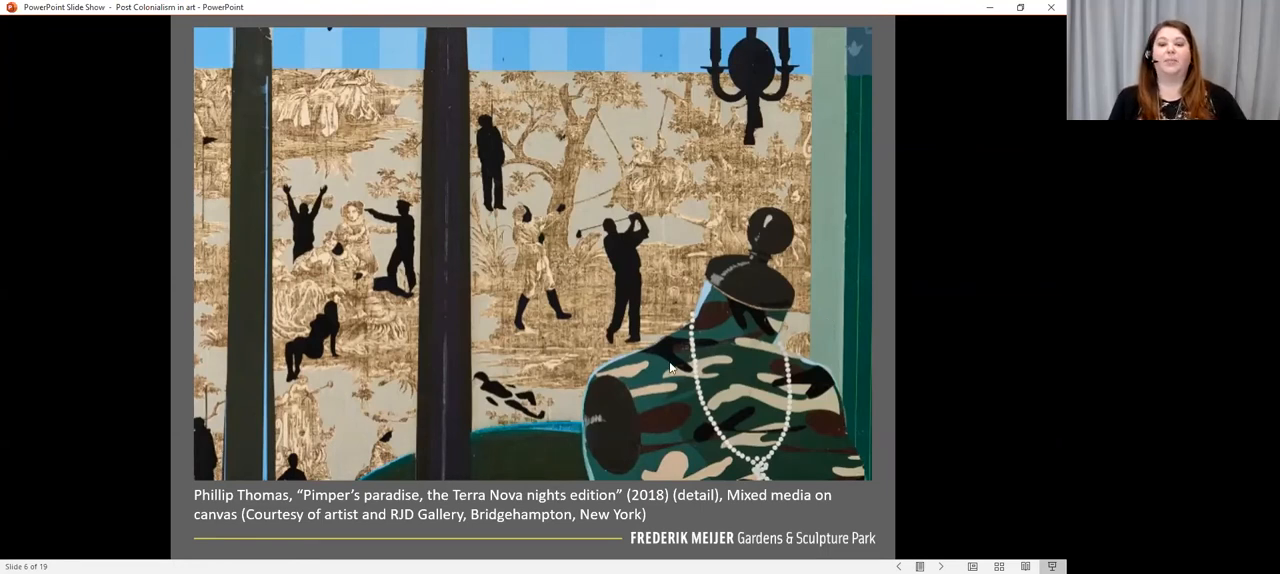
pyautogui.moveTo(814, 234)
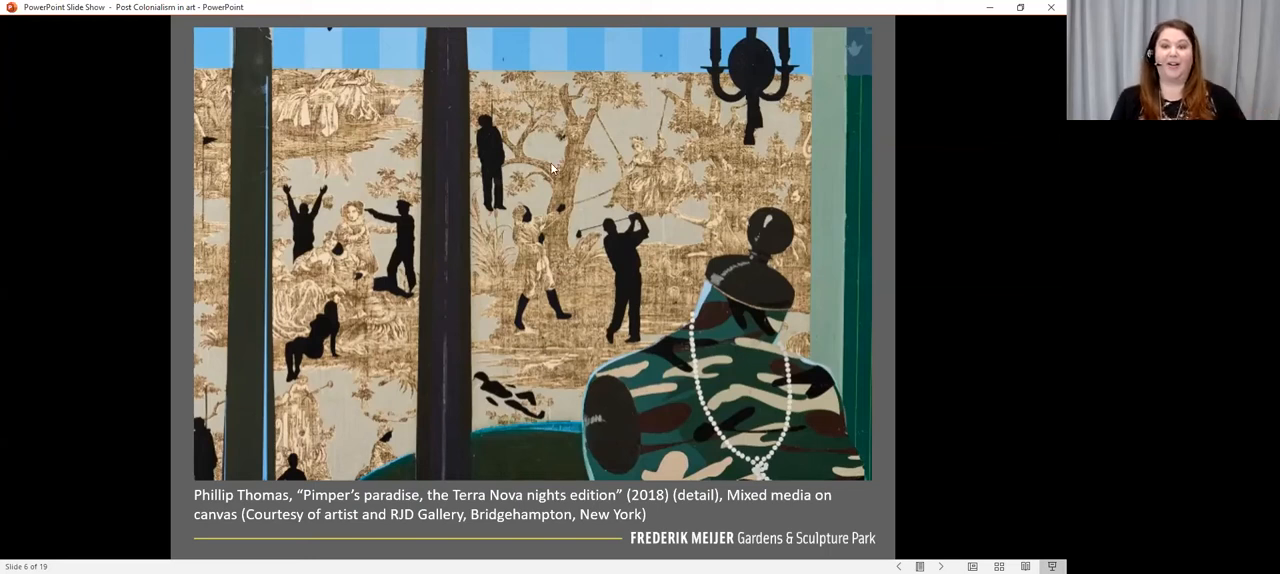
pyautogui.moveTo(756, 176)
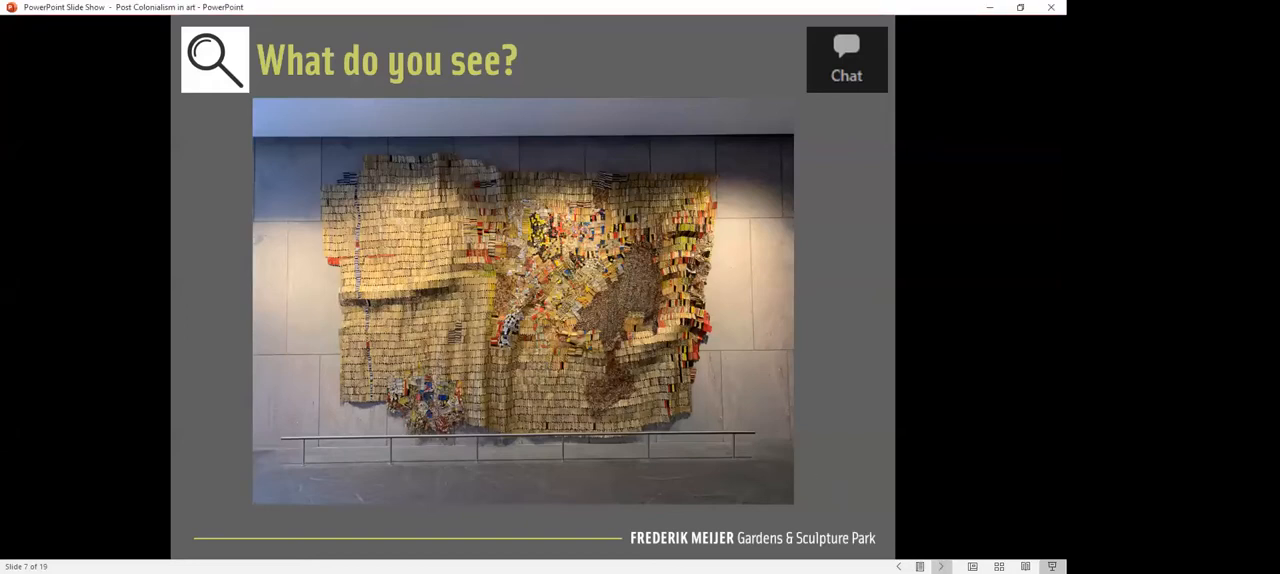
pyautogui.press('right')
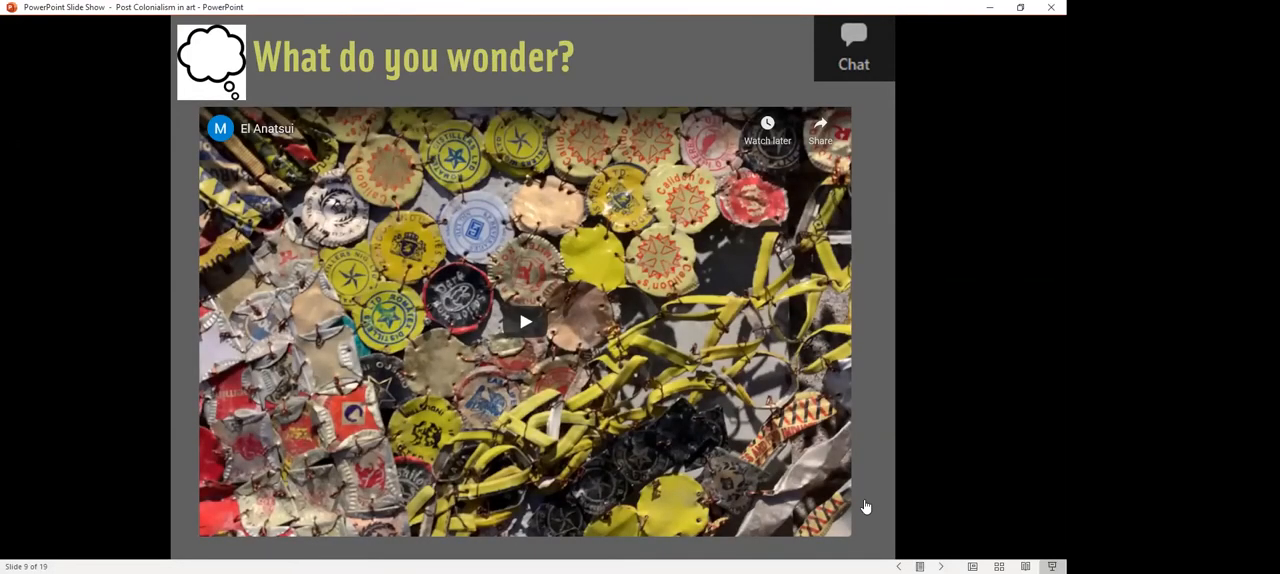
pyautogui.moveTo(670, 278)
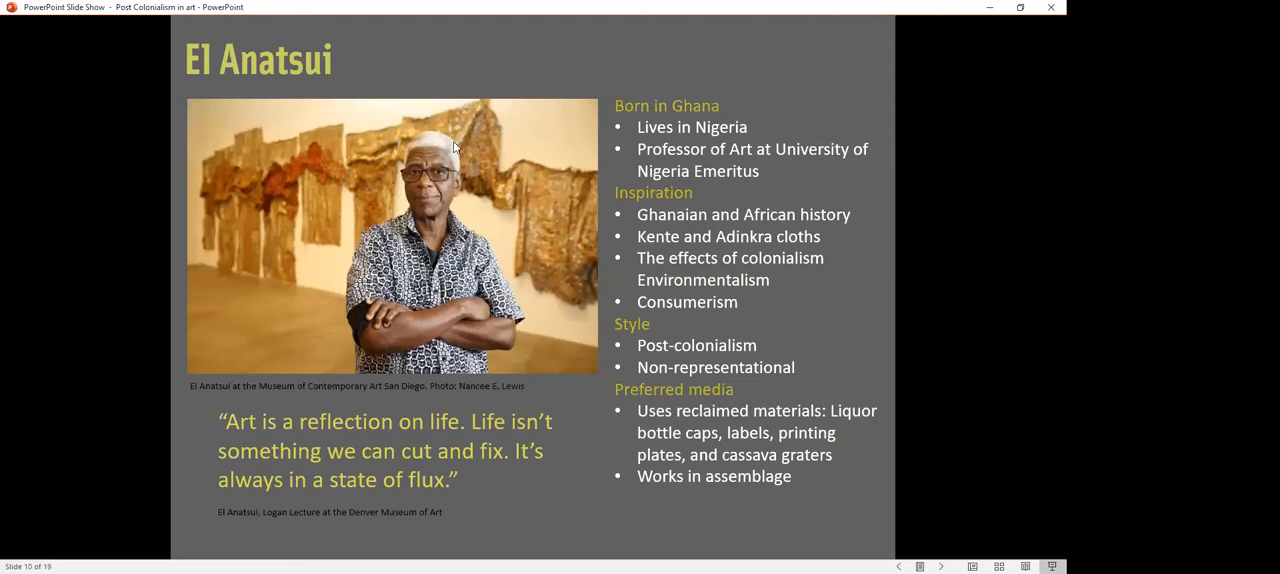
pyautogui.moveTo(352, 78)
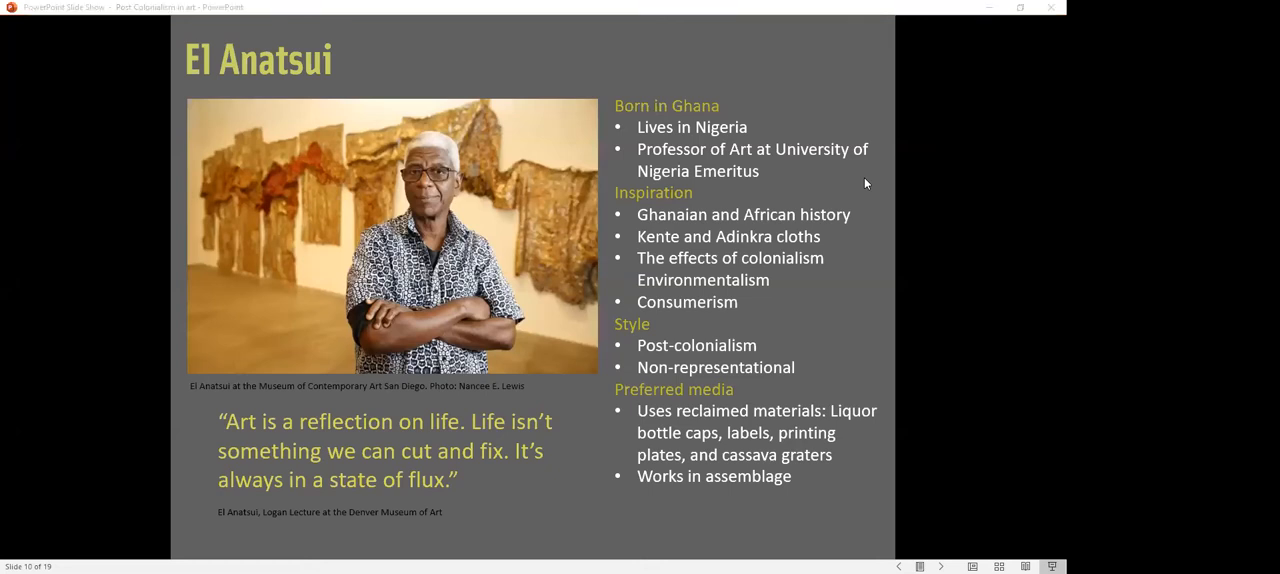
pyautogui.moveTo(732, 236)
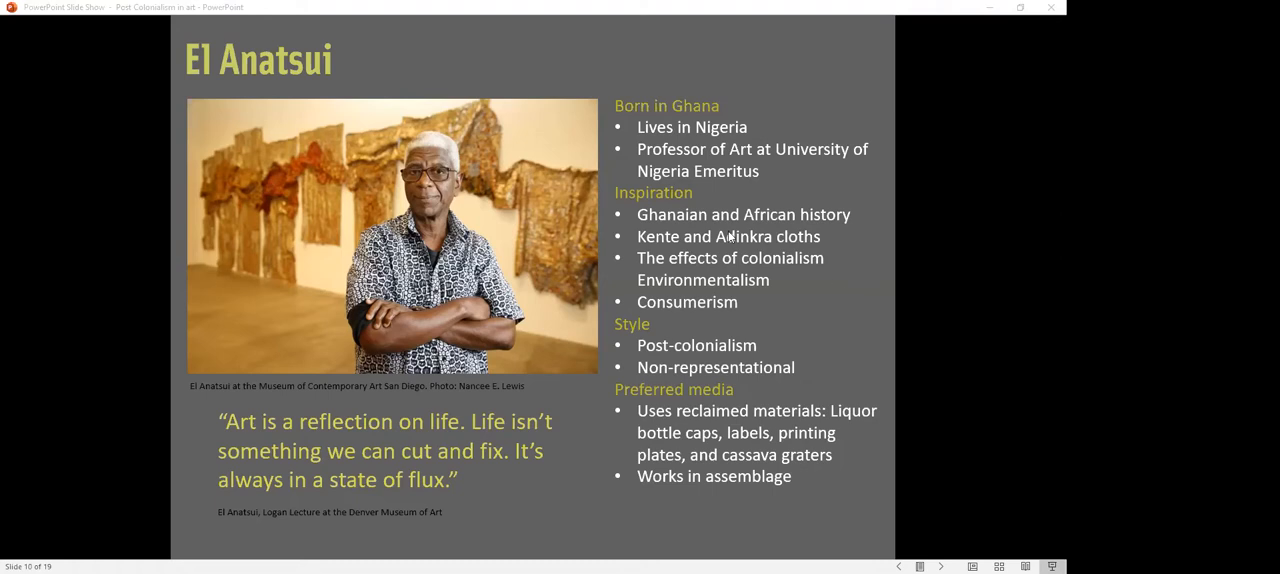
pyautogui.moveTo(724, 98)
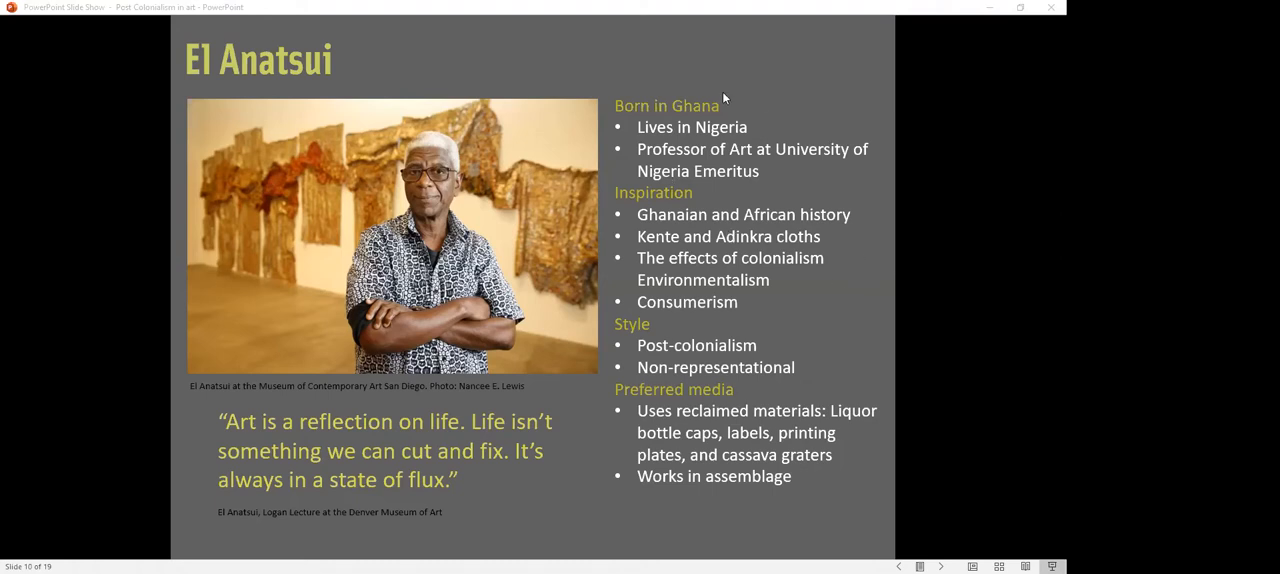
pyautogui.moveTo(642, 110)
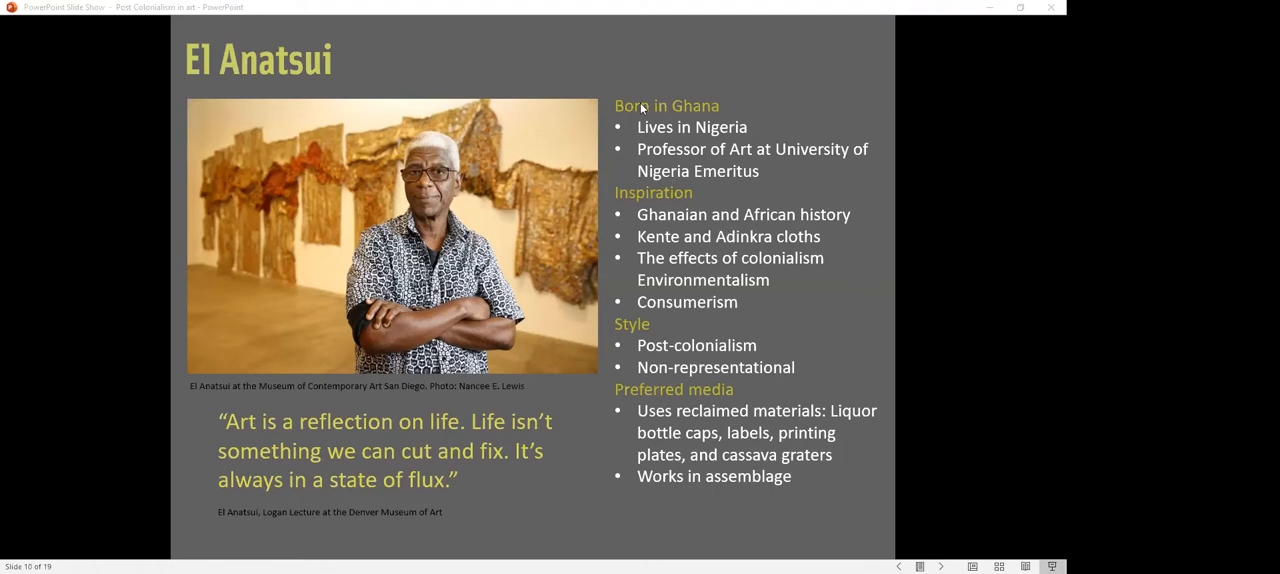
pyautogui.moveTo(238, 362)
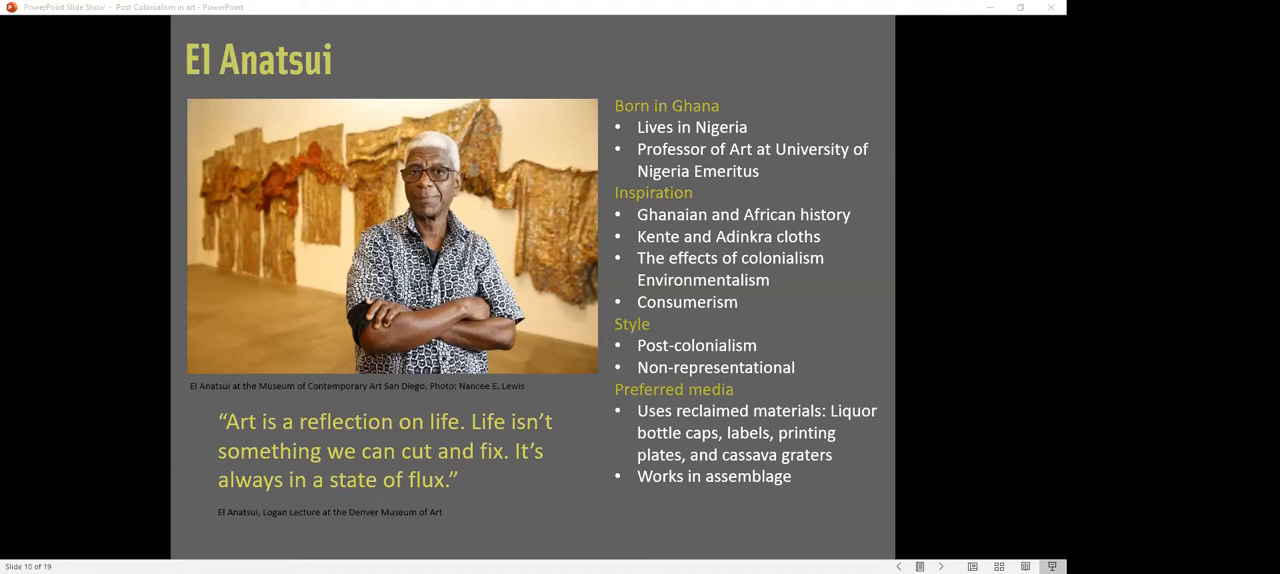
pyautogui.moveTo(110, 544)
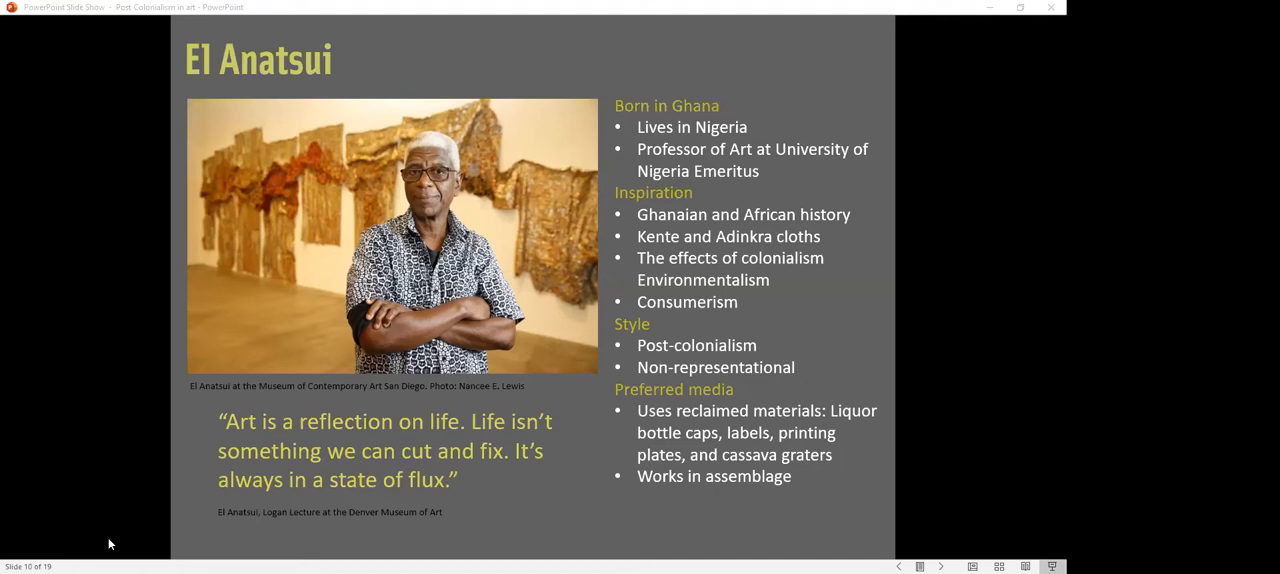
pyautogui.moveTo(304, 158)
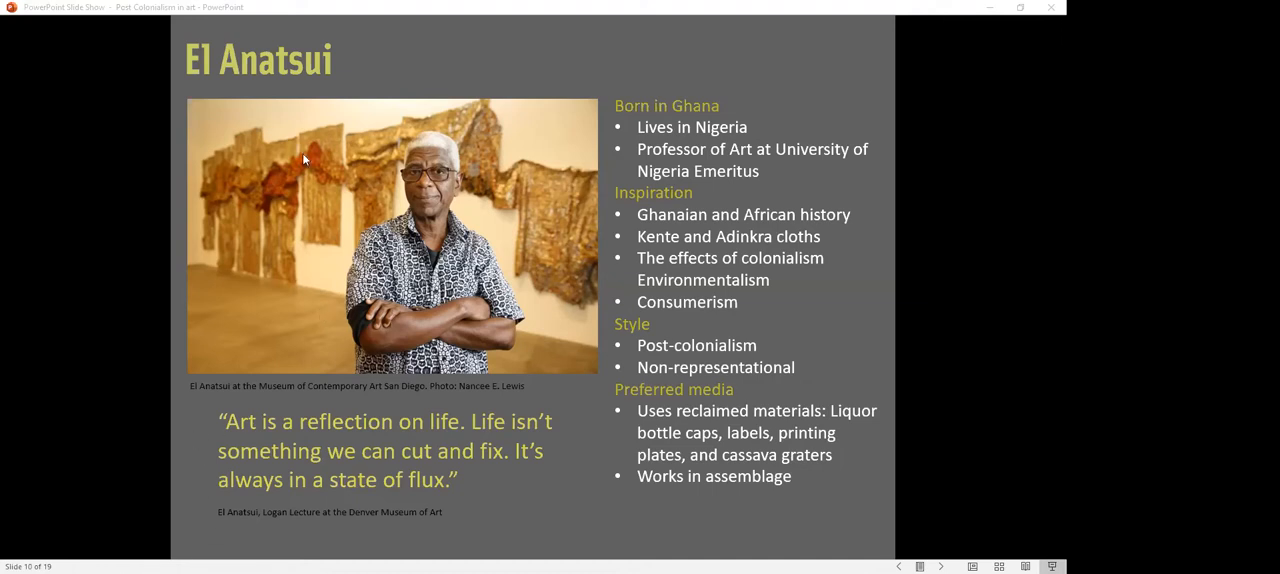
pyautogui.moveTo(384, 34)
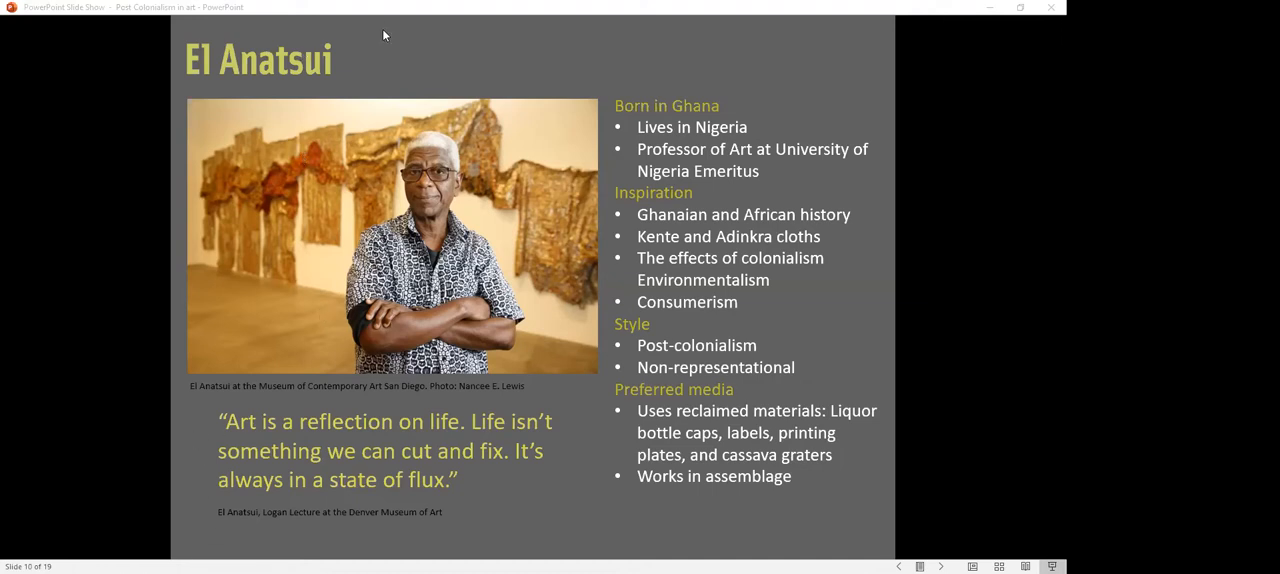
pyautogui.moveTo(548, 30)
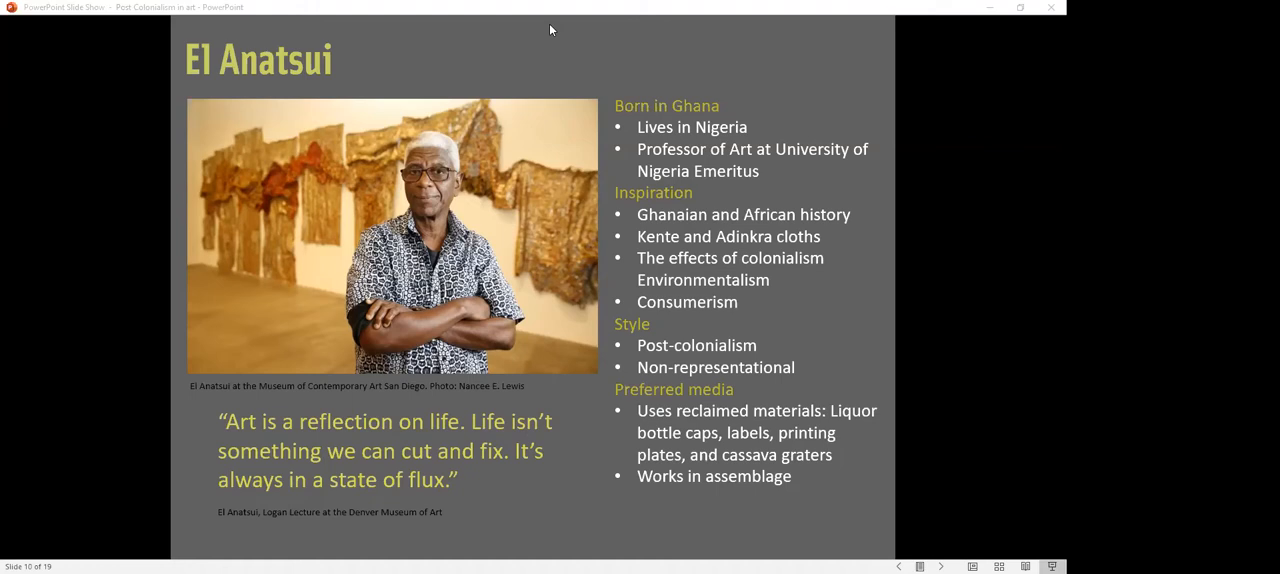
pyautogui.moveTo(828, 362)
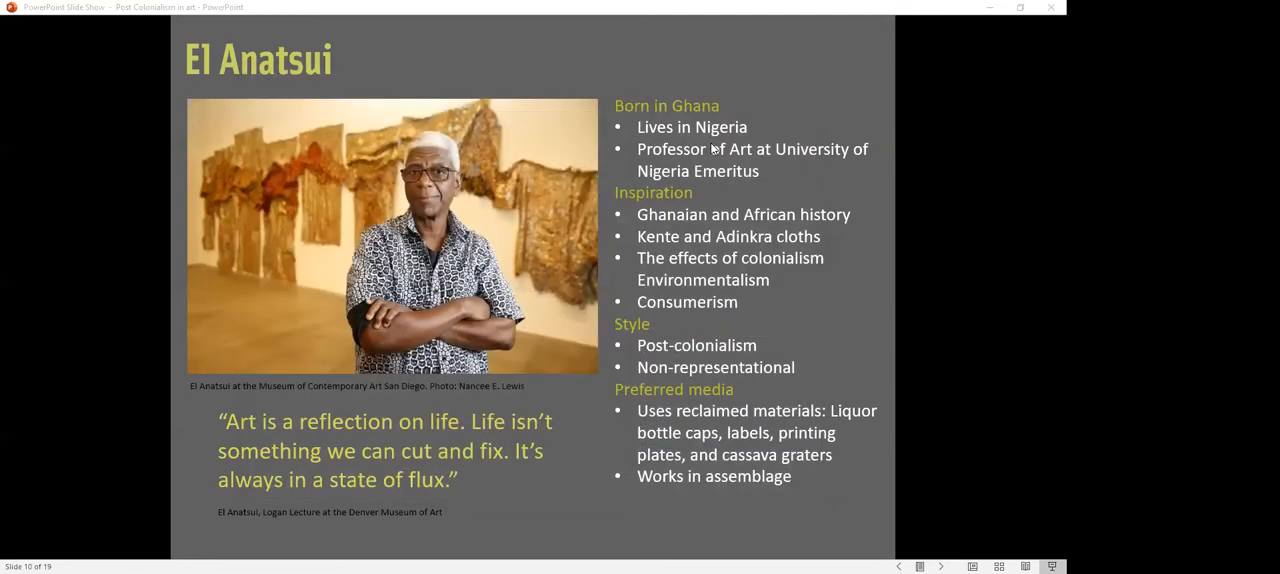
pyautogui.moveTo(788, 296)
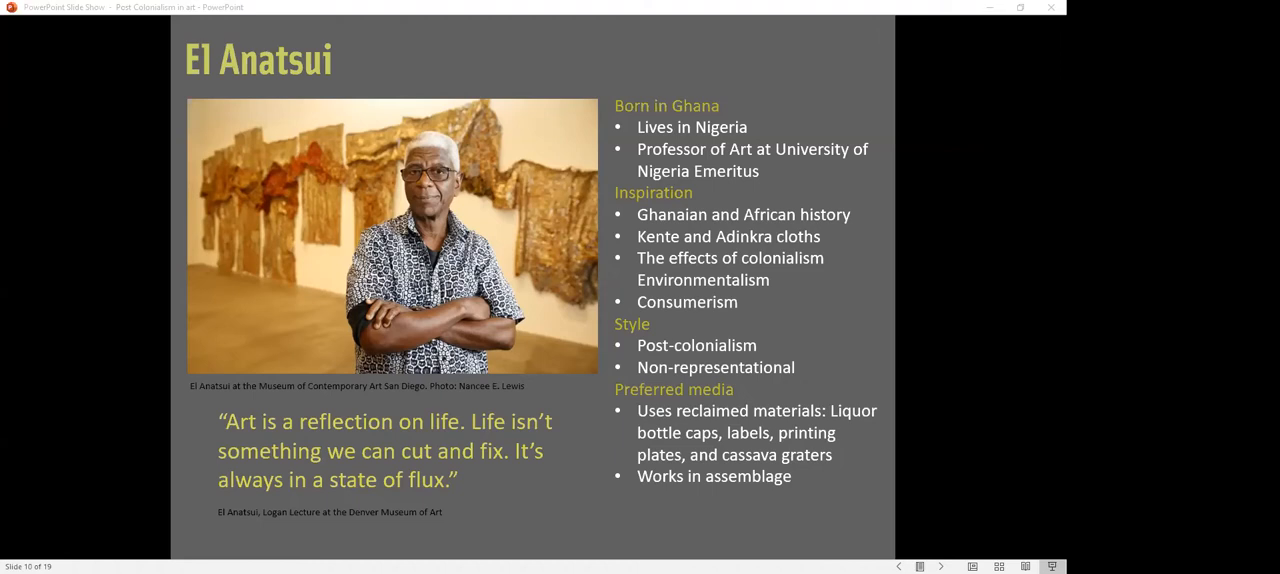
# Step: Jump back from the El Anatsui biography slide to the 'What do you see?' wall hanging slide
pyautogui.click(898, 568)
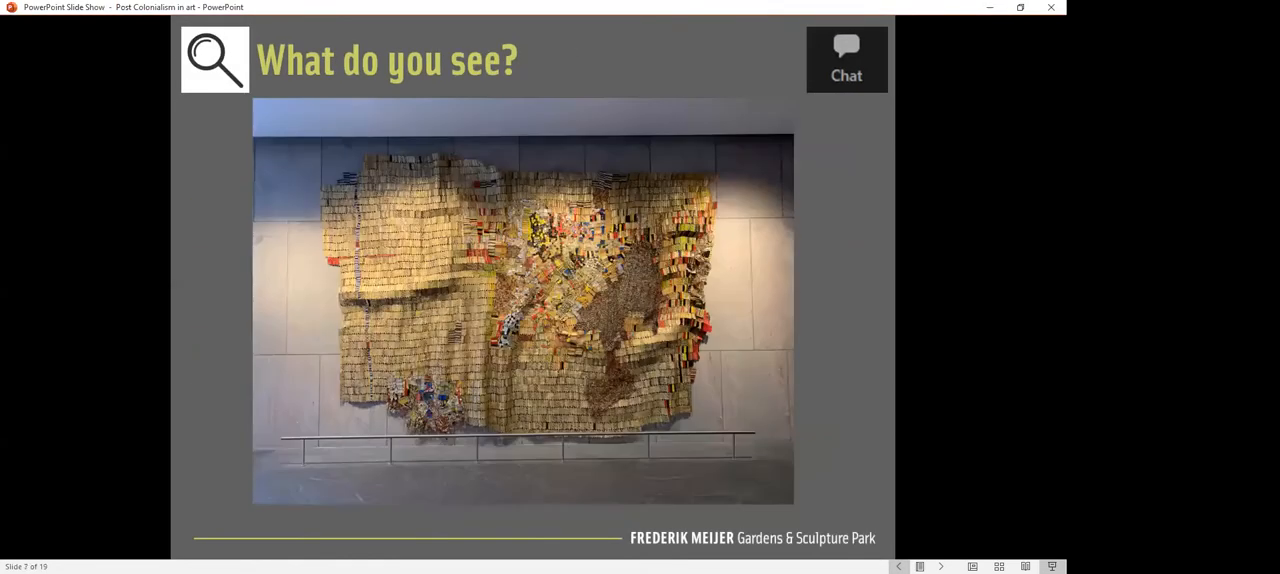
pyautogui.moveTo(812, 288)
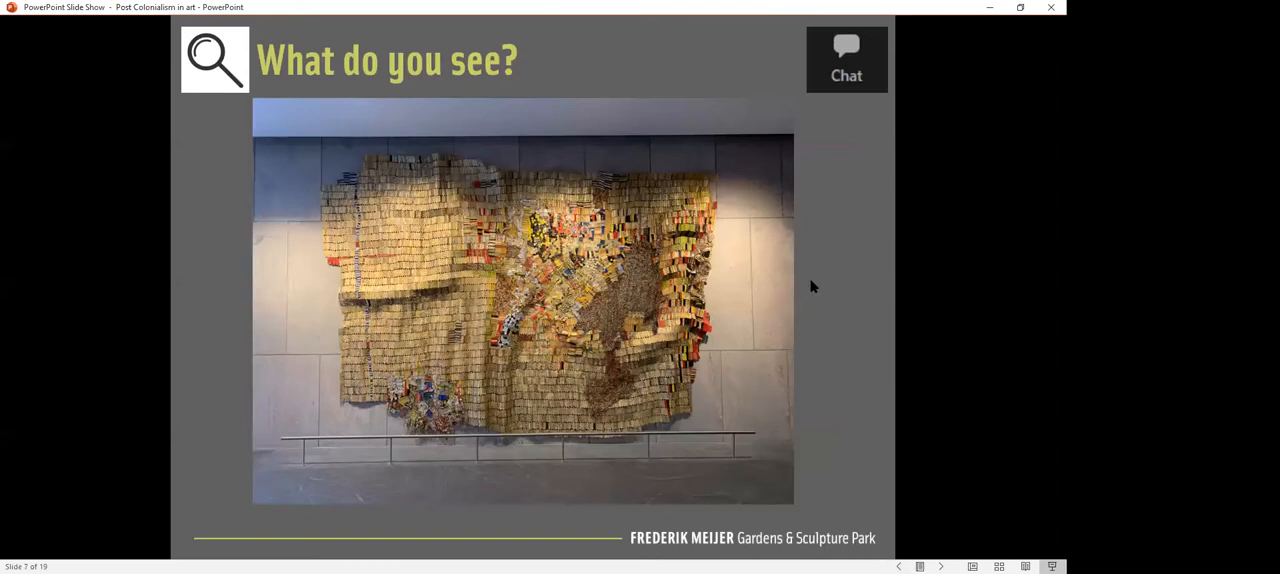
pyautogui.moveTo(828, 332)
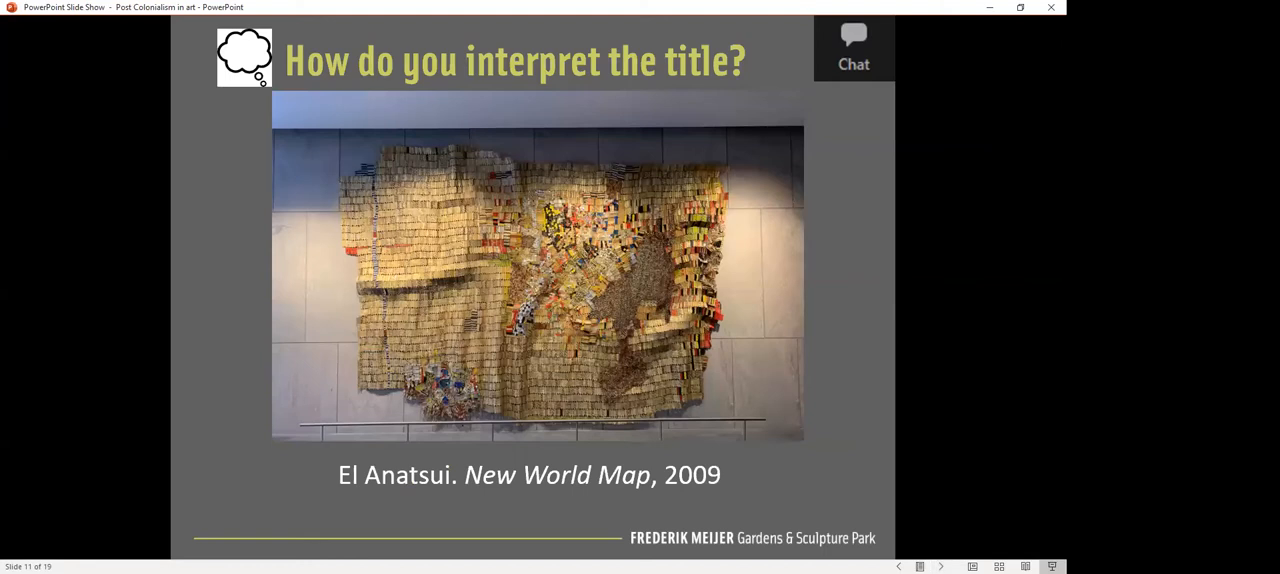
pyautogui.moveTo(724, 420)
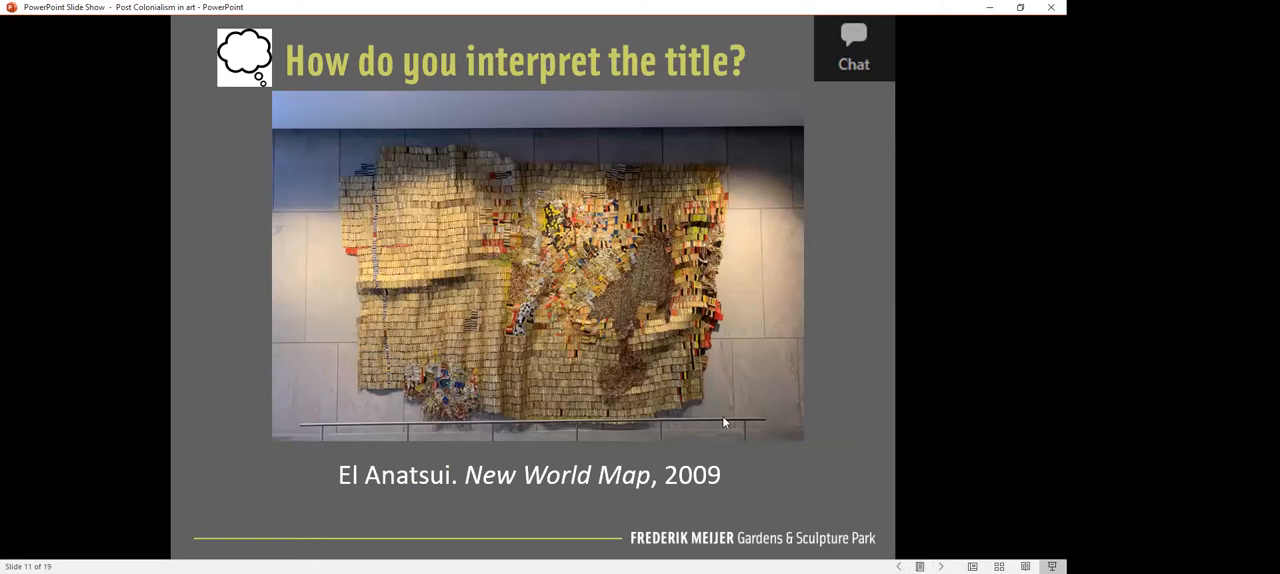
pyautogui.moveTo(176, 276)
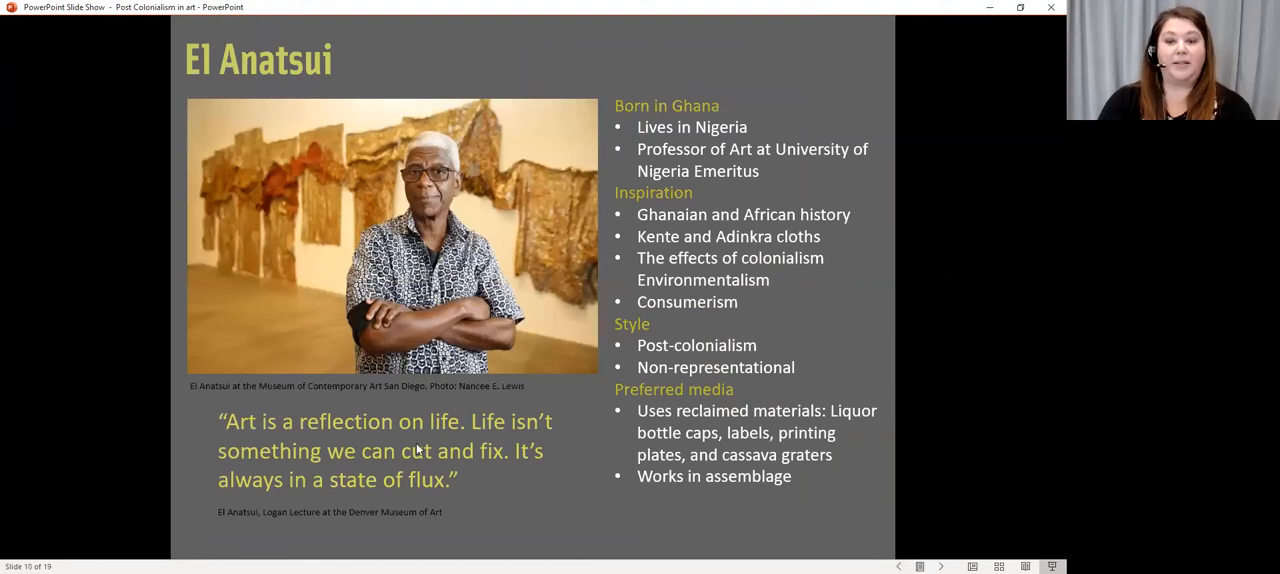
pyautogui.moveTo(276, 408)
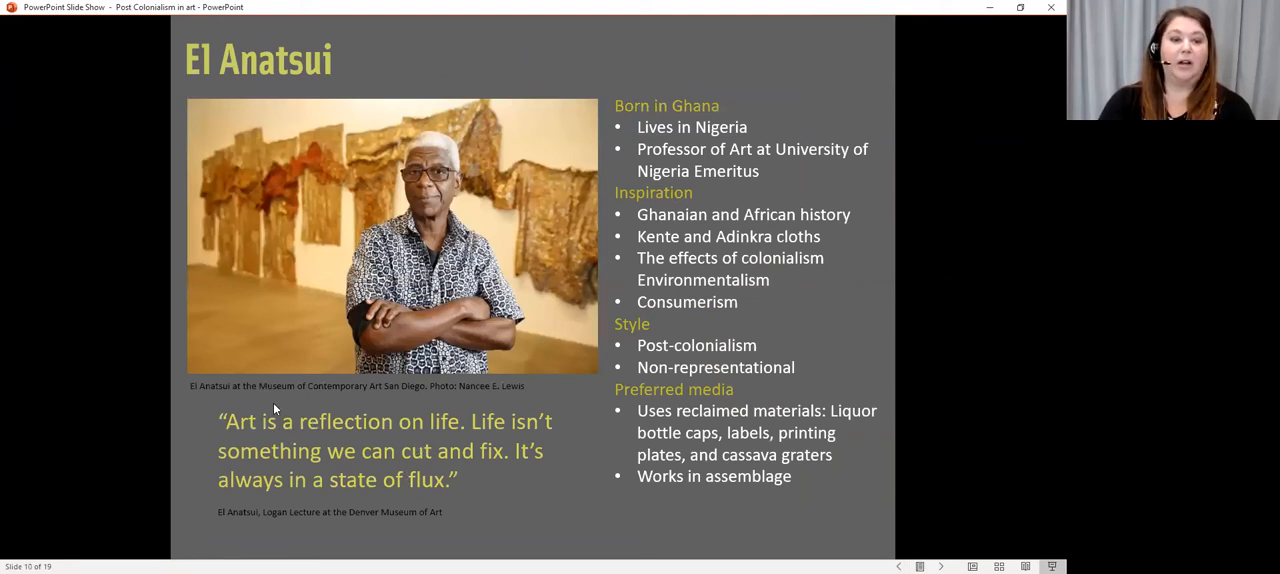
pyautogui.moveTo(520, 490)
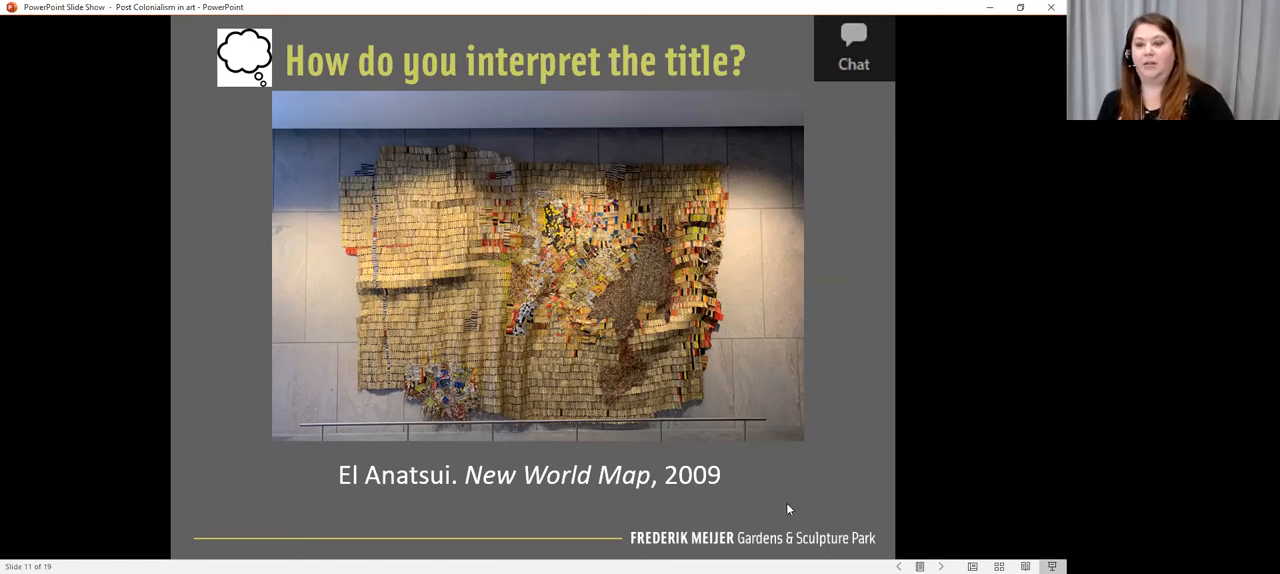
pyautogui.moveTo(832, 516)
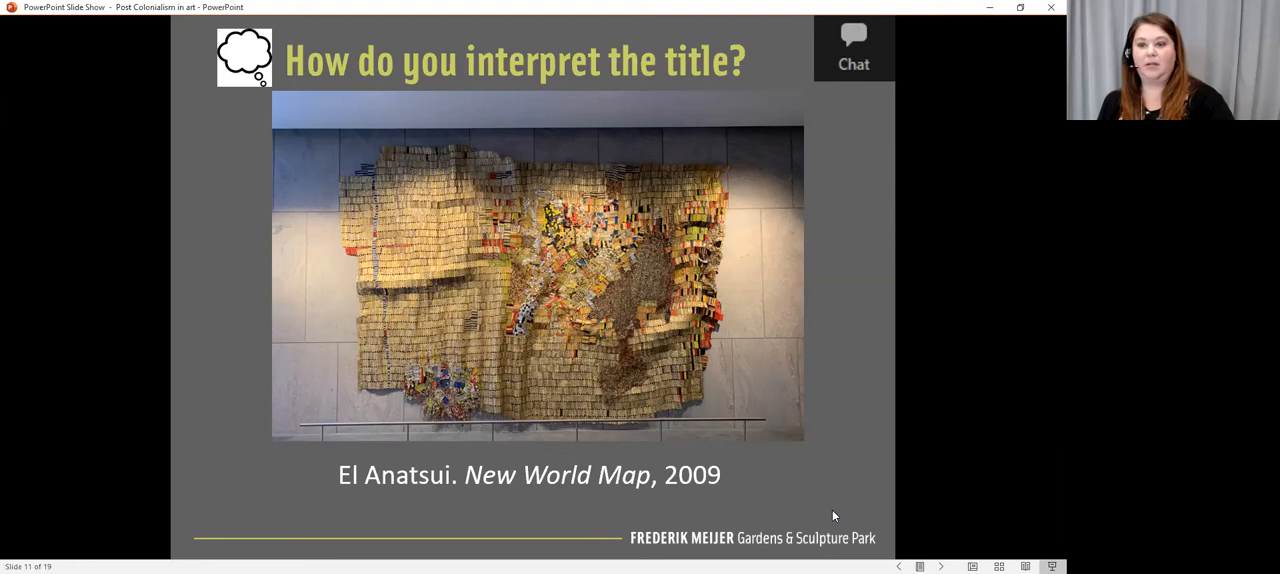
pyautogui.moveTo(784, 406)
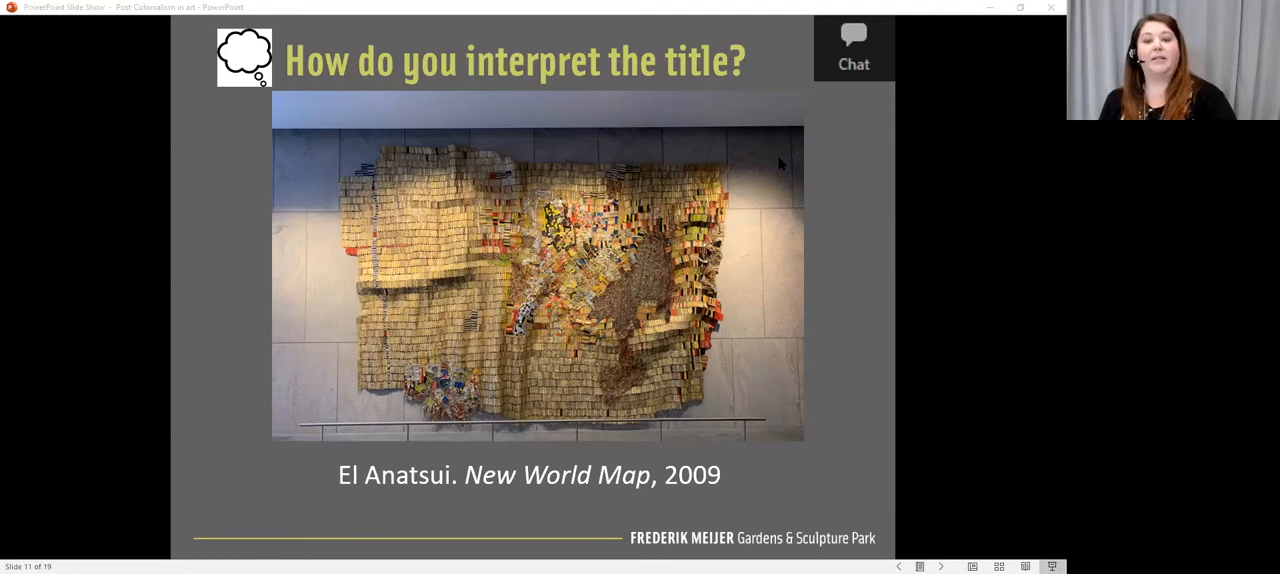
pyautogui.moveTo(856, 204)
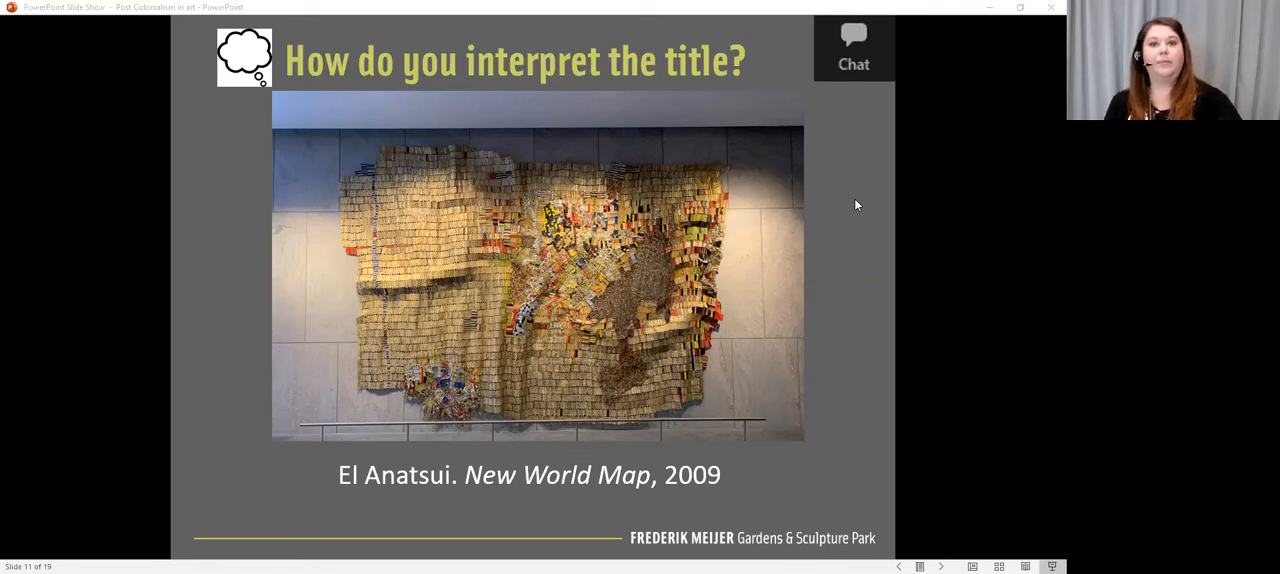
pyautogui.moveTo(530, 138)
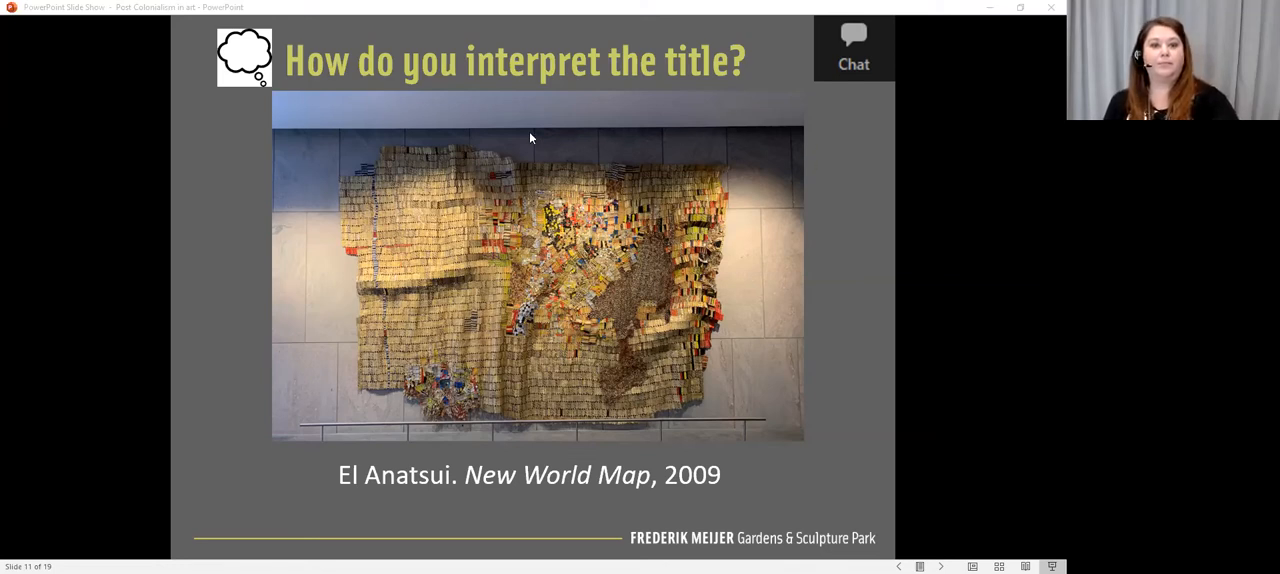
pyautogui.moveTo(836, 222)
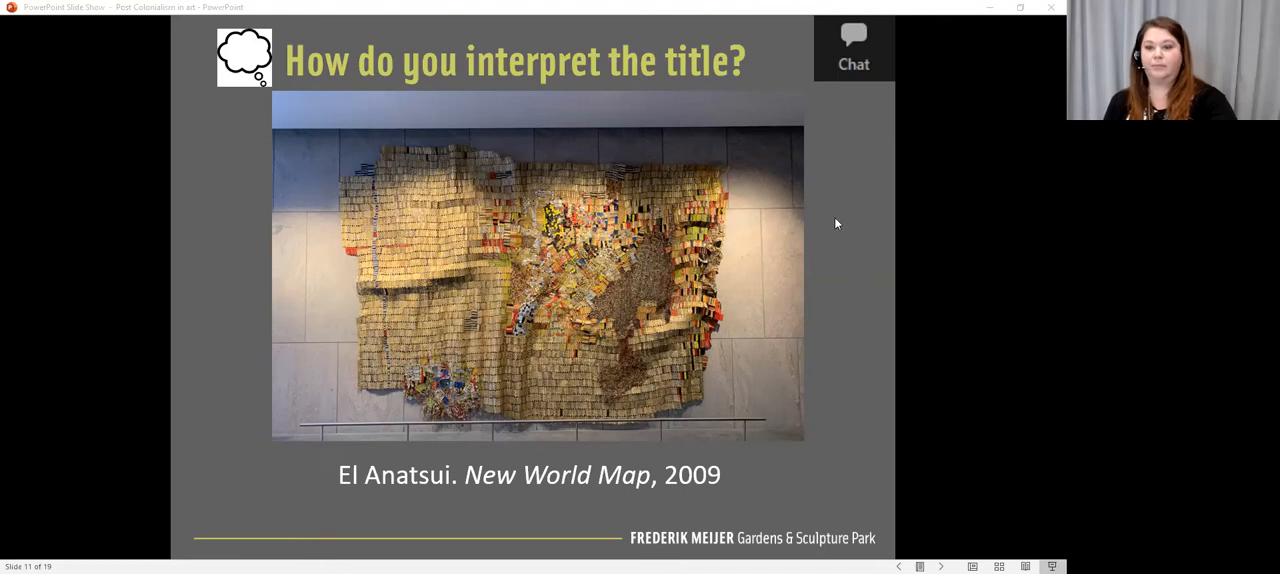
pyautogui.moveTo(604, 452)
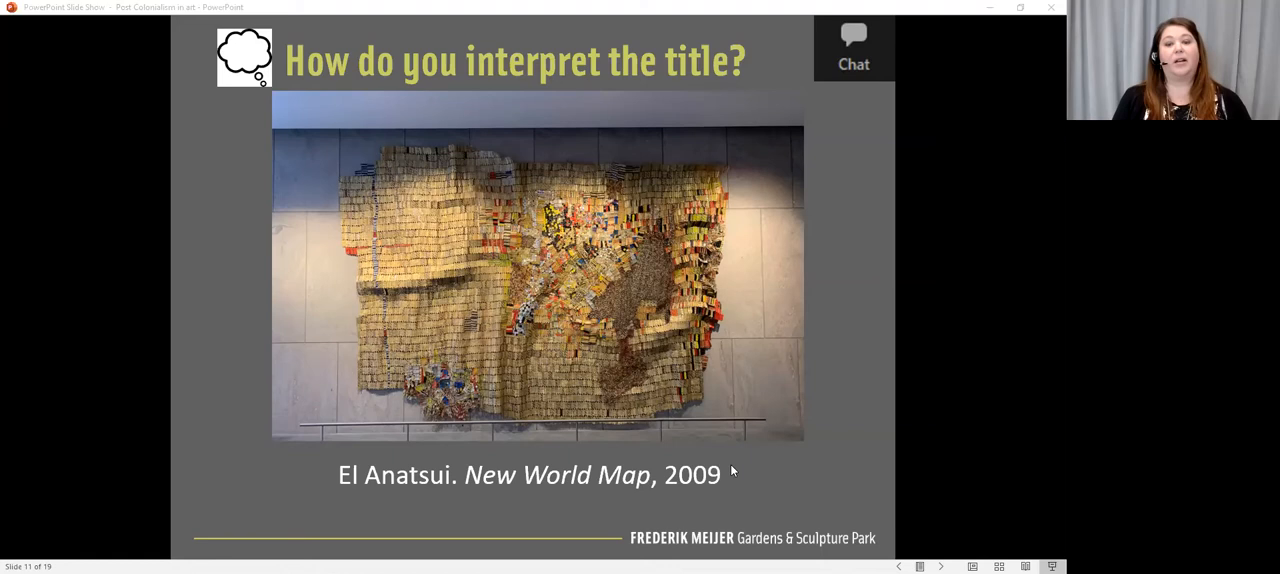
pyautogui.moveTo(748, 468)
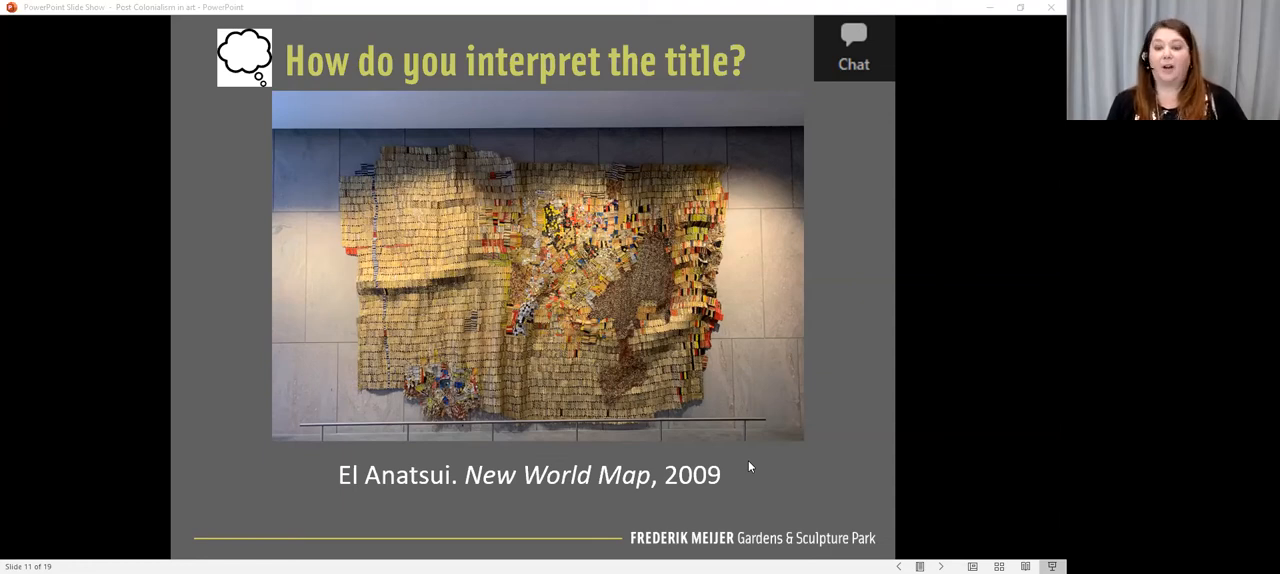
pyautogui.moveTo(770, 432)
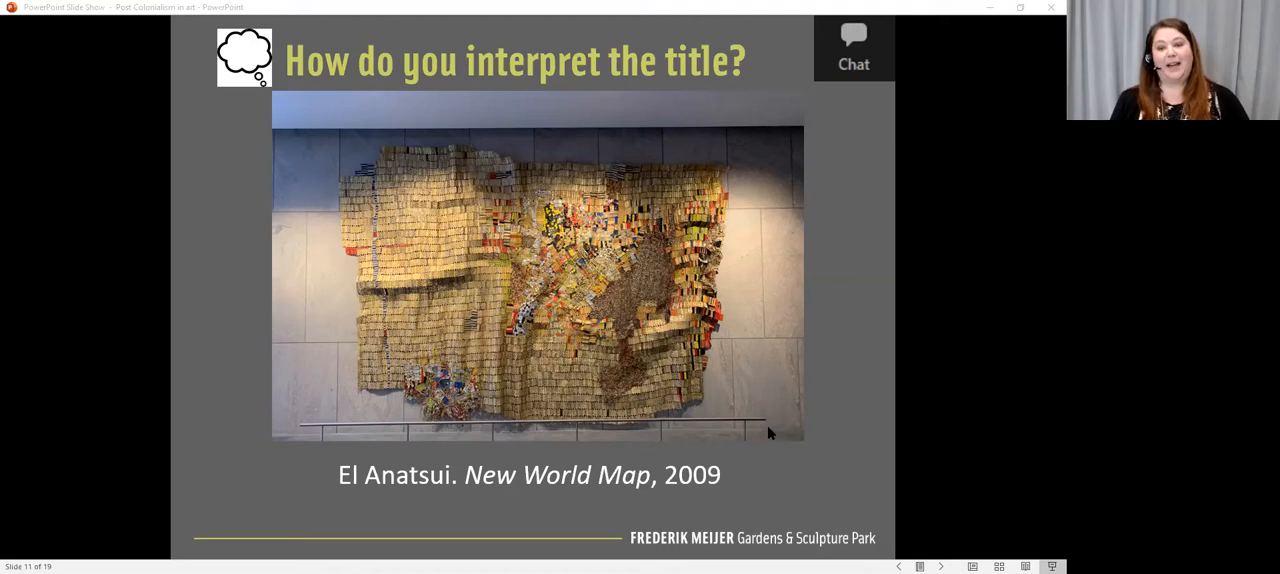
pyautogui.moveTo(736, 444)
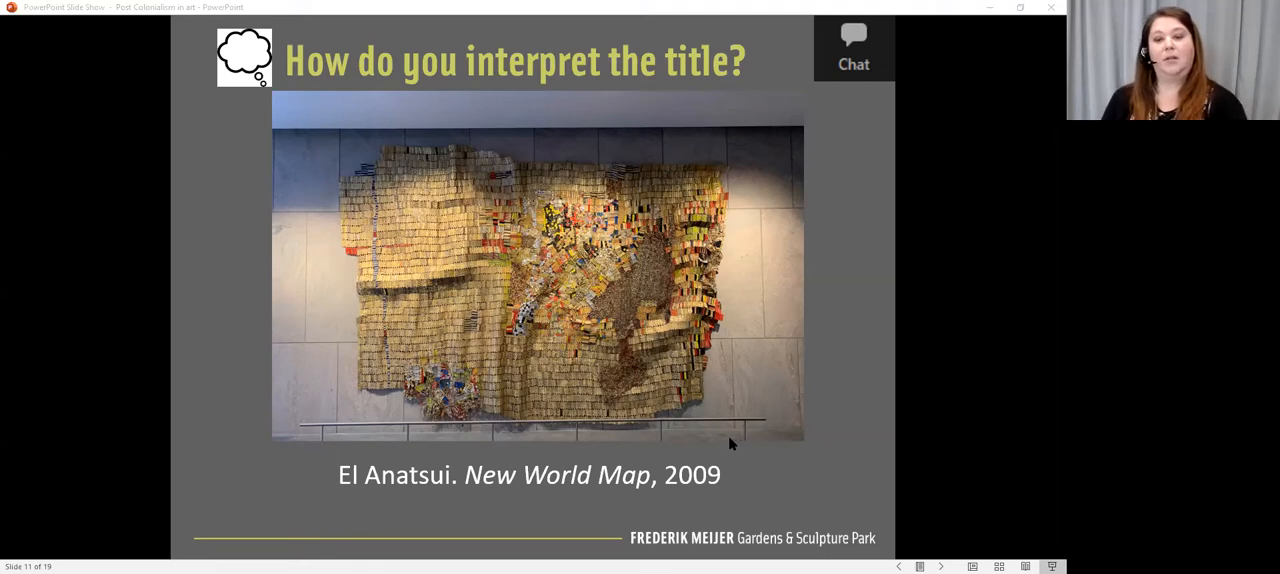
pyautogui.moveTo(672, 440)
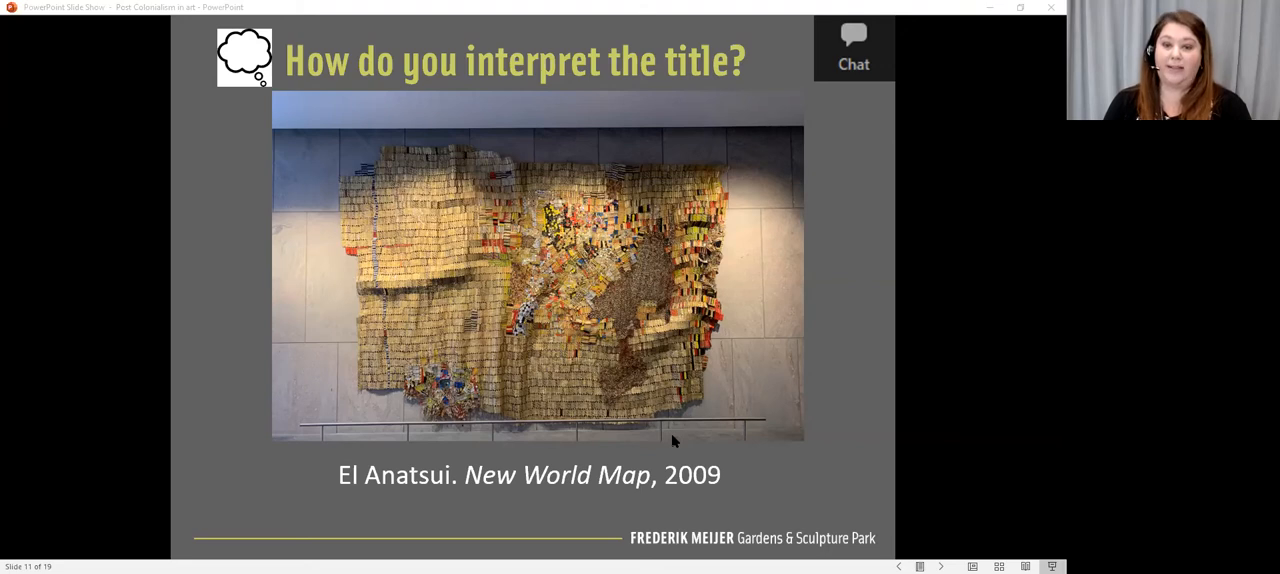
pyautogui.moveTo(664, 430)
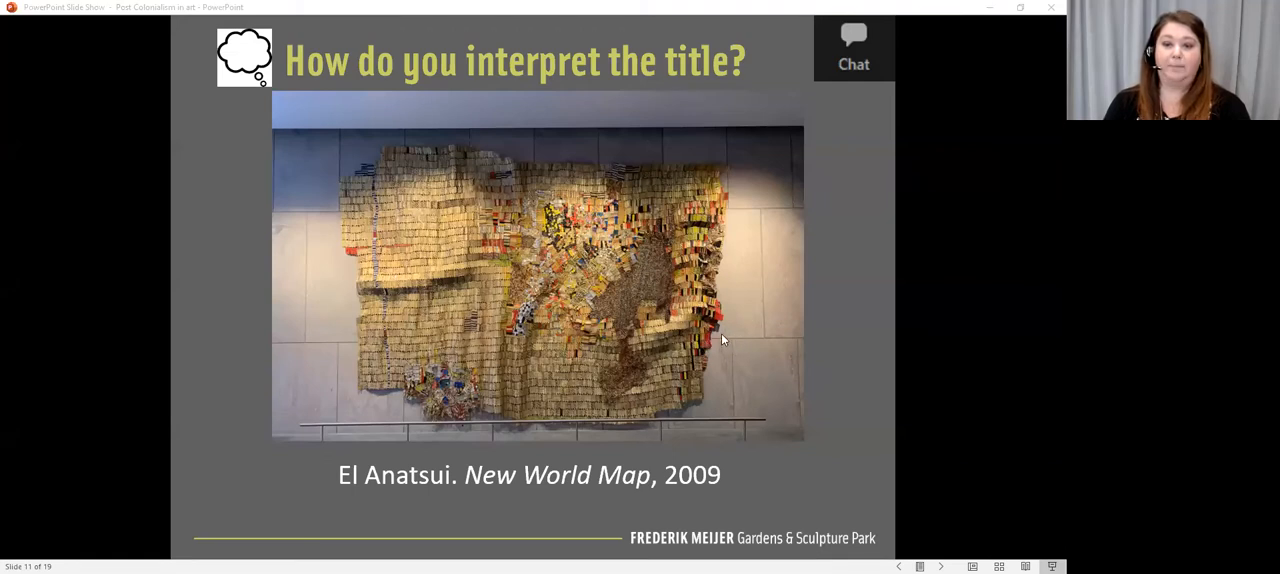
pyautogui.moveTo(750, 336)
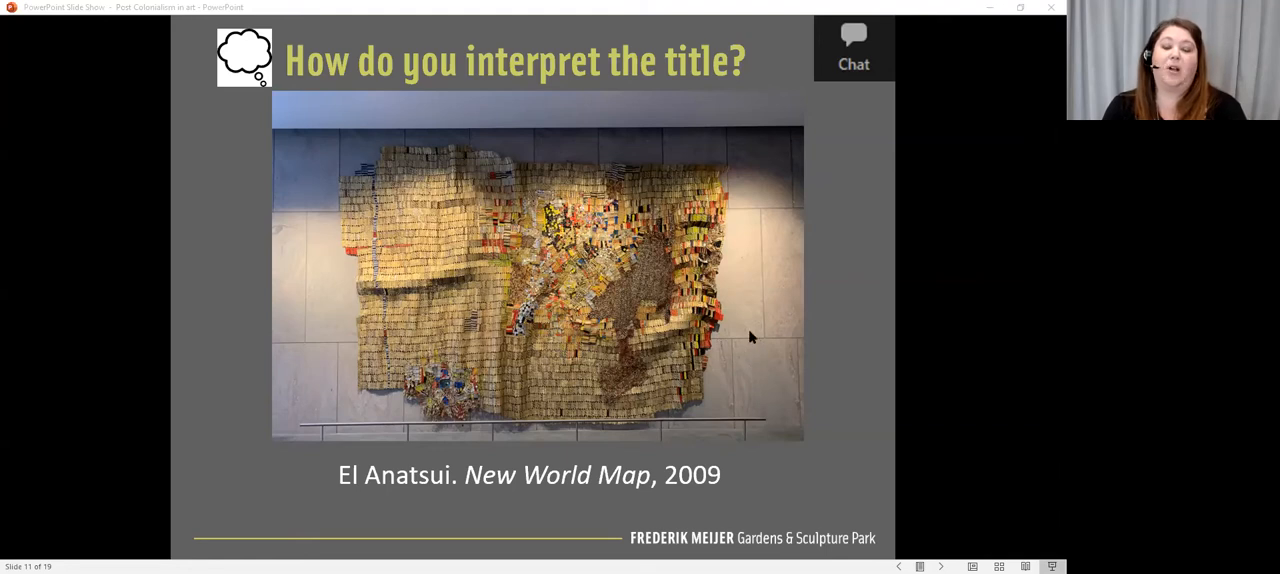
pyautogui.moveTo(744, 332)
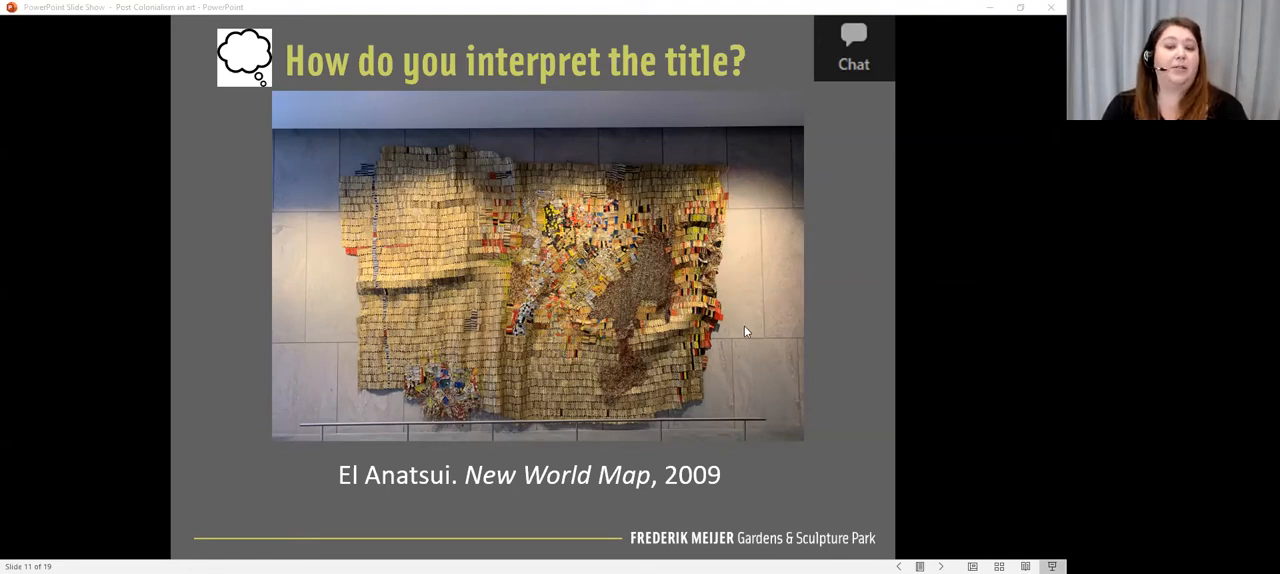
pyautogui.moveTo(756, 318)
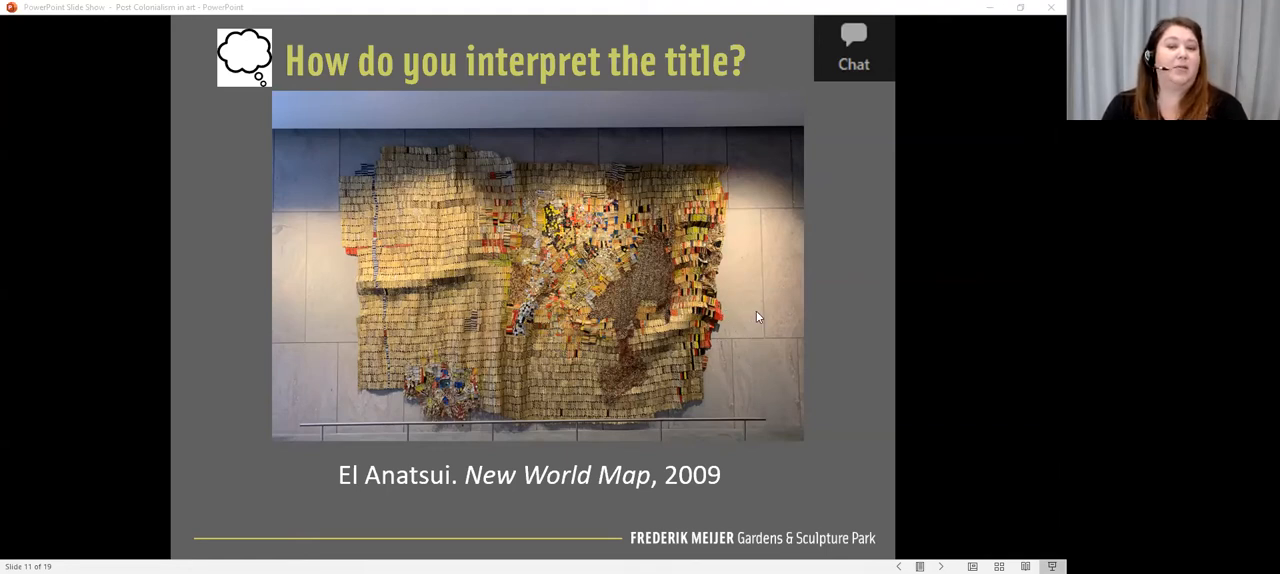
pyautogui.moveTo(676, 320)
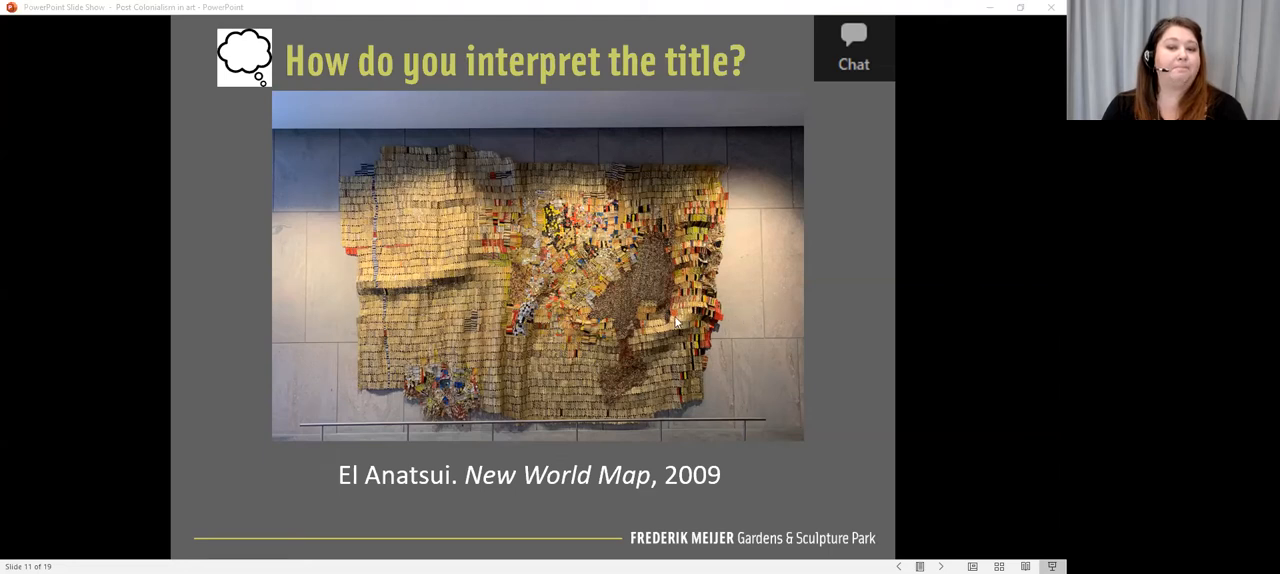
pyautogui.moveTo(380, 308)
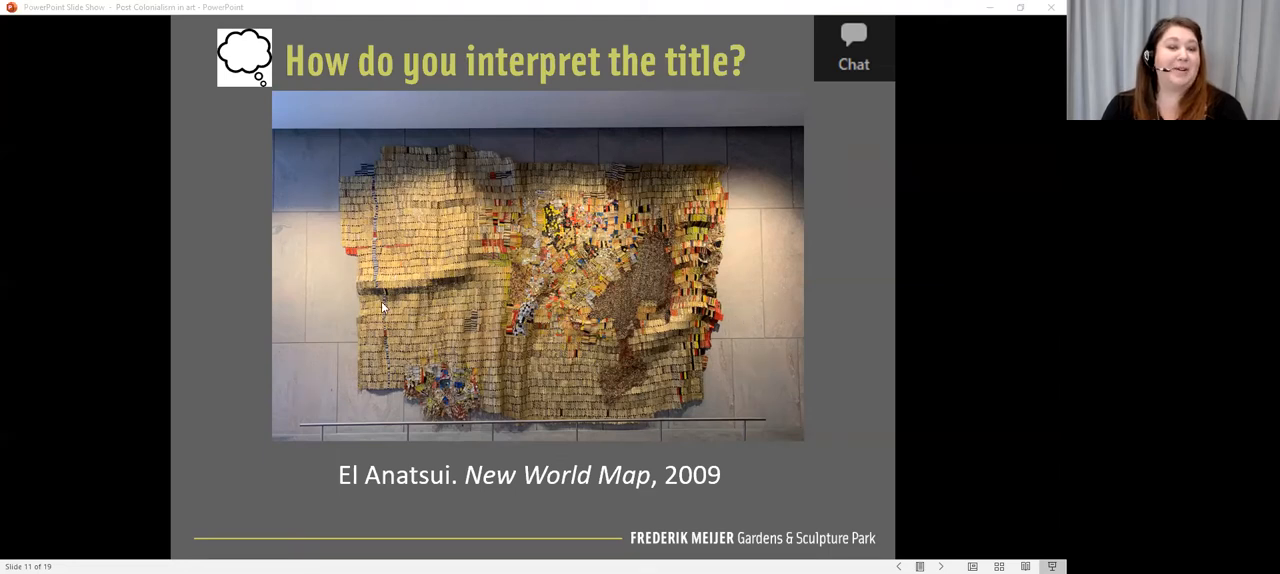
pyautogui.moveTo(748, 312)
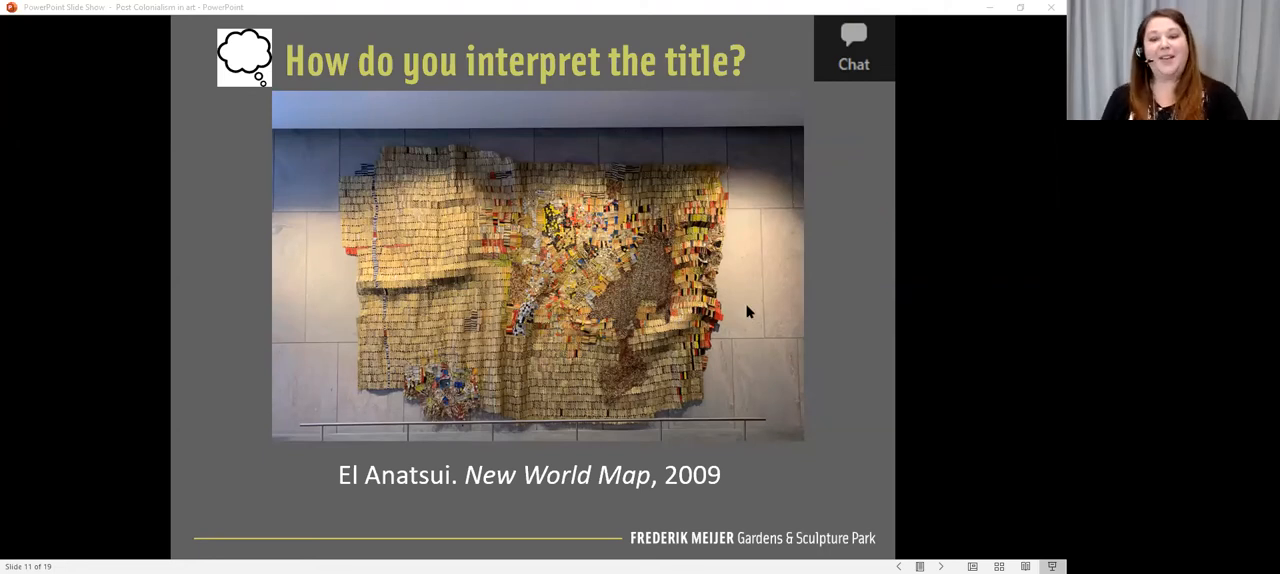
pyautogui.moveTo(796, 304)
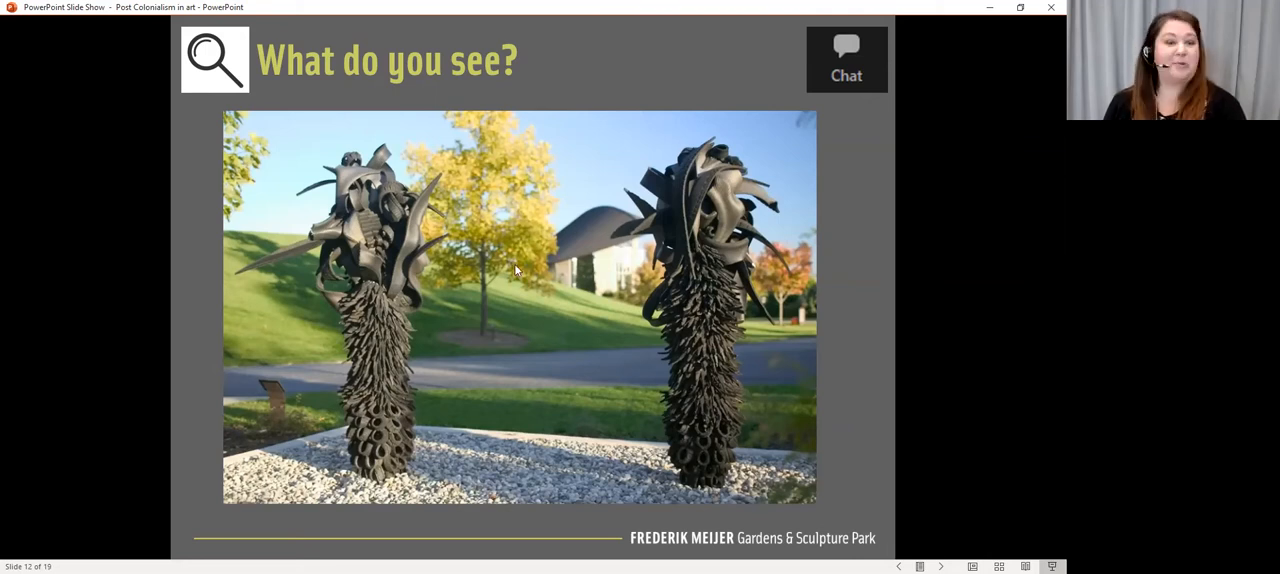
pyautogui.moveTo(640, 360)
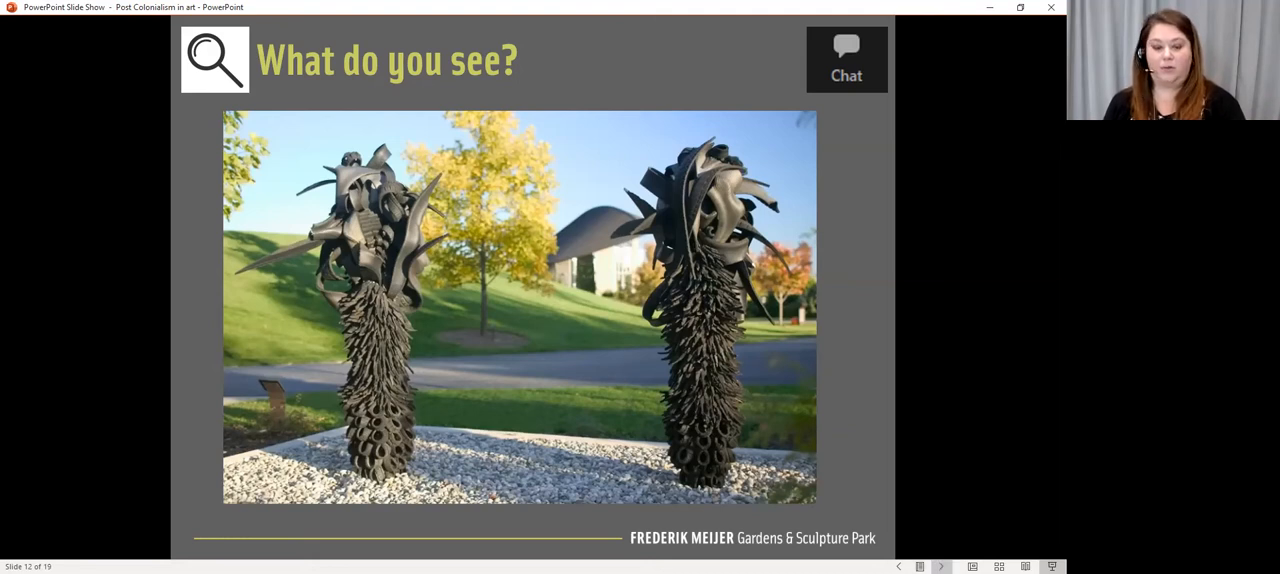
# Step: Reveal and play the snow-covered sculpture video, then continue to 'How do you interpret the titles?'
pyautogui.click(940, 566)
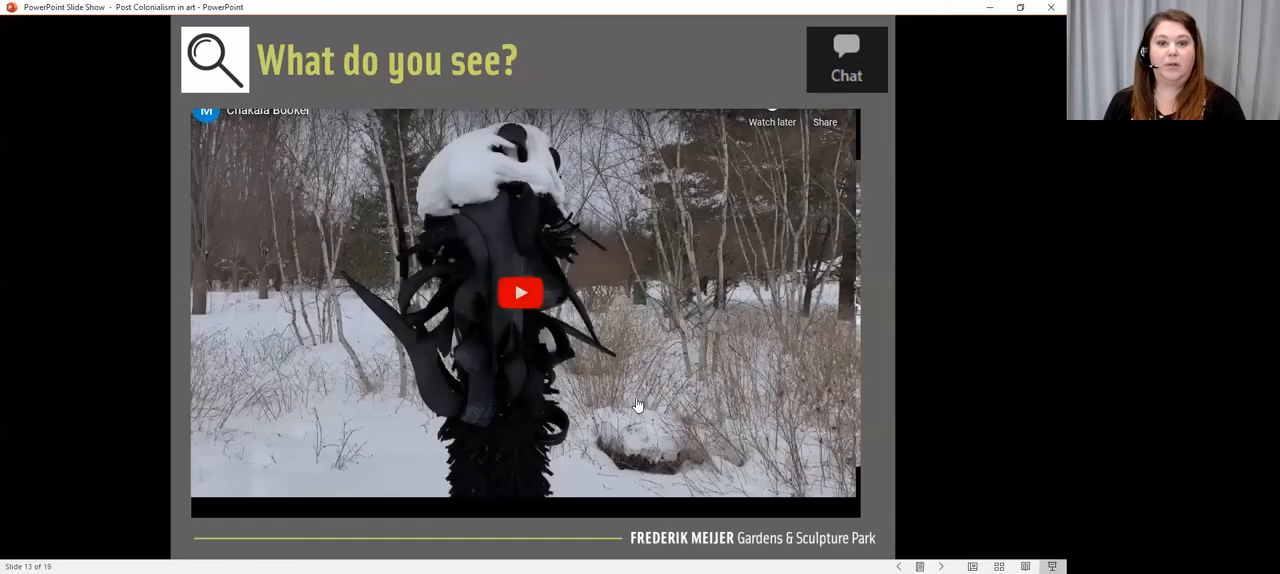
pyautogui.click(520, 292)
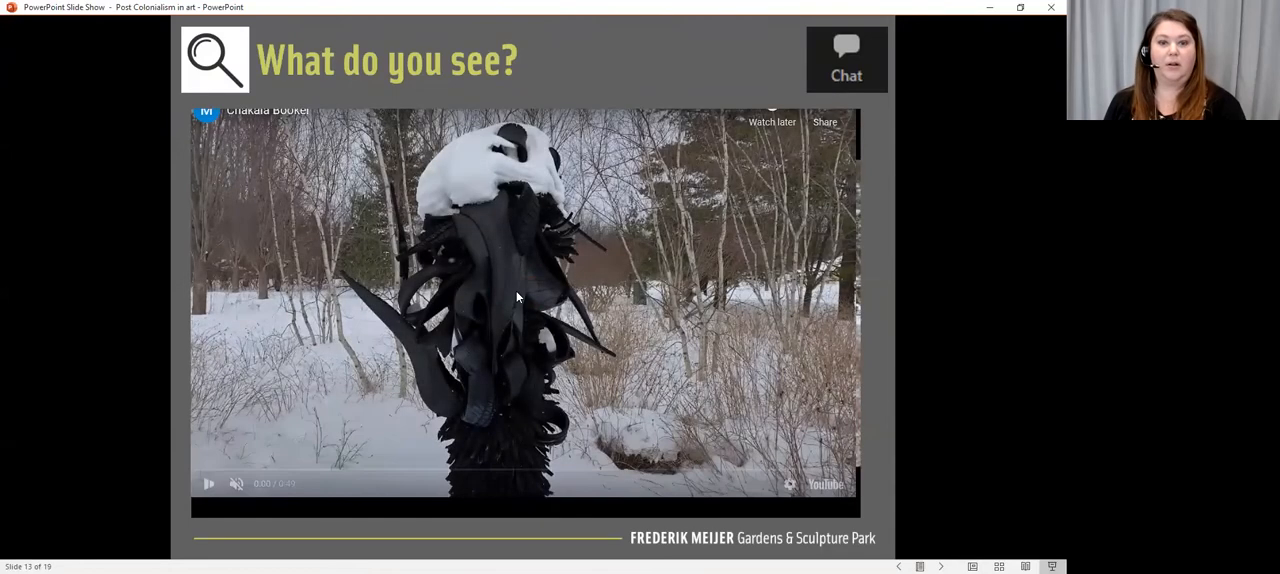
pyautogui.click(208, 484)
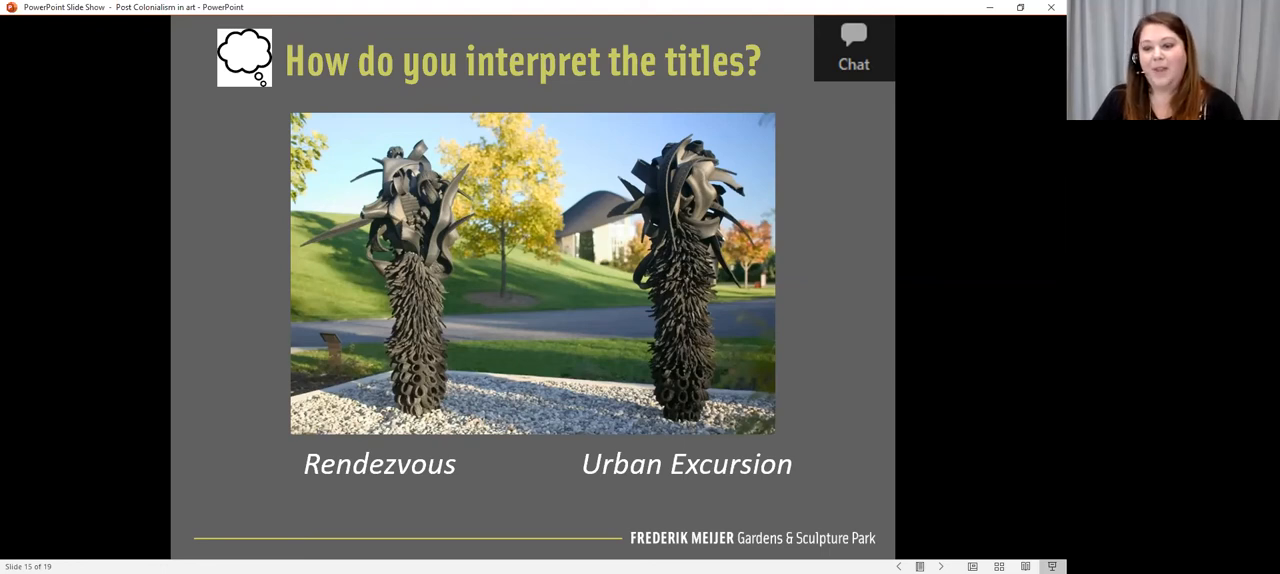
pyautogui.moveTo(832, 432)
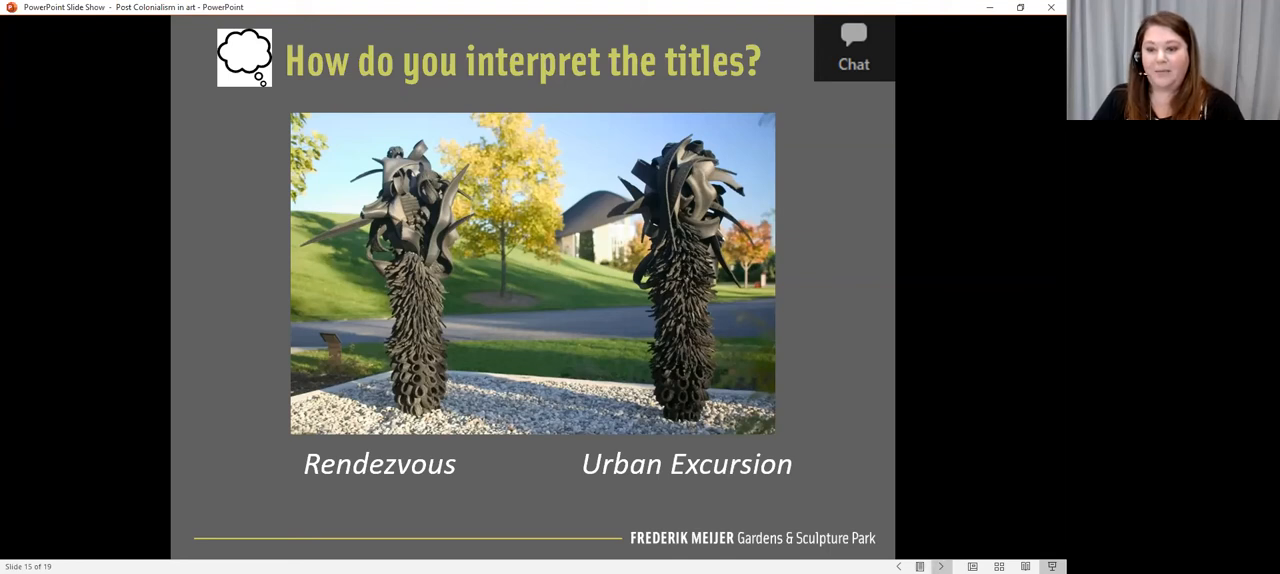
pyautogui.moveTo(940, 566)
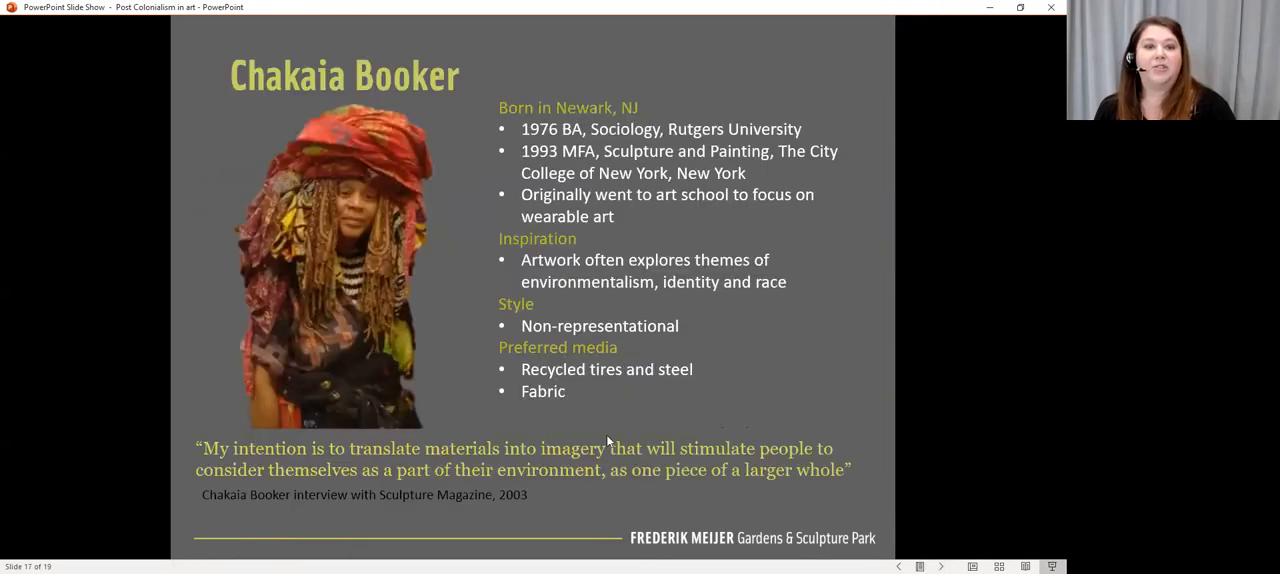
pyautogui.moveTo(196, 230)
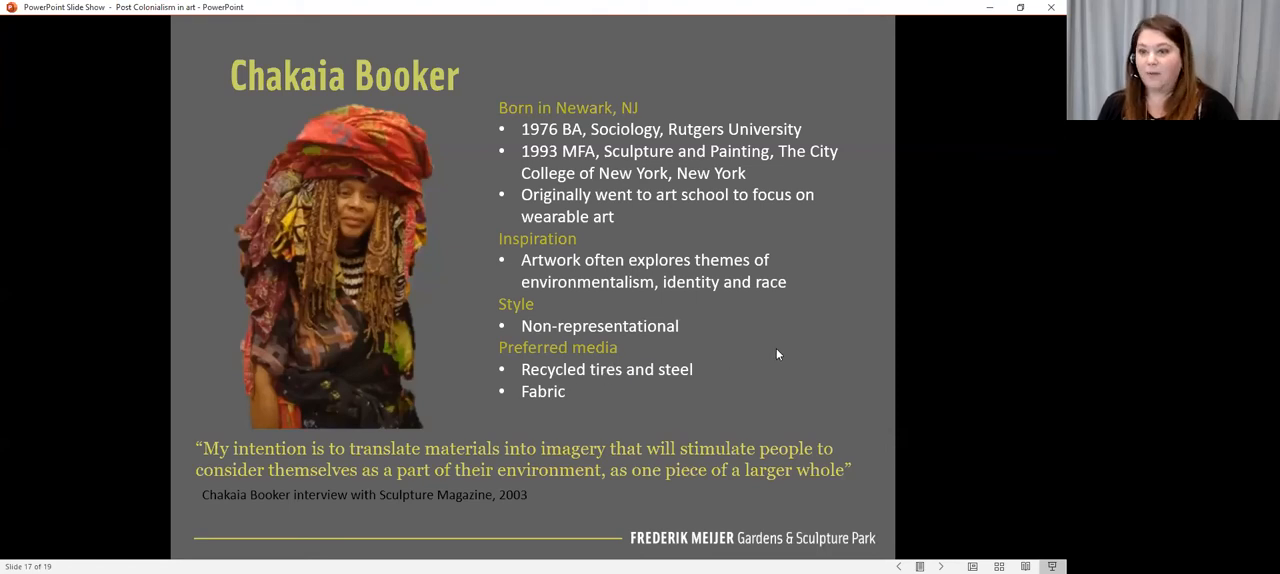
pyautogui.moveTo(824, 344)
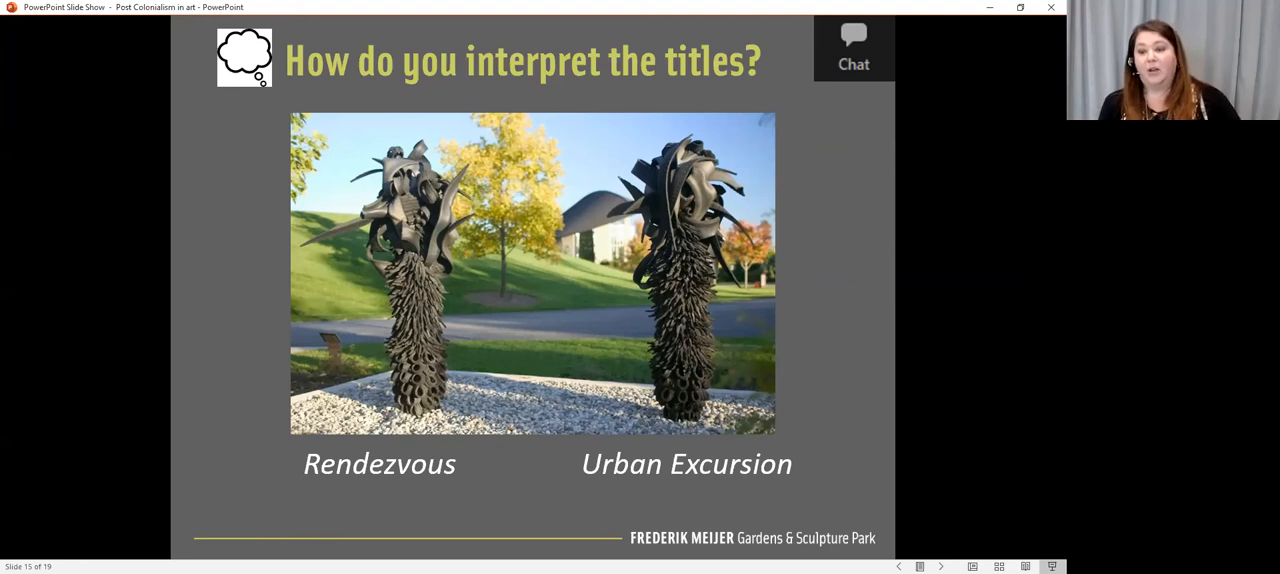
pyautogui.moveTo(850, 292)
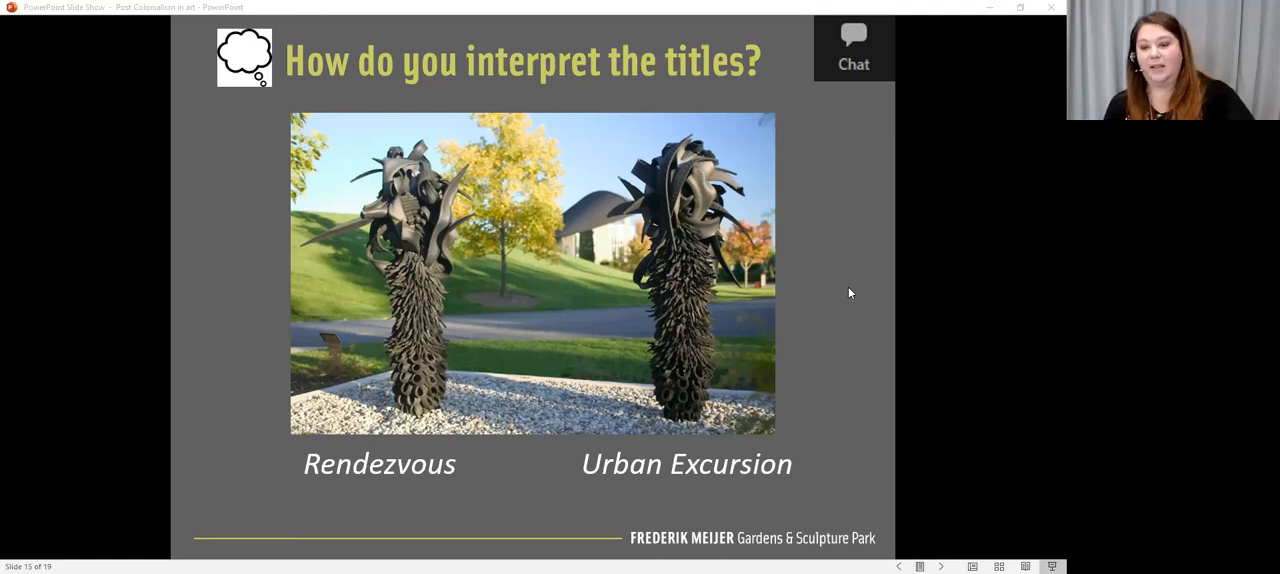
pyautogui.moveTo(948, 540)
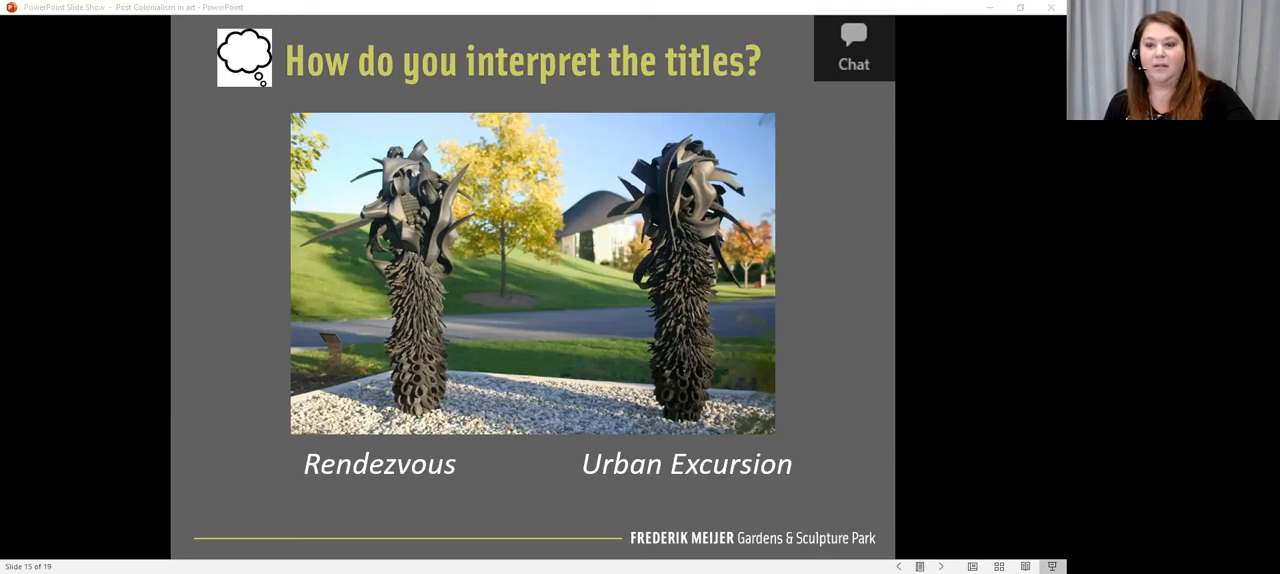
# Step: Advance to the final slide with reflection questions and the Please Donate Today appeal
pyautogui.click(940, 566)
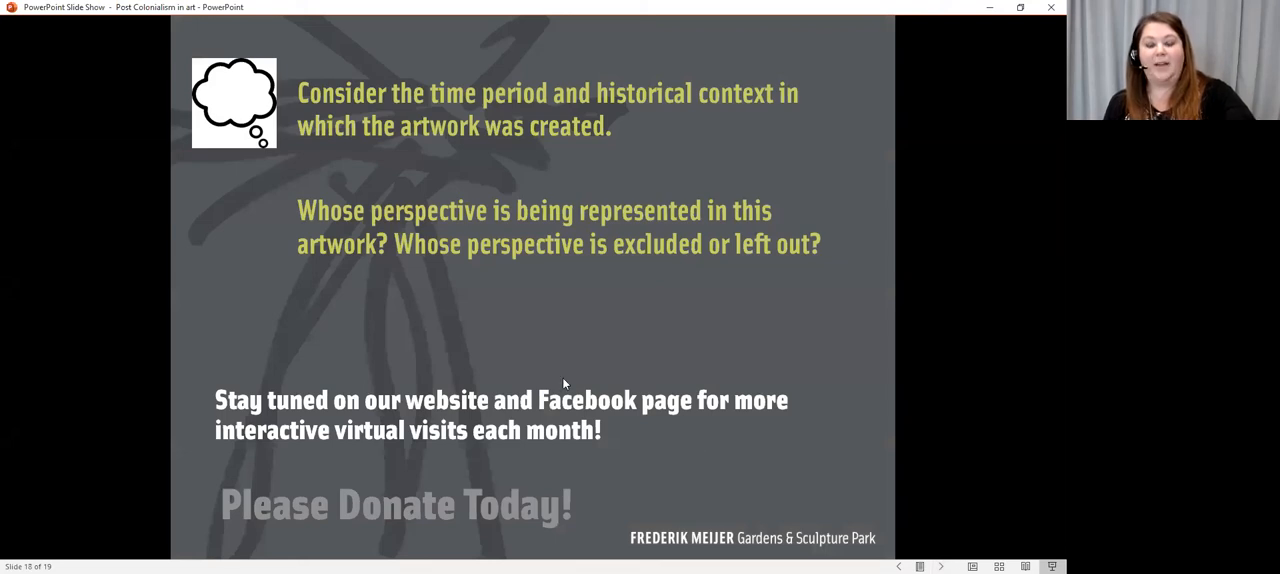
pyautogui.moveTo(464, 350)
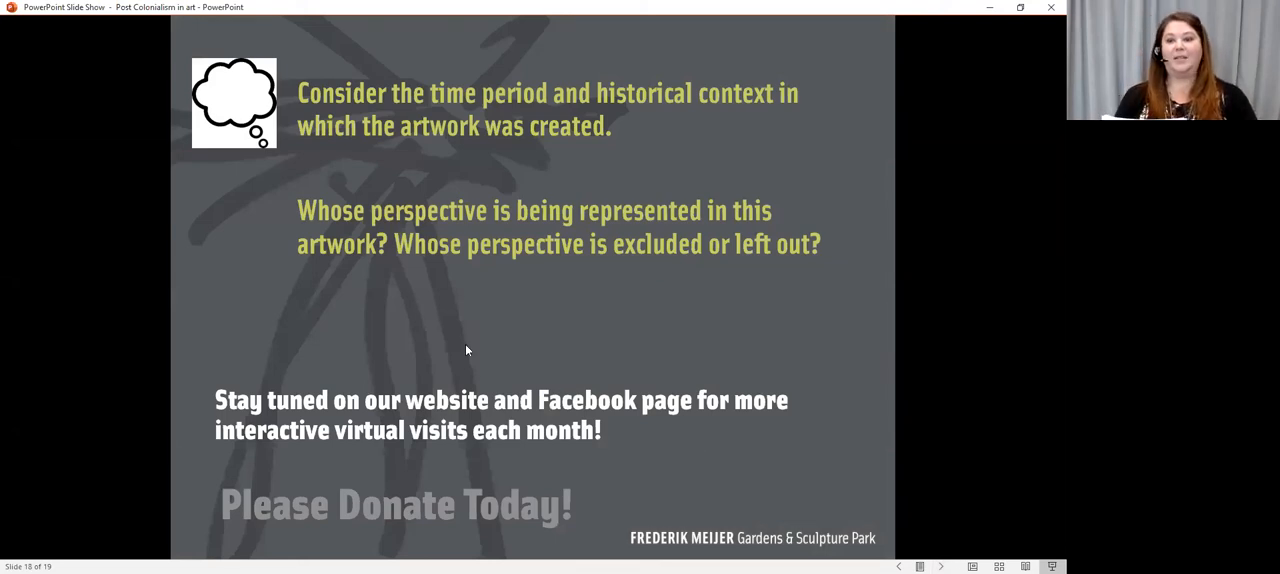